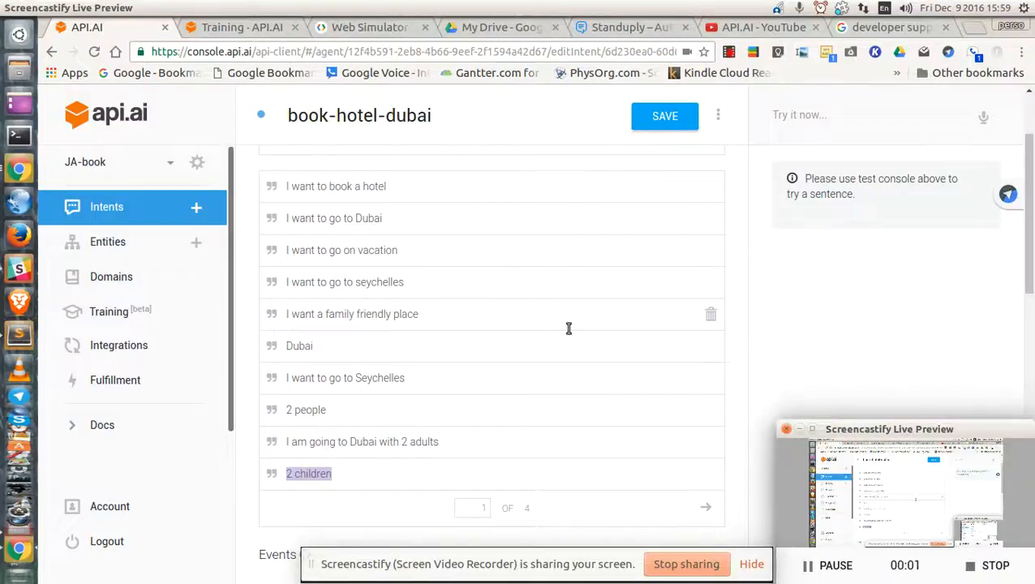
mouse_move(556, 335)
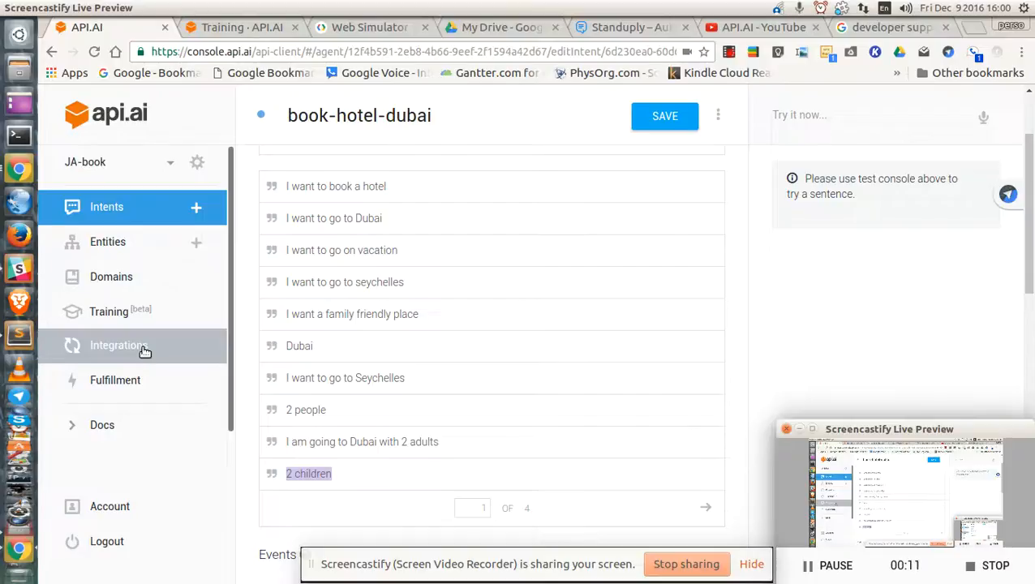
- From Domains, view the Booking domain's details and open its documentation
left_click(111, 276)
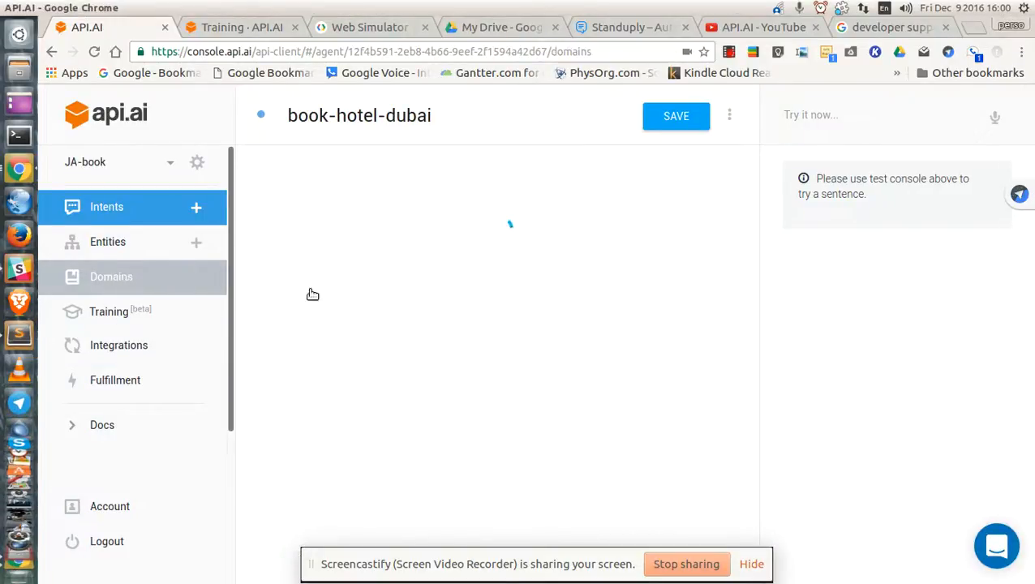
left_click(111, 275)
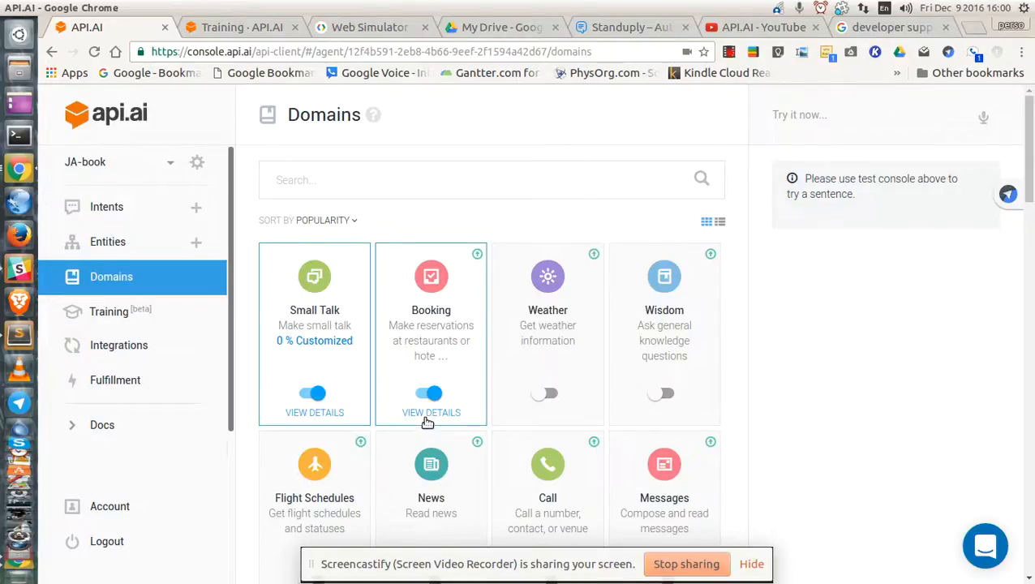
left_click(432, 412)
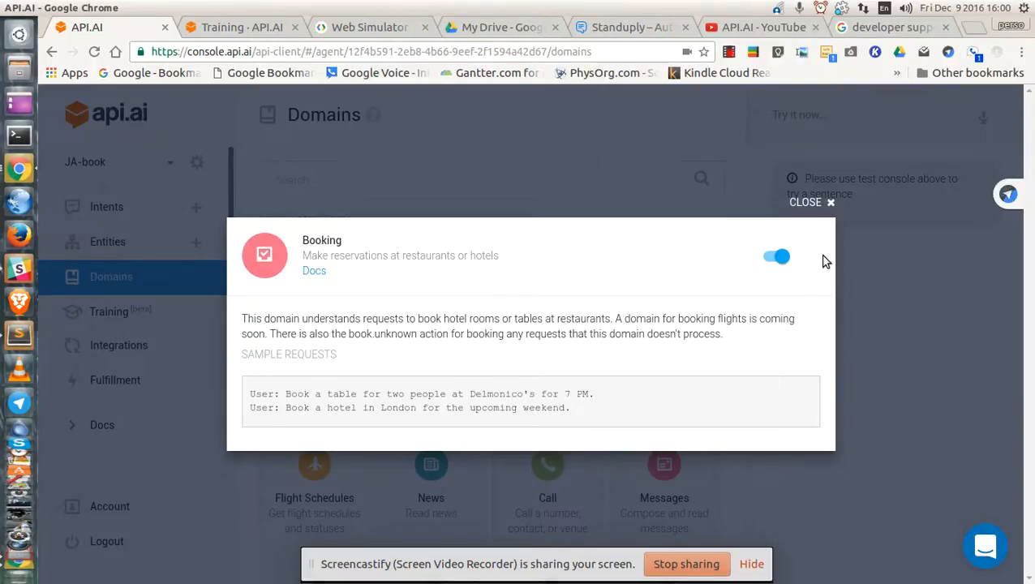
left_click(314, 270)
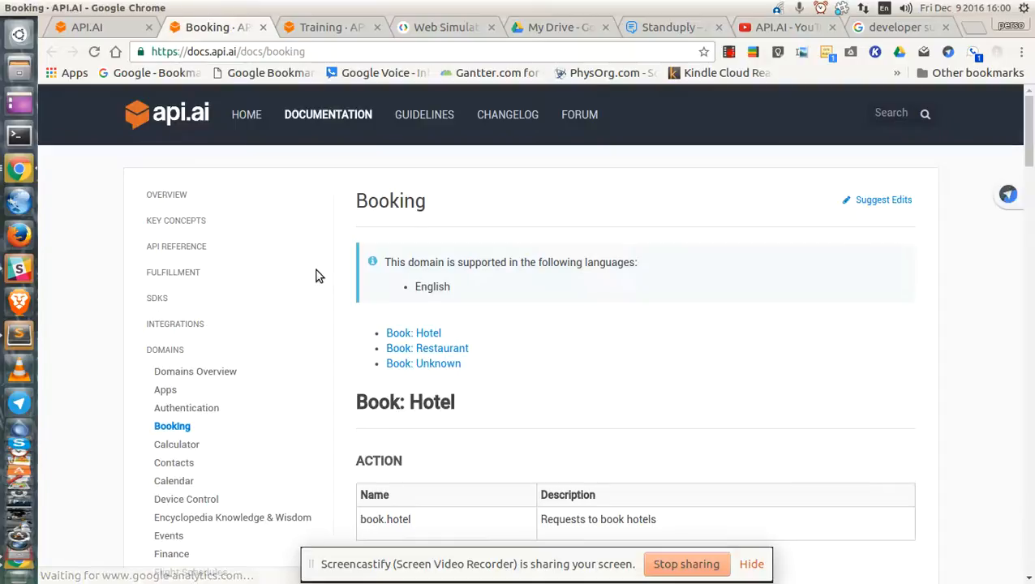
- Scroll through the Book: Hotel parameter table in the Booking docs and back to the top
scroll("down", 3)
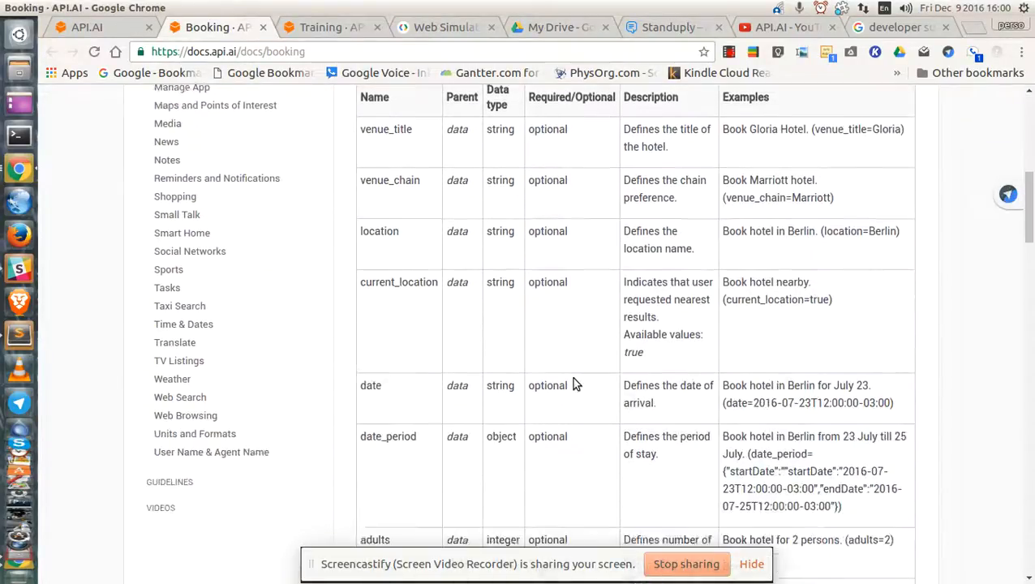
scroll("down", 3)
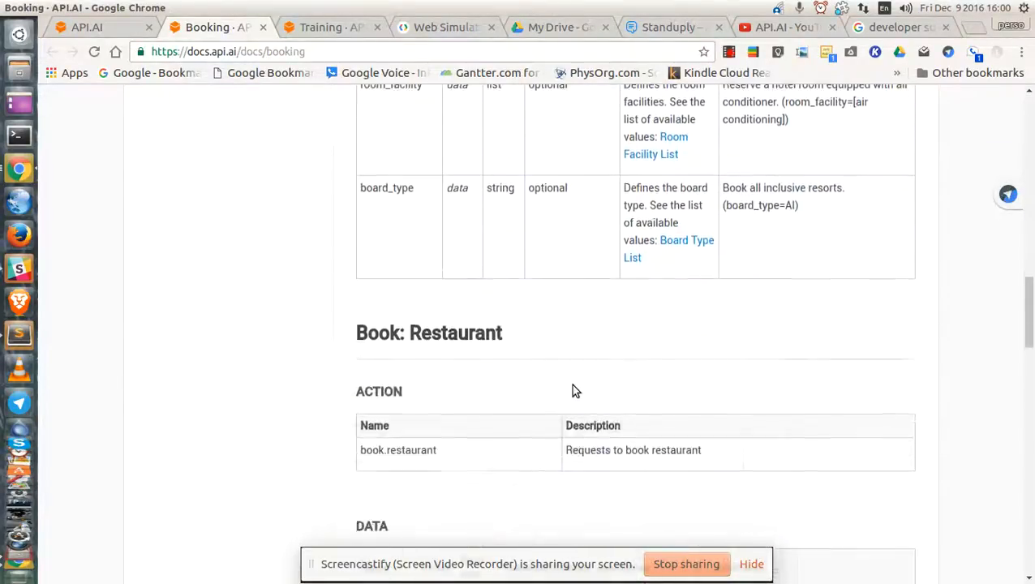
scroll("up", 3)
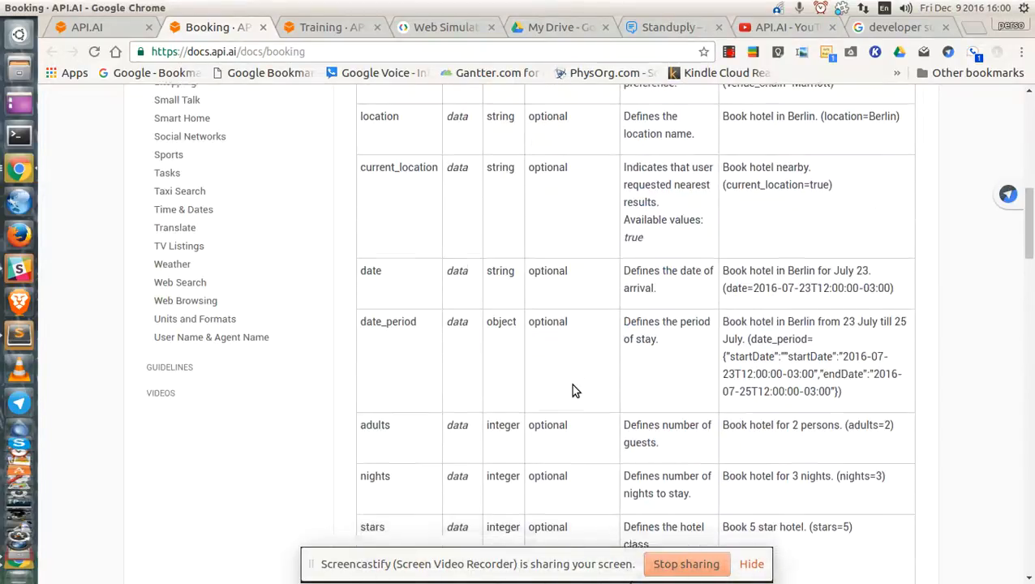
scroll("up", 3)
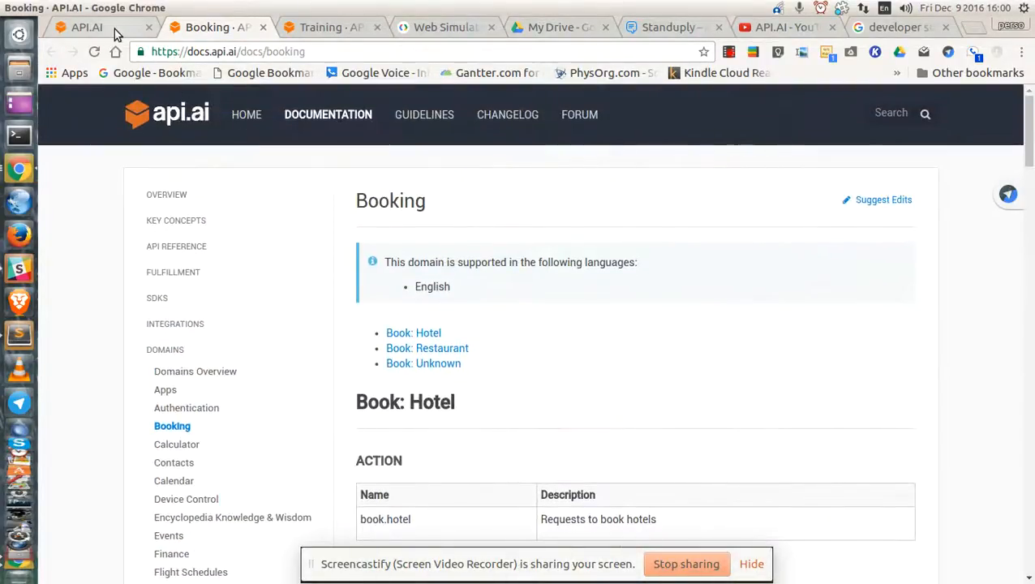
- Close the Booking details and browse the Small Talk domain's customisation topics
left_click(86, 26)
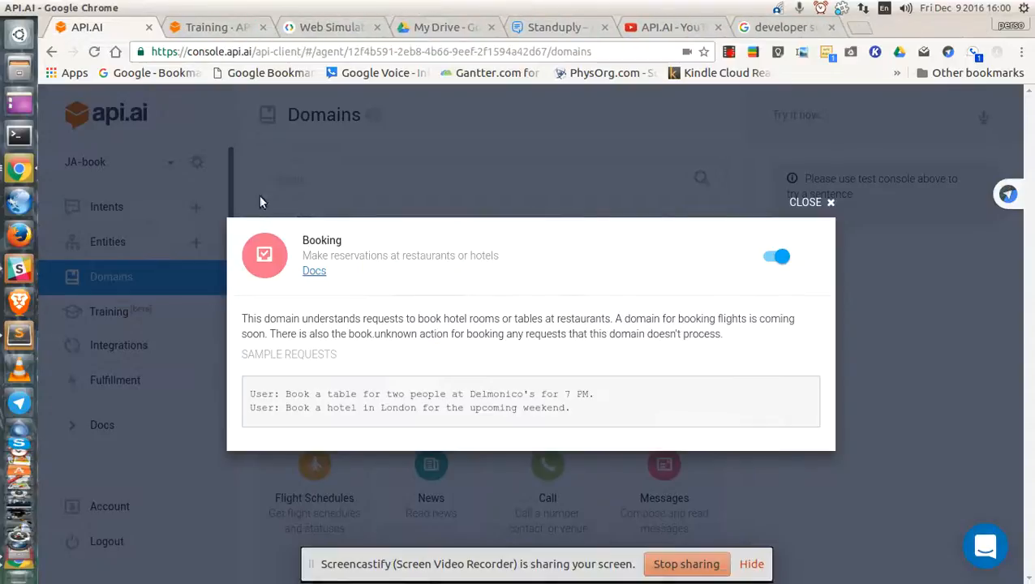
left_click(806, 202)
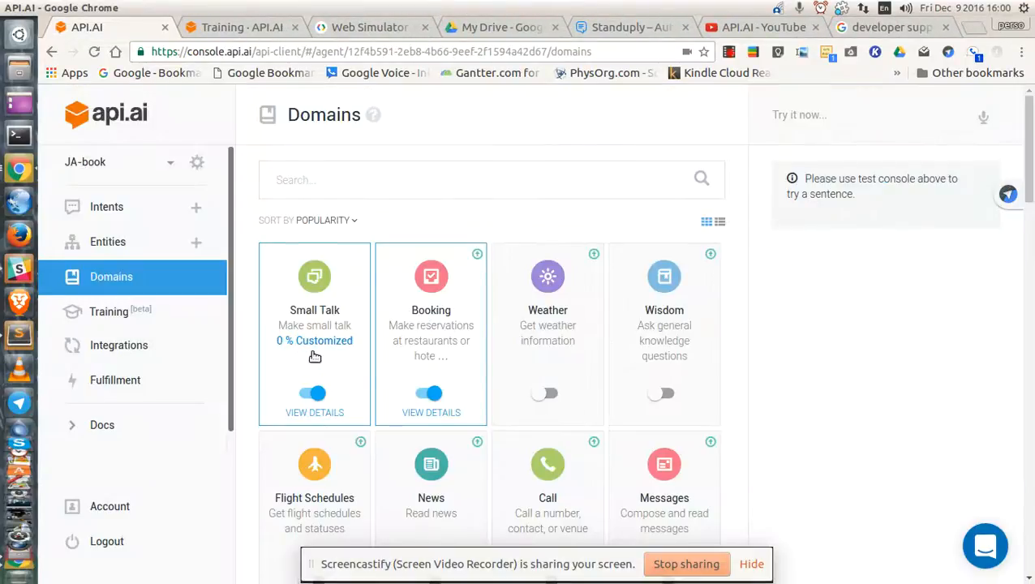
mouse_move(315, 345)
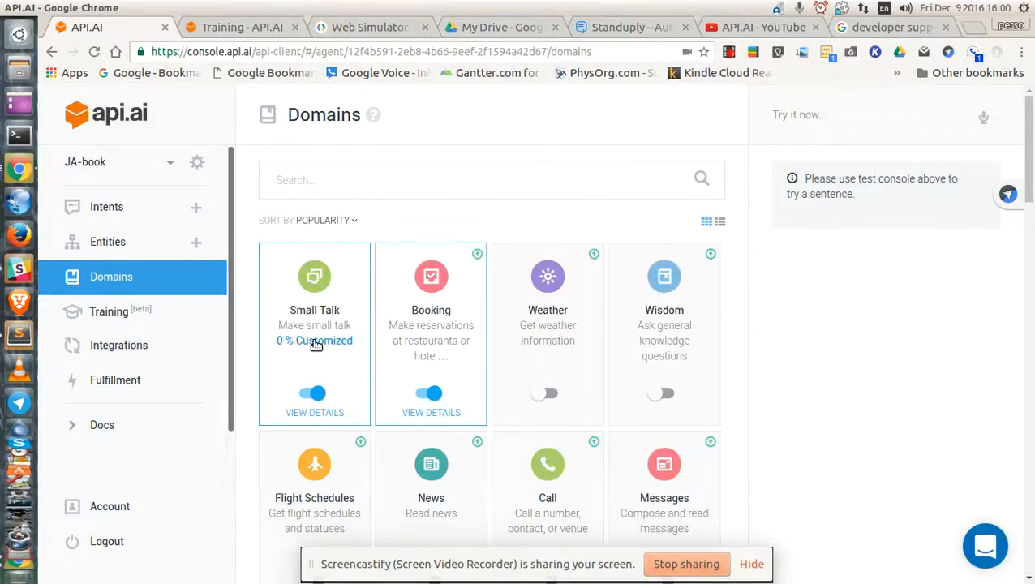
left_click(314, 412)
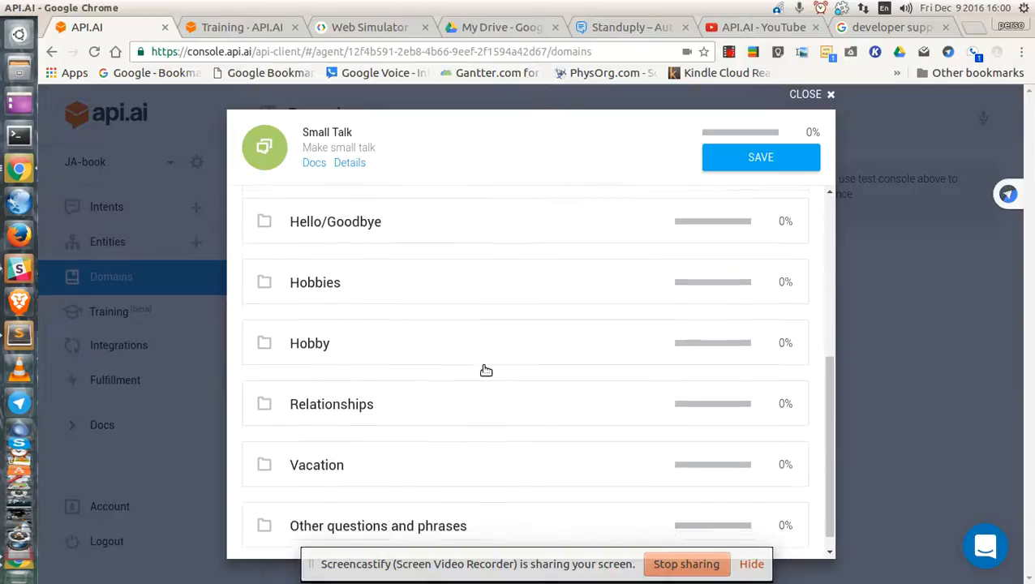
scroll("down", 3)
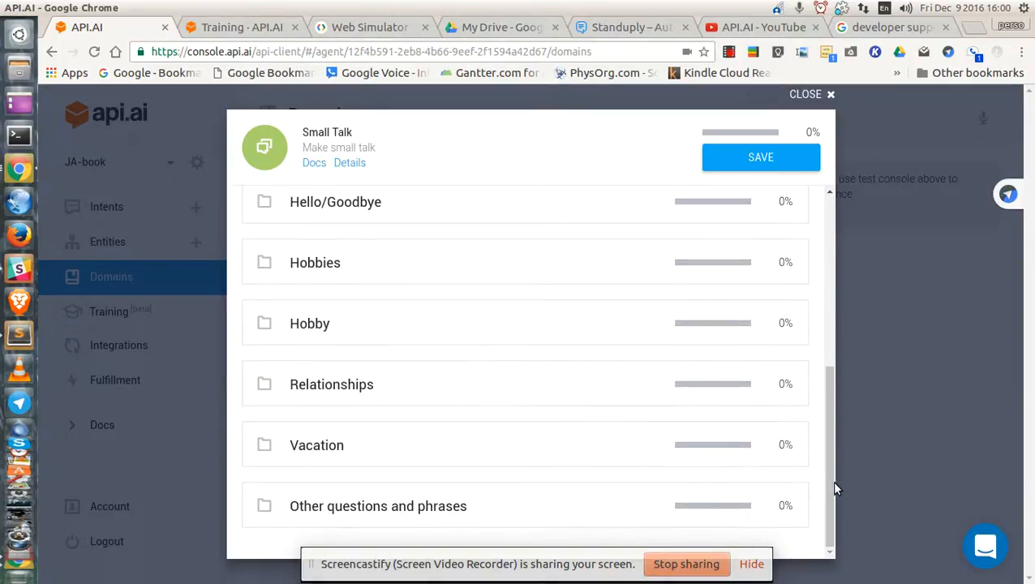
scroll("up", 3)
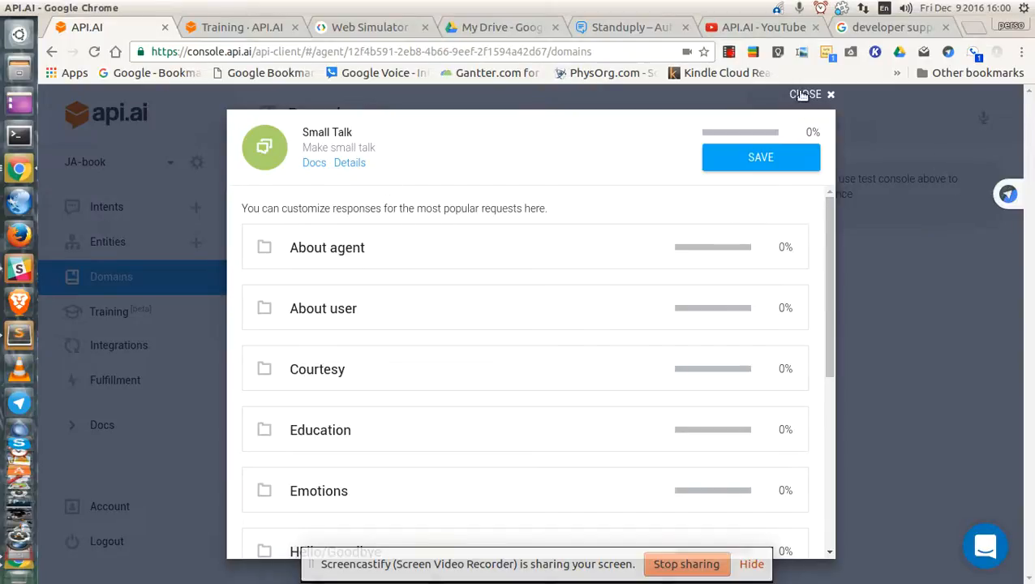
left_click(806, 94)
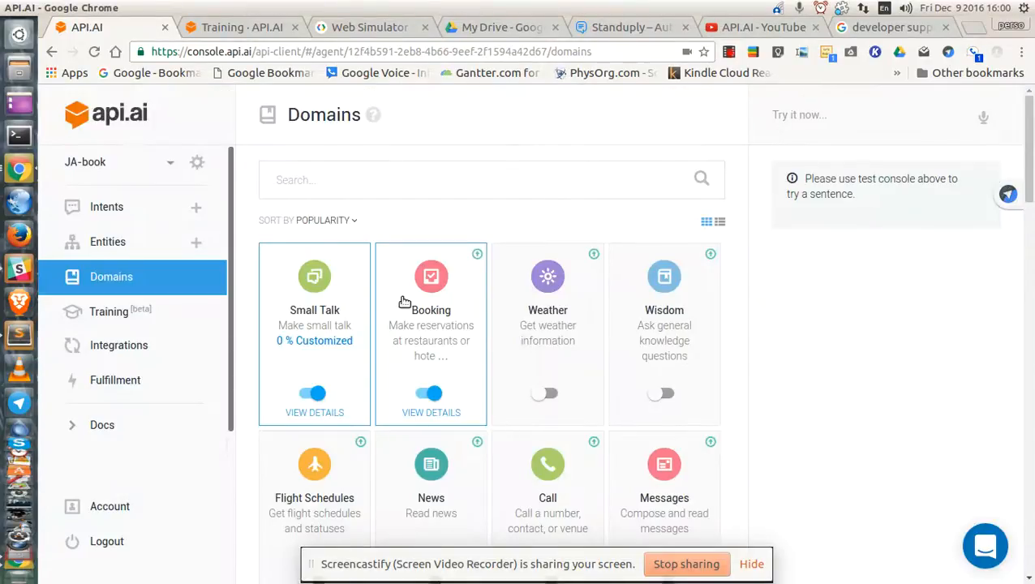
- Scroll through the list of prebuilt domain cards
scroll("down", 3)
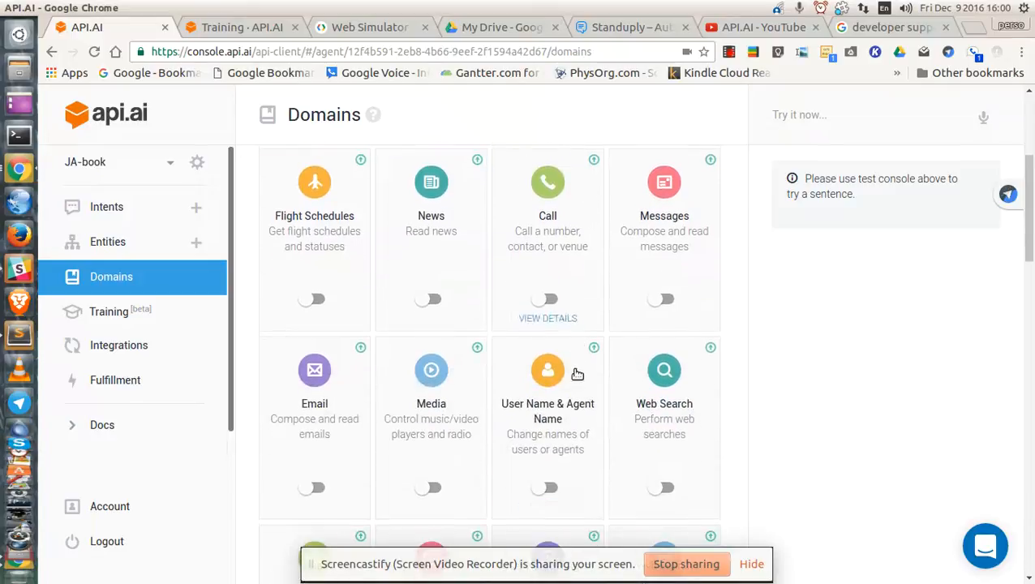
scroll("down", 3)
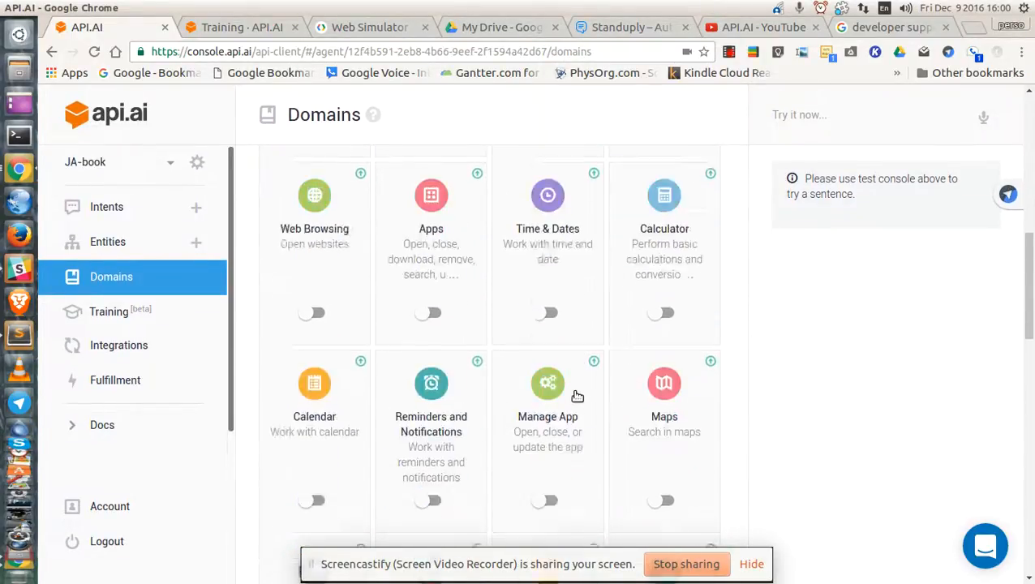
scroll("up", 3)
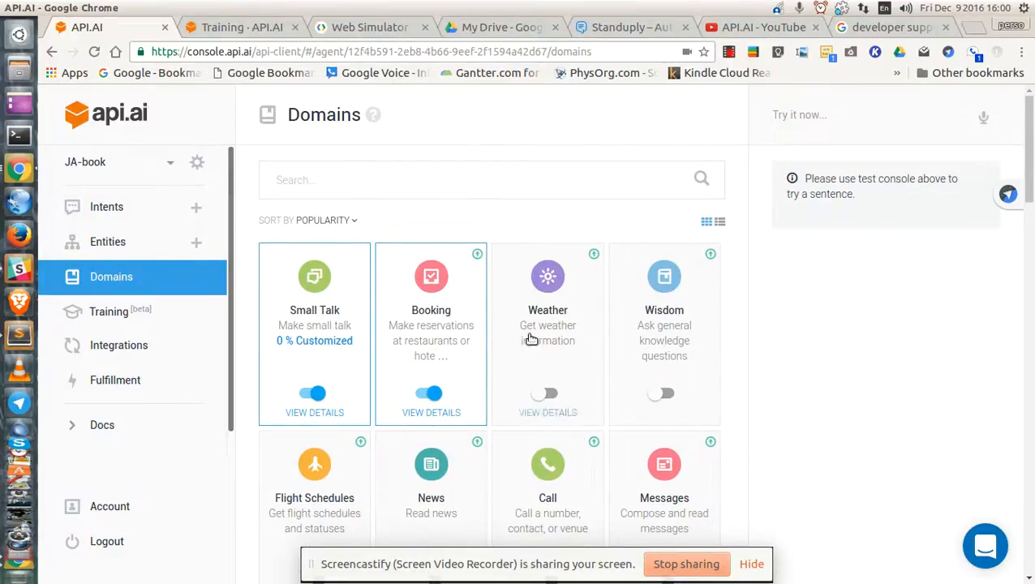
mouse_move(588, 233)
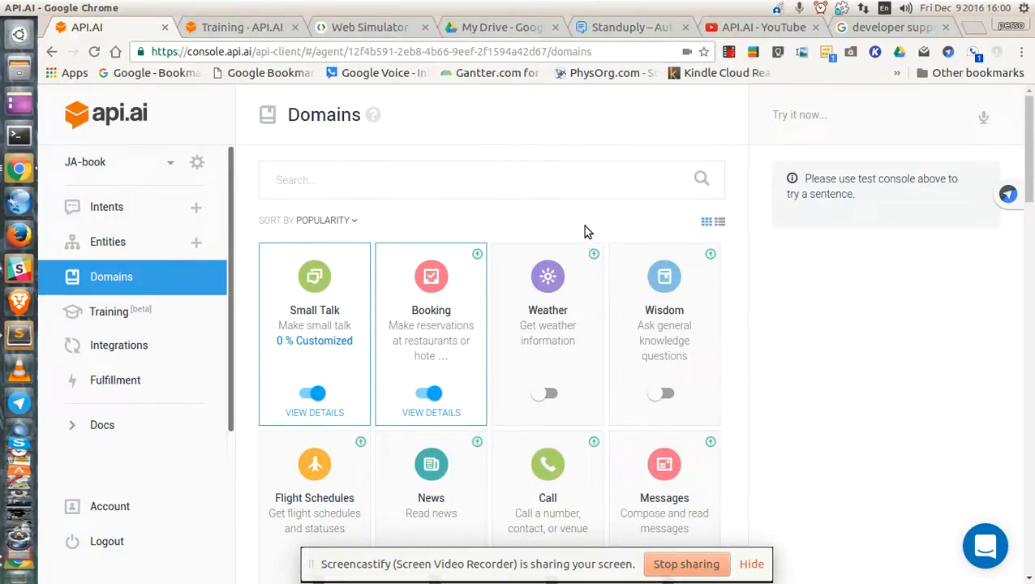
mouse_move(430, 217)
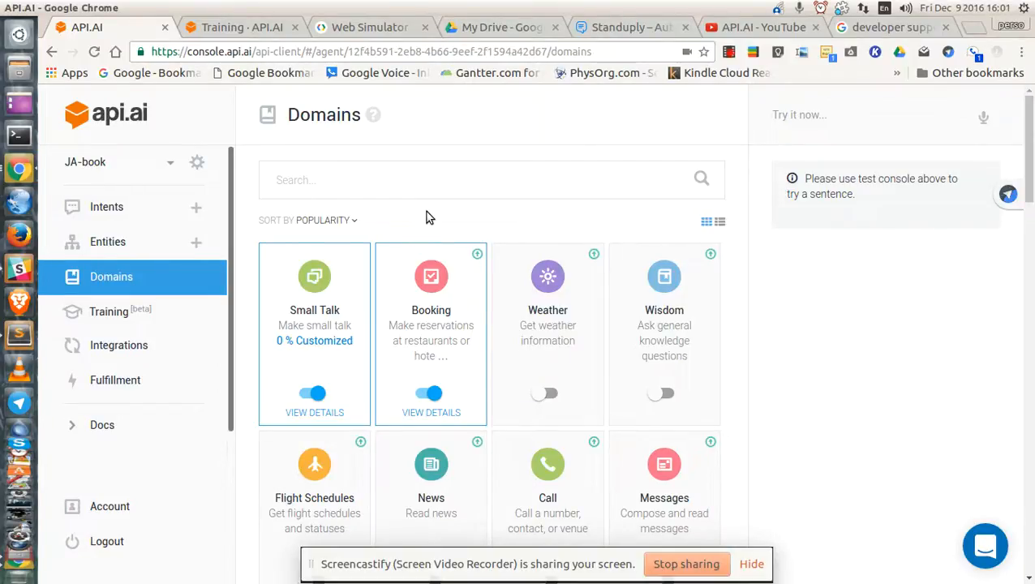
- Open book-hotel-dubai, page through its training phrases, and return to page one
left_click(106, 207)
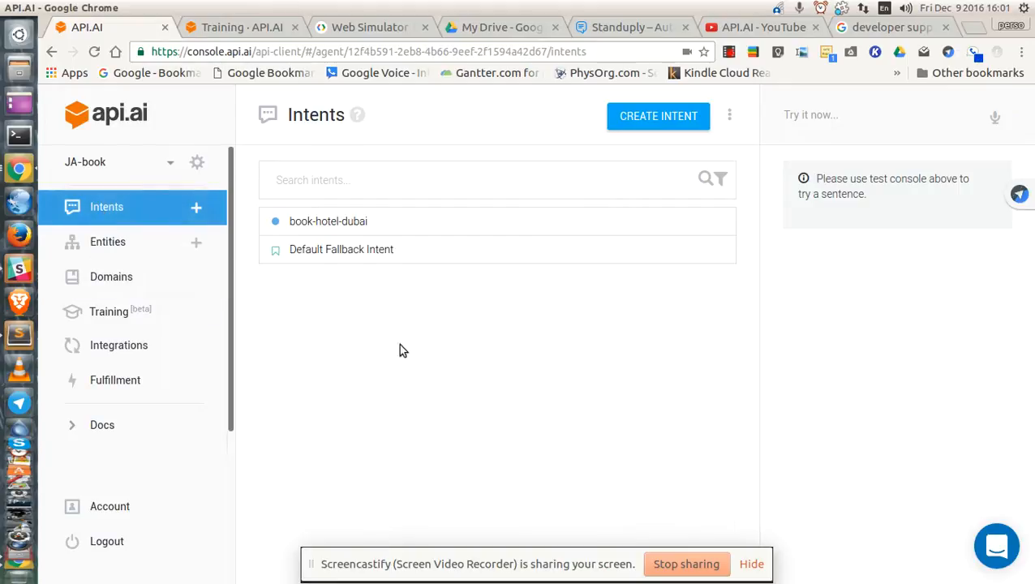
left_click(328, 221)
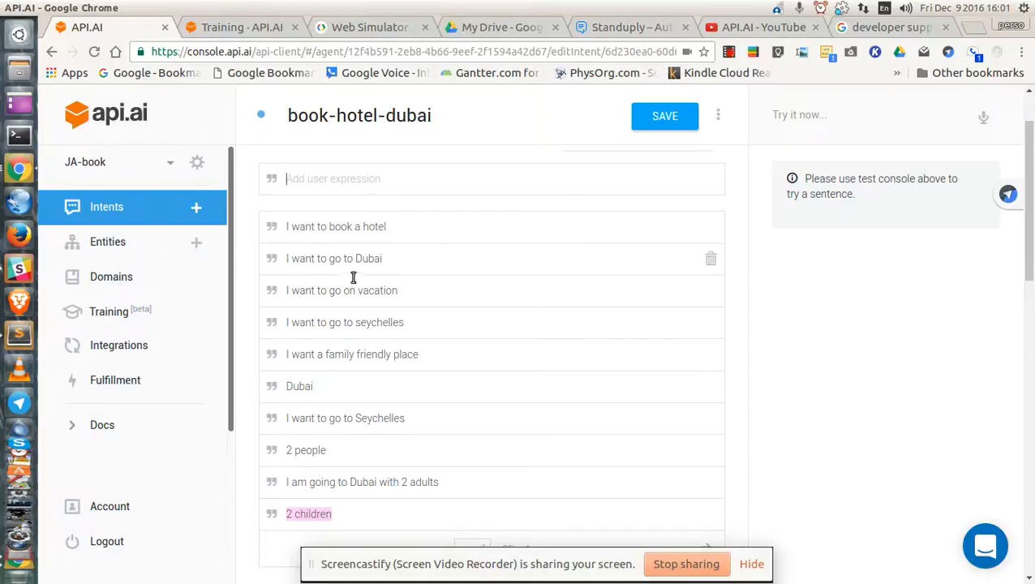
mouse_move(443, 284)
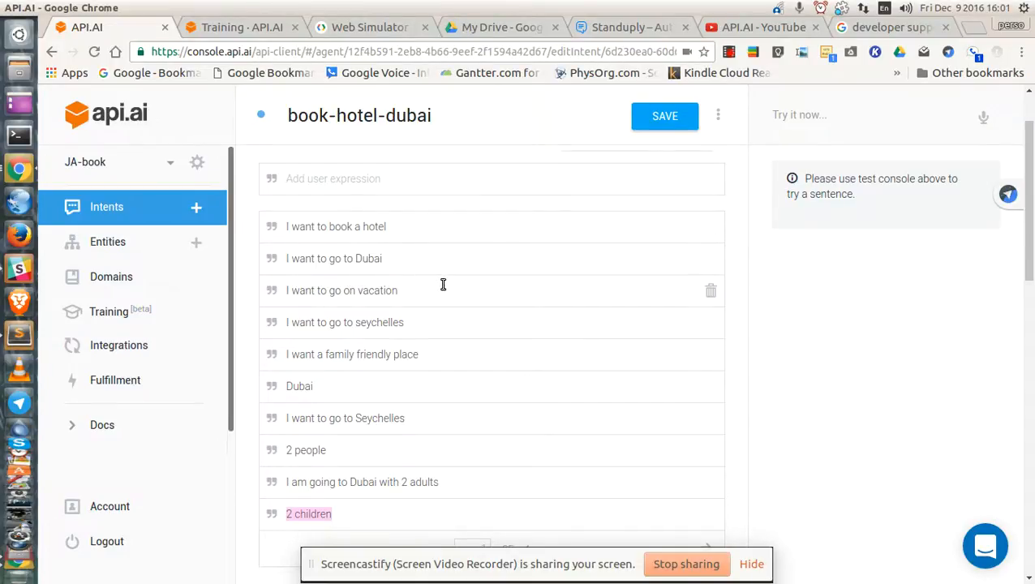
scroll("down", 3)
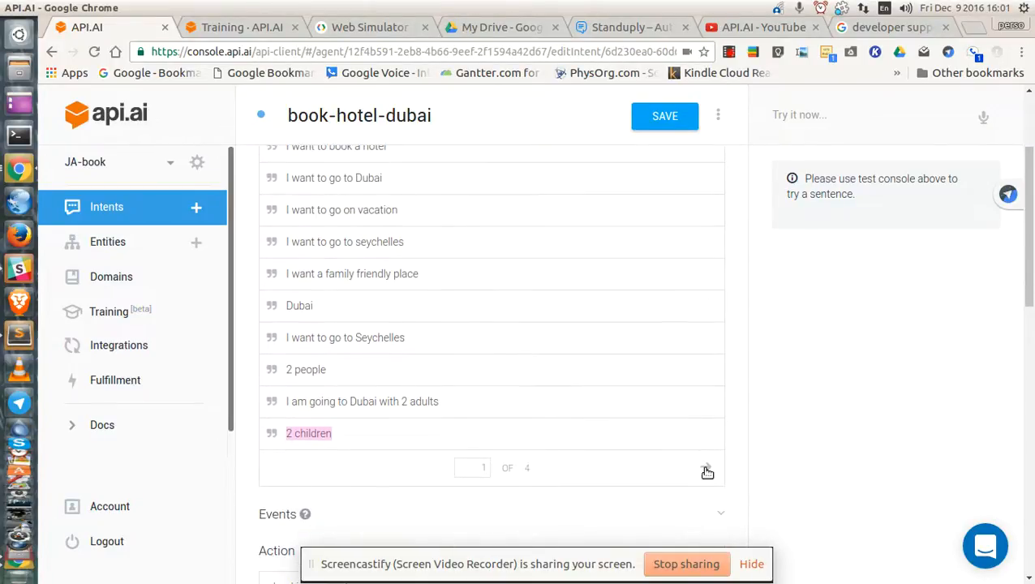
left_click(707, 472)
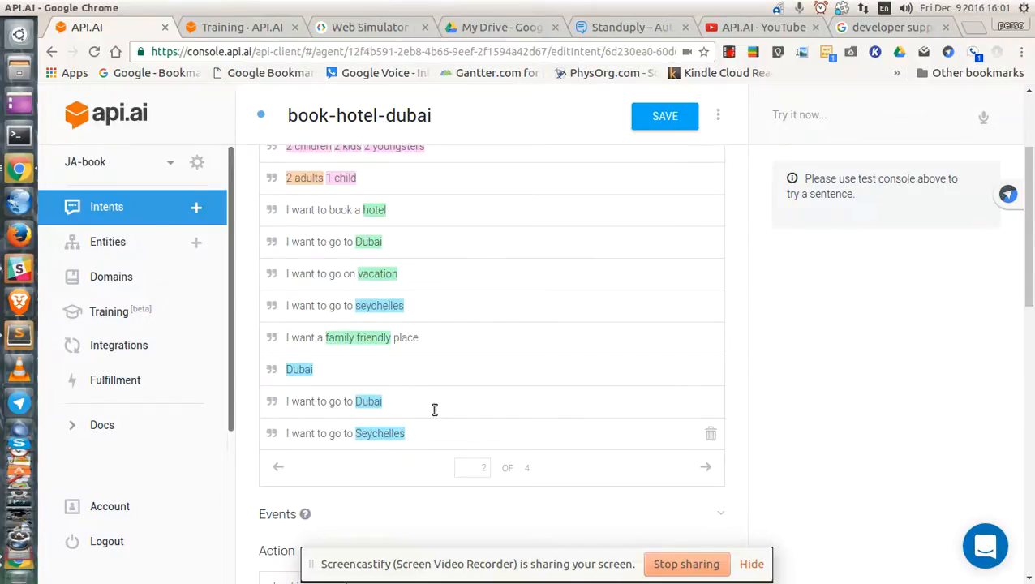
mouse_move(449, 281)
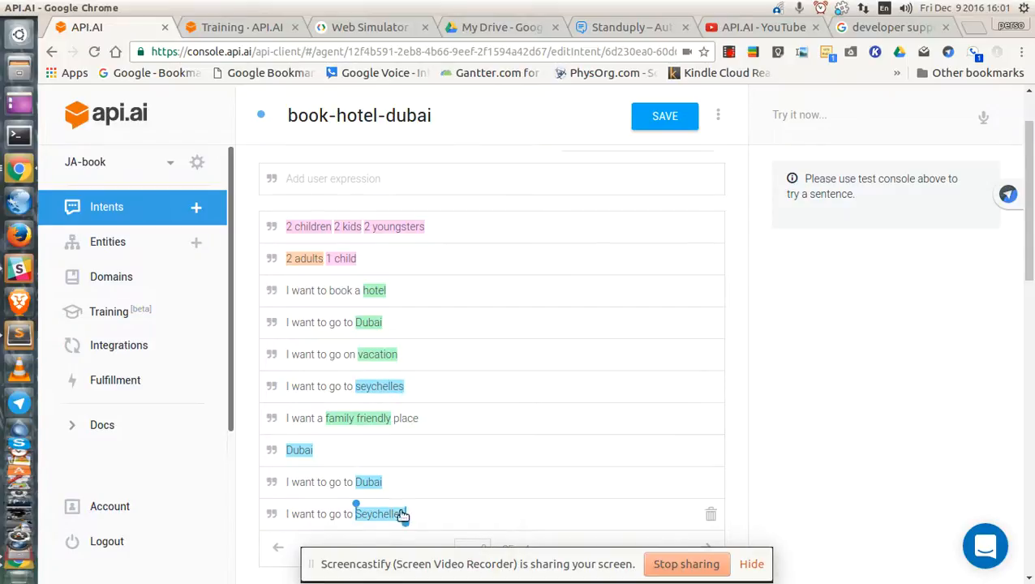
scroll("down", 3)
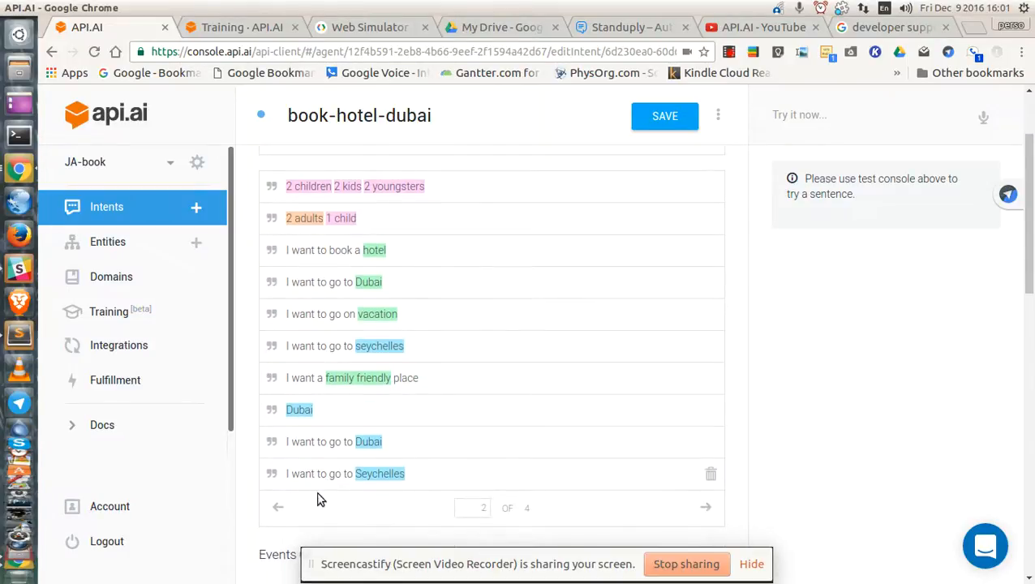
left_click(278, 507)
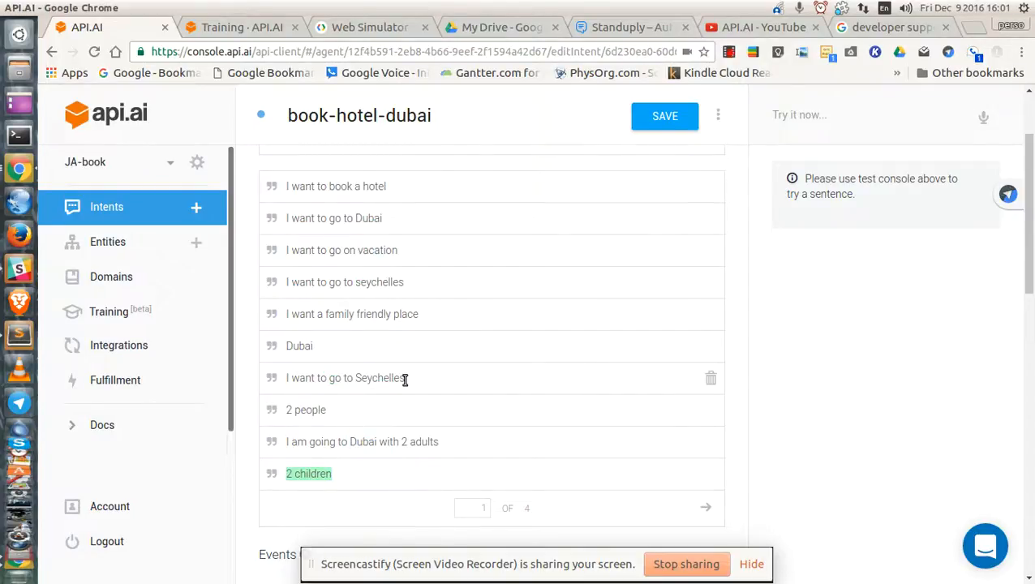
left_click(382, 377)
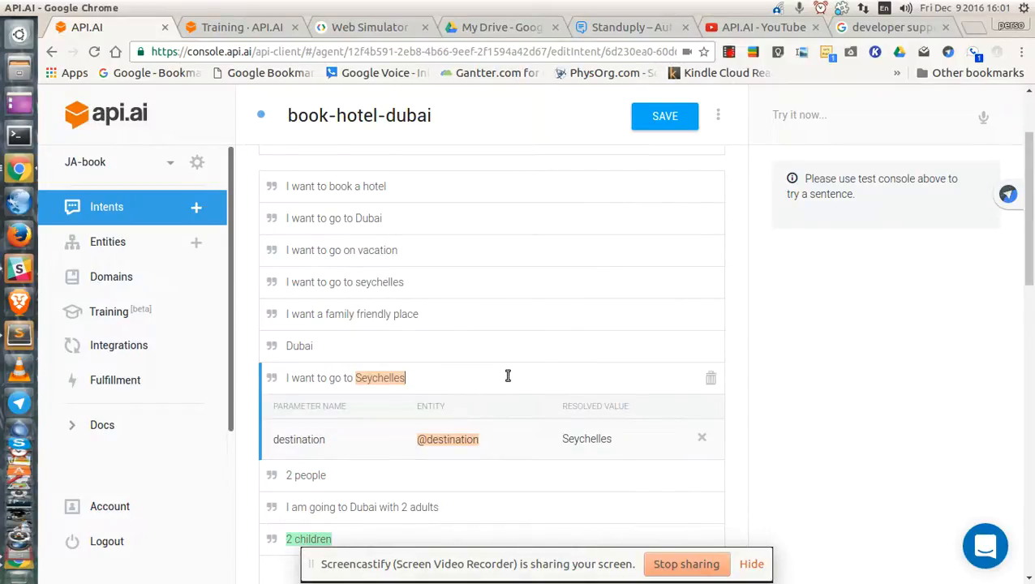
left_click(664, 115)
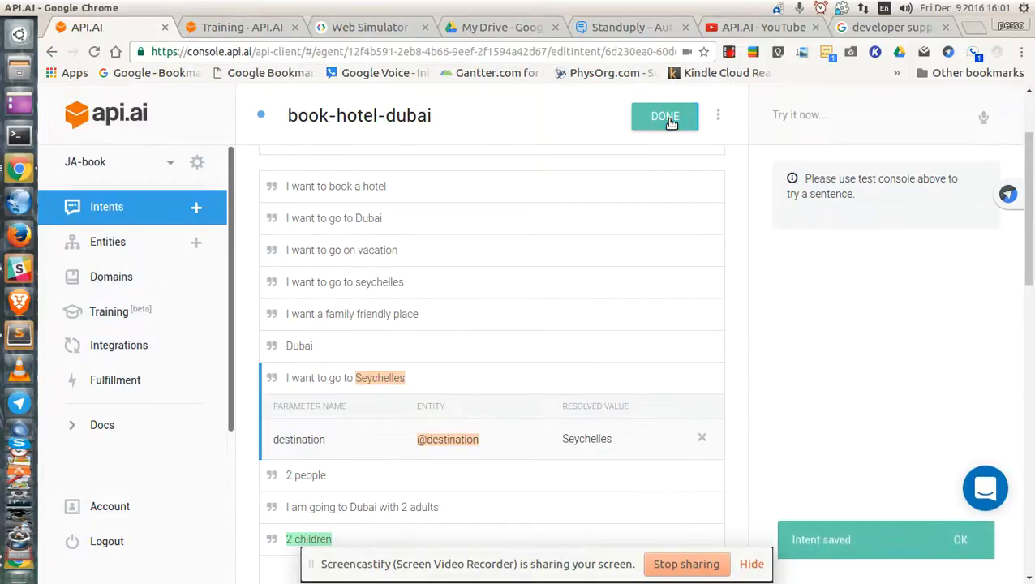
mouse_move(442, 327)
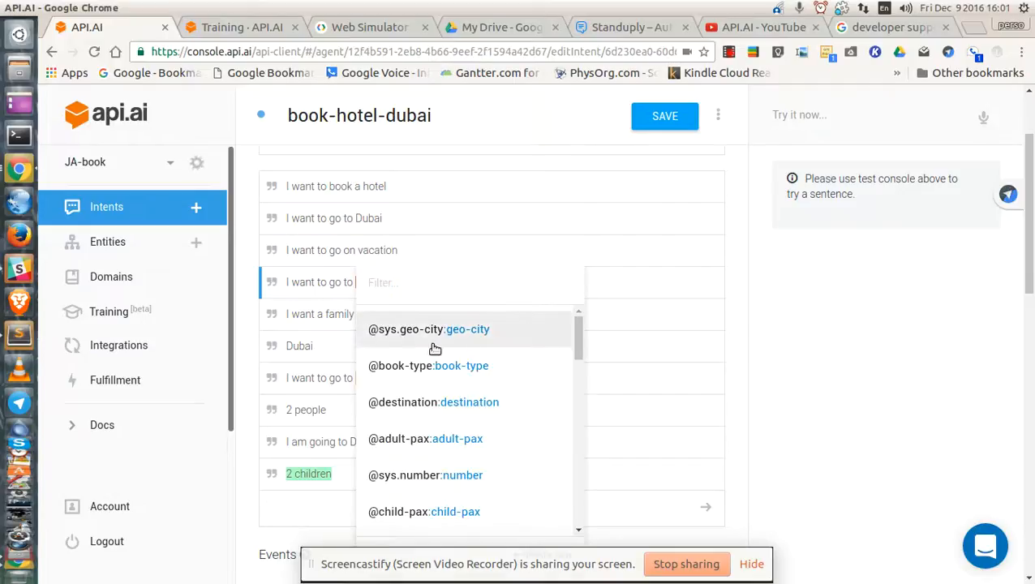
left_click(433, 401)
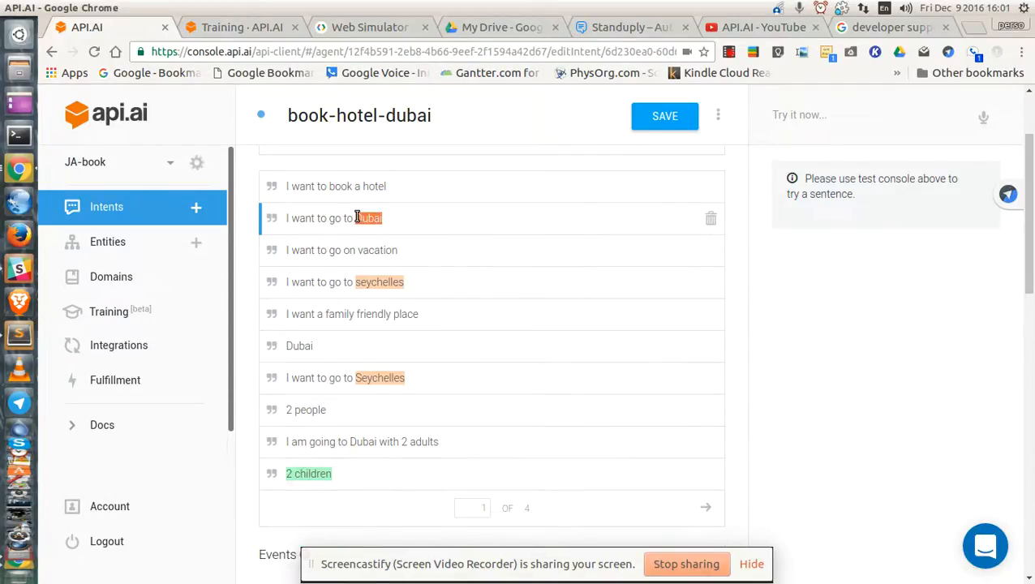
left_click(369, 217)
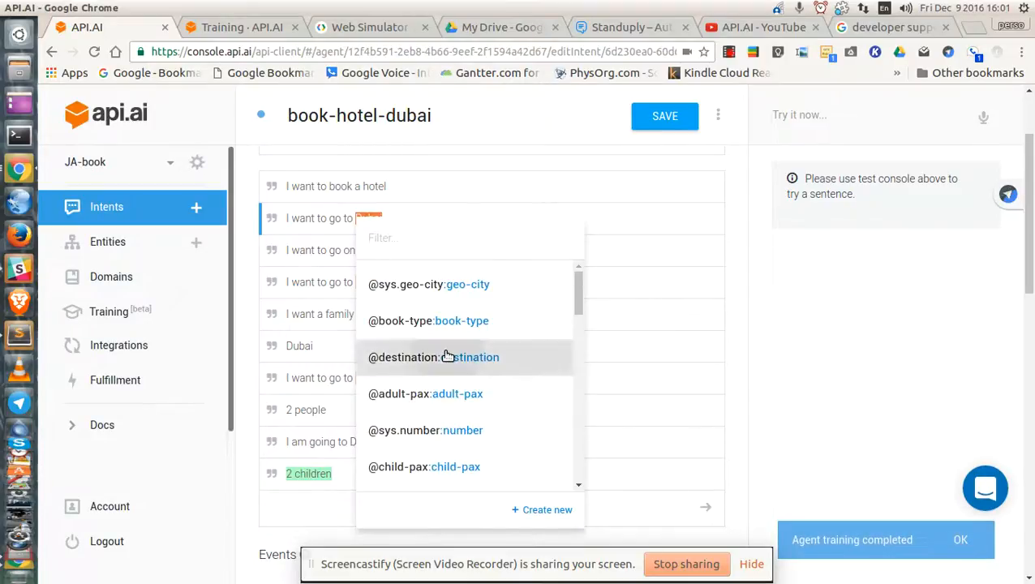
left_click(434, 357)
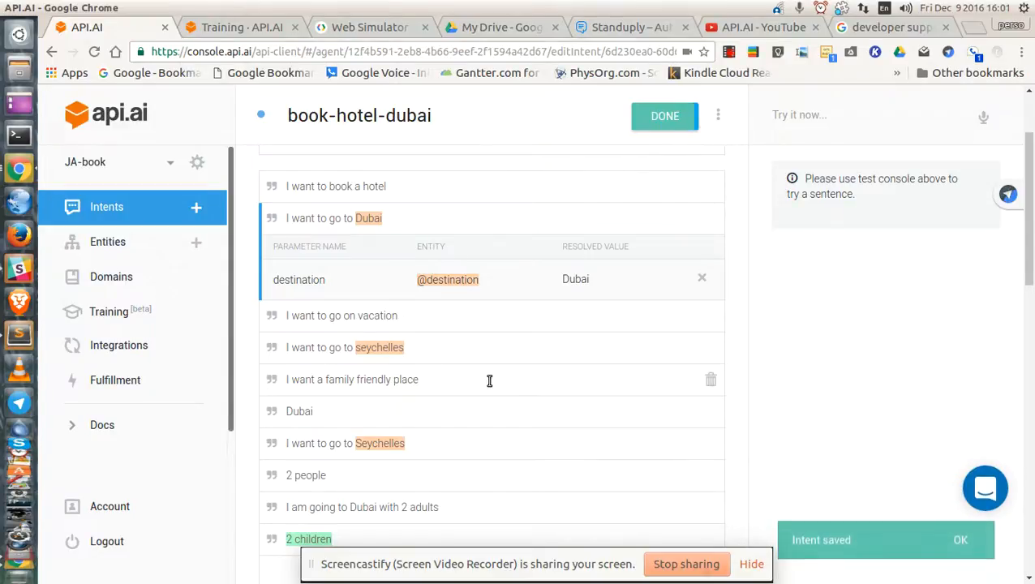
scroll("down", 3)
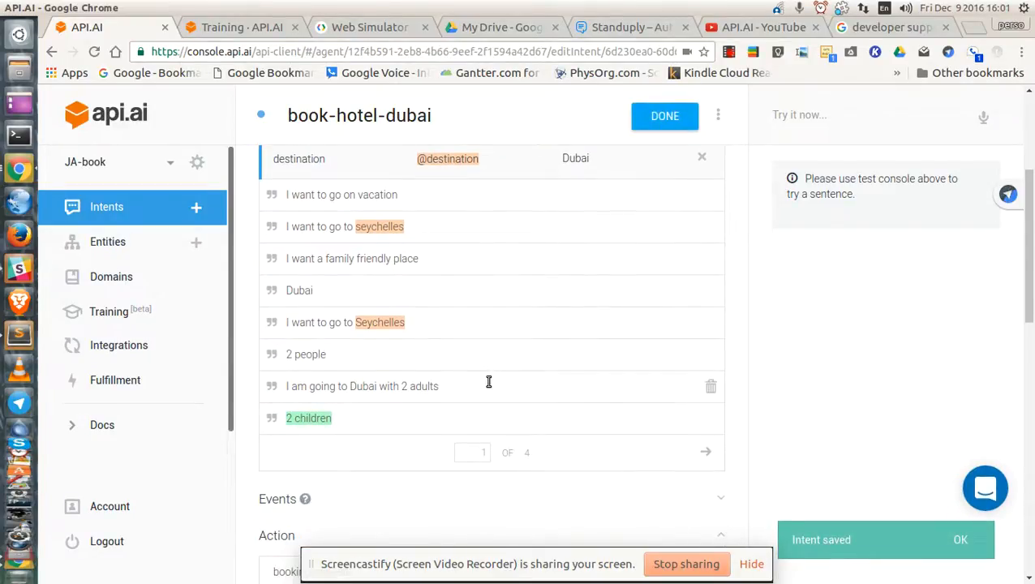
- Send 'I want to go to Seychelles' in the Try it now console
scroll("up", 3)
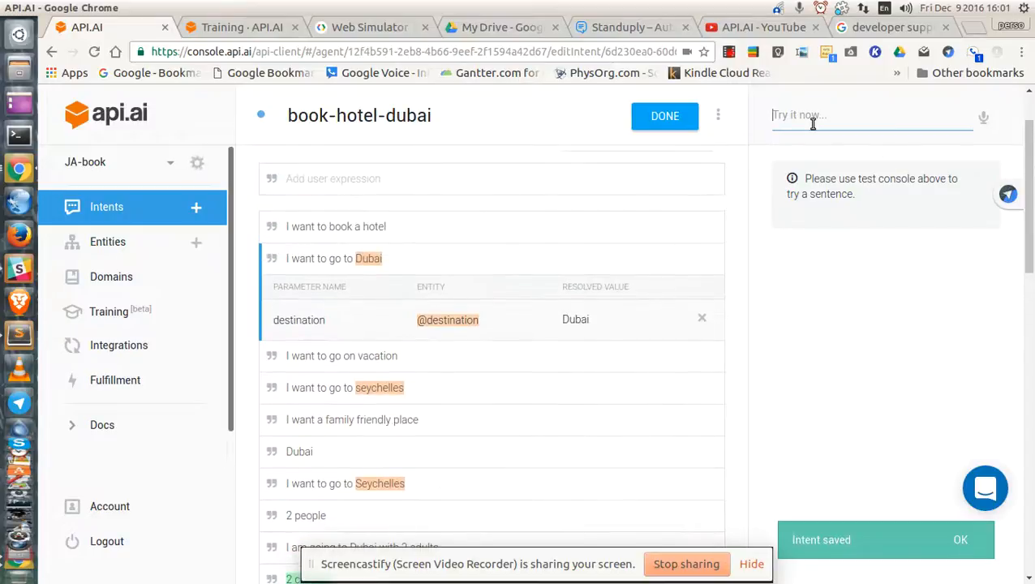
type("I want")
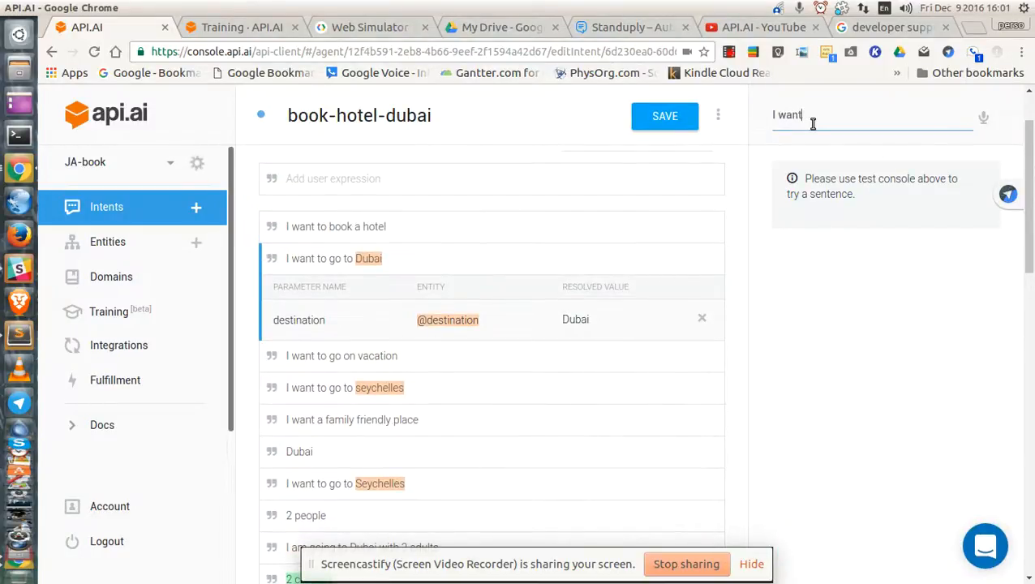
type("to go")
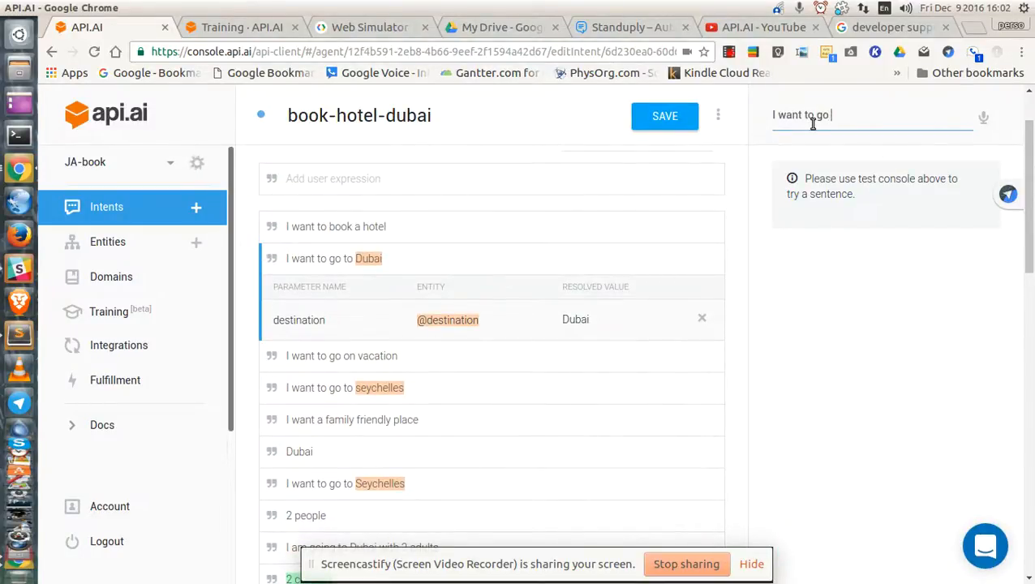
type("to Sey")
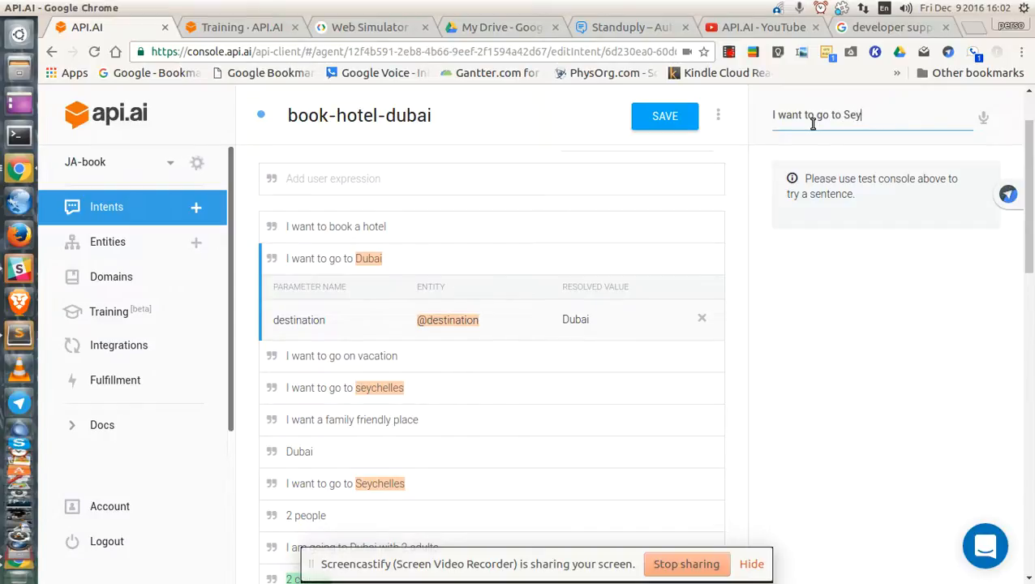
key("Return")
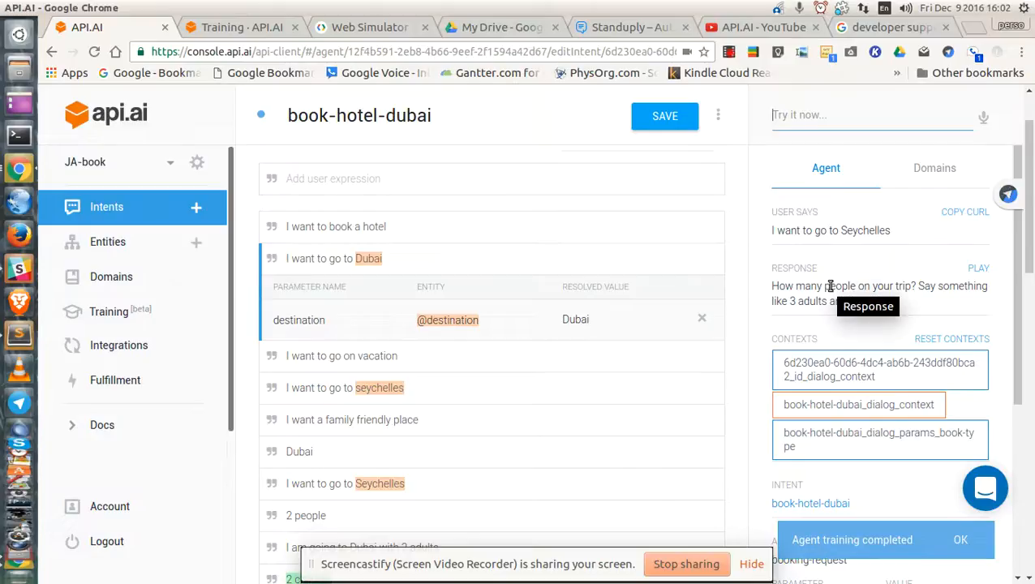
mouse_move(888, 304)
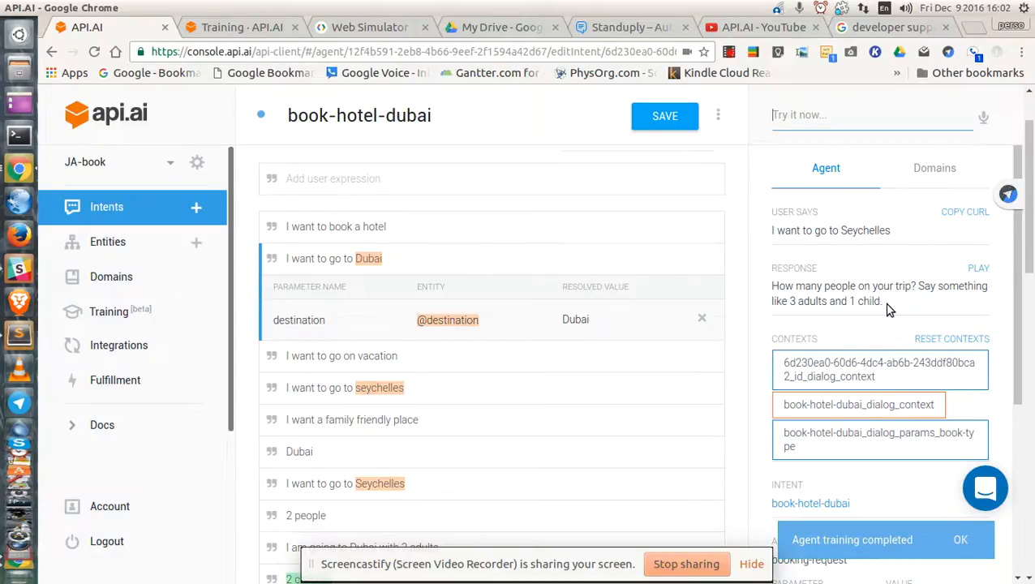
- Reply '3 adults 1 child' to the agent's party-size prompt
type("3")
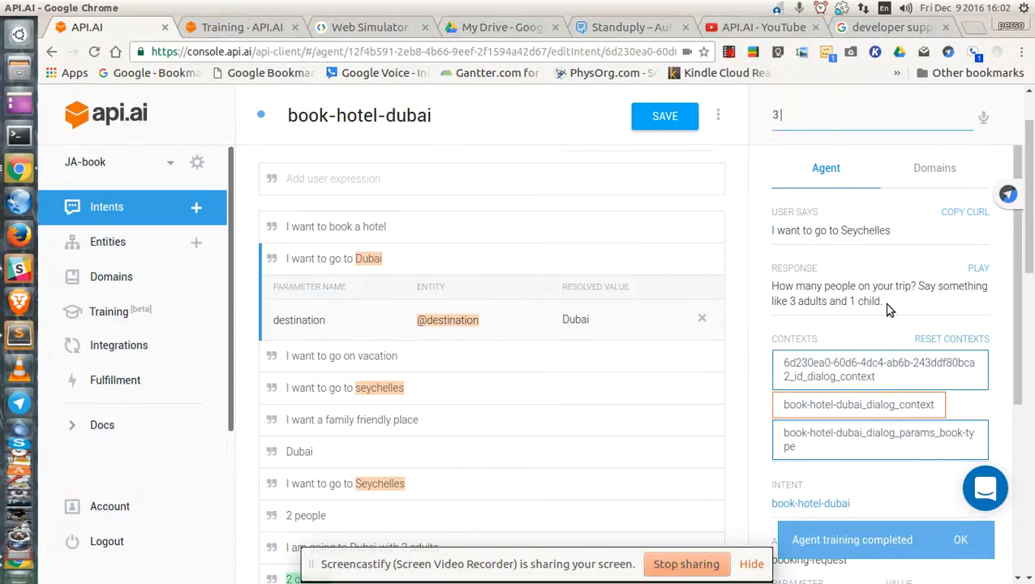
type("adults")
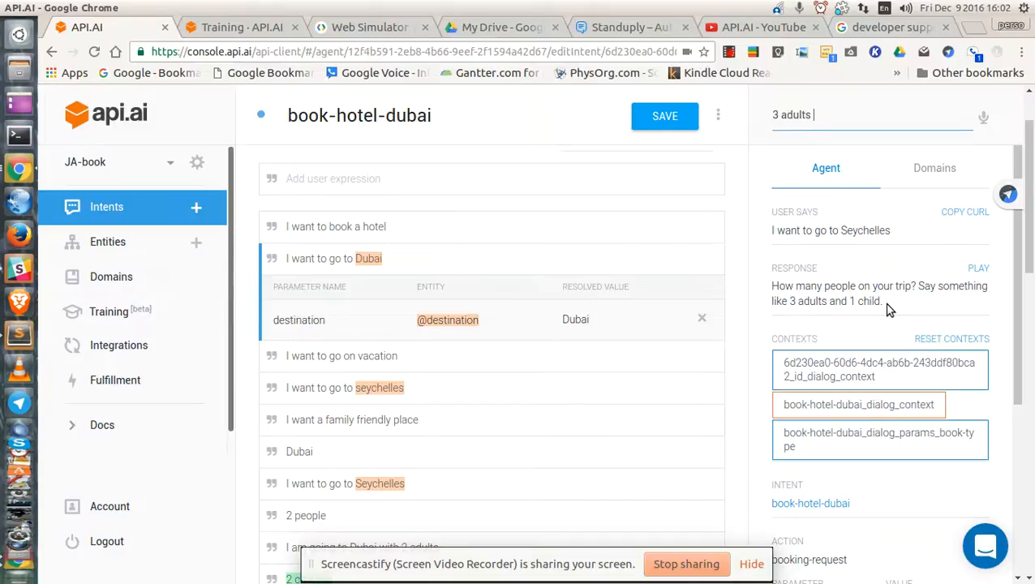
key("Return")
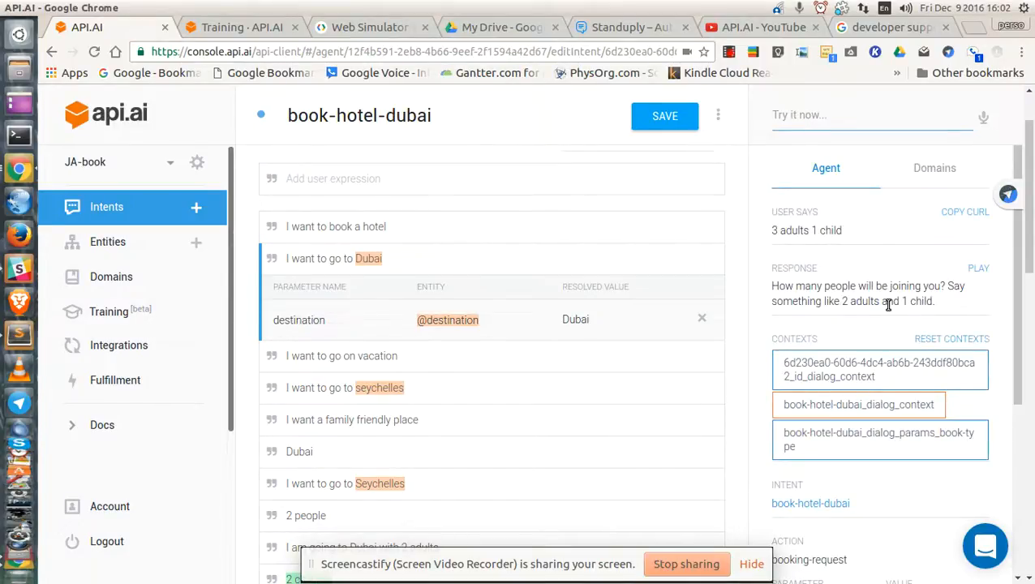
mouse_move(586, 398)
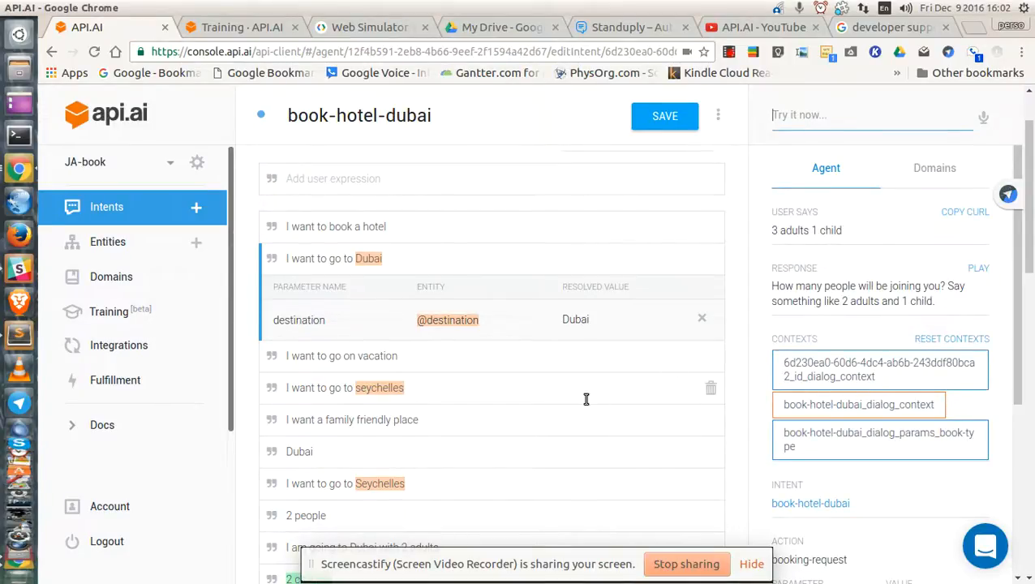
- Open the 'I want to book a hotel' dialog on the Training page
left_click(109, 311)
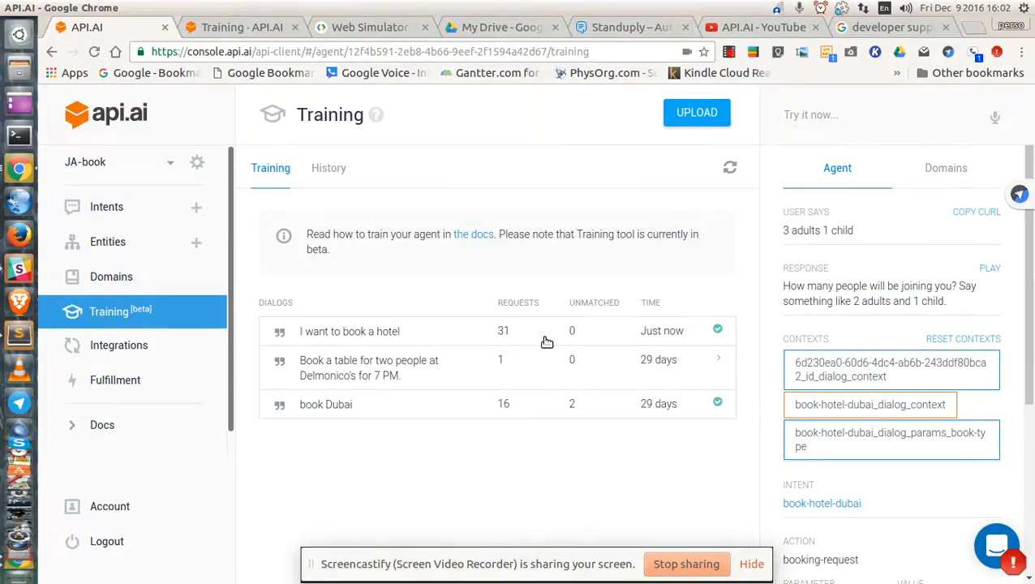
mouse_move(575, 333)
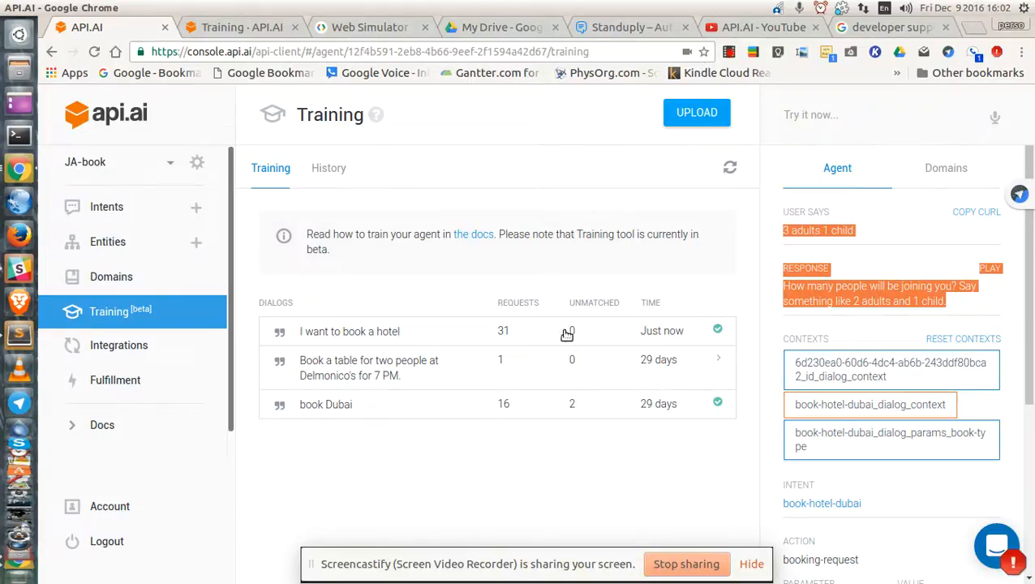
left_click(350, 331)
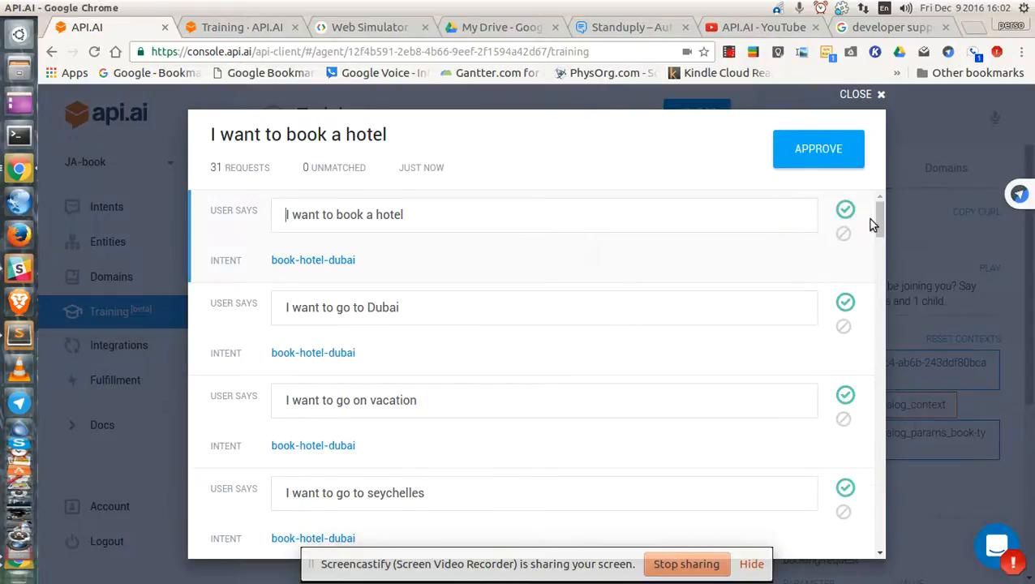
- Tag 3 adults as the adult count and add '3 adults 1 child' to the intent
scroll("down", 3)
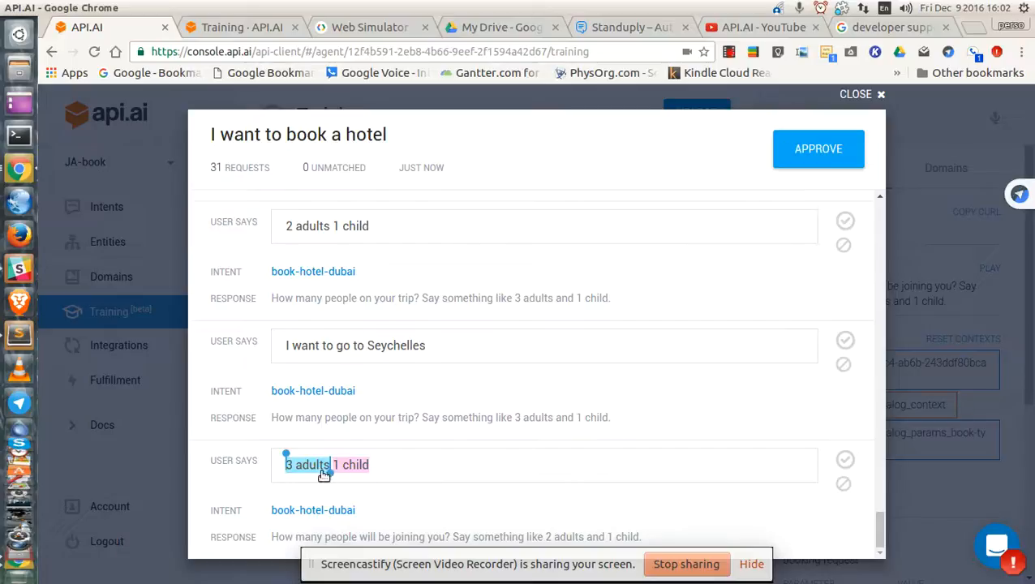
mouse_move(316, 472)
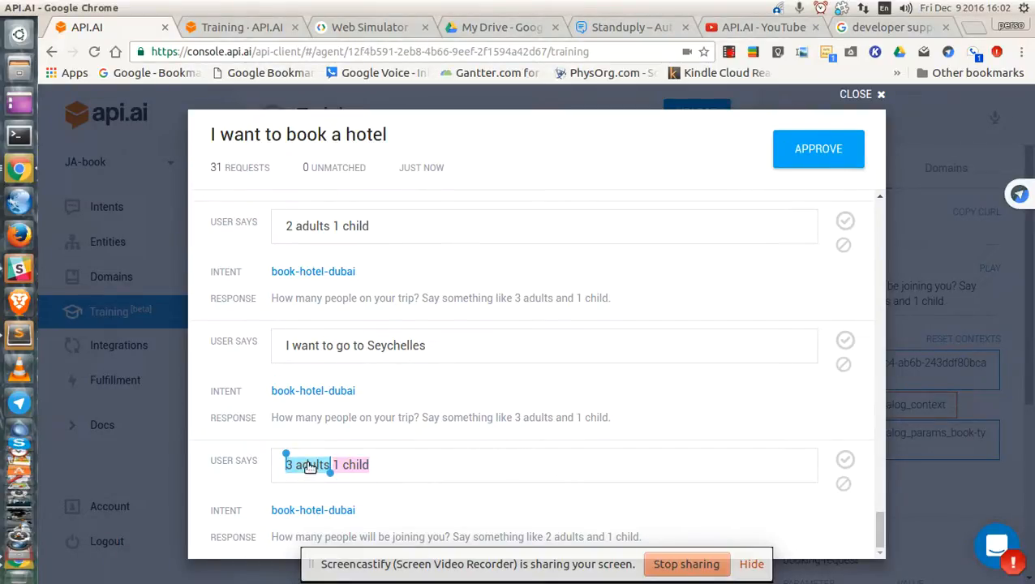
left_click(311, 464)
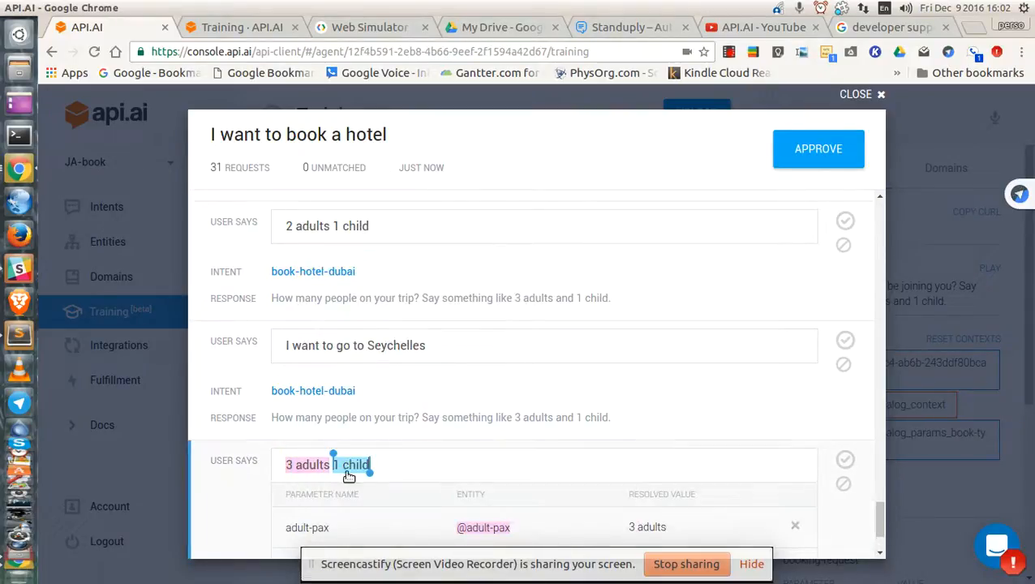
scroll("down", 3)
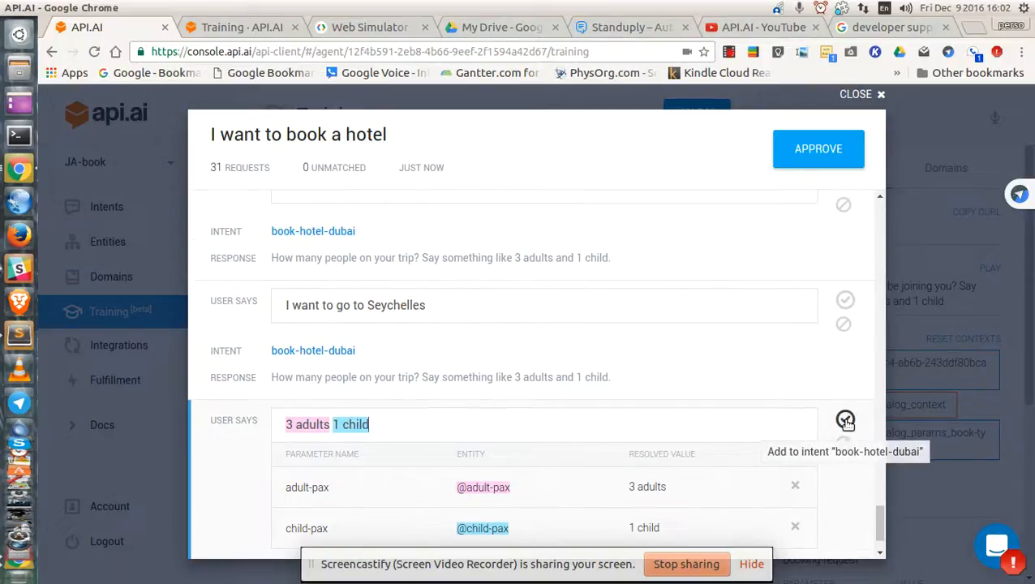
left_click(845, 419)
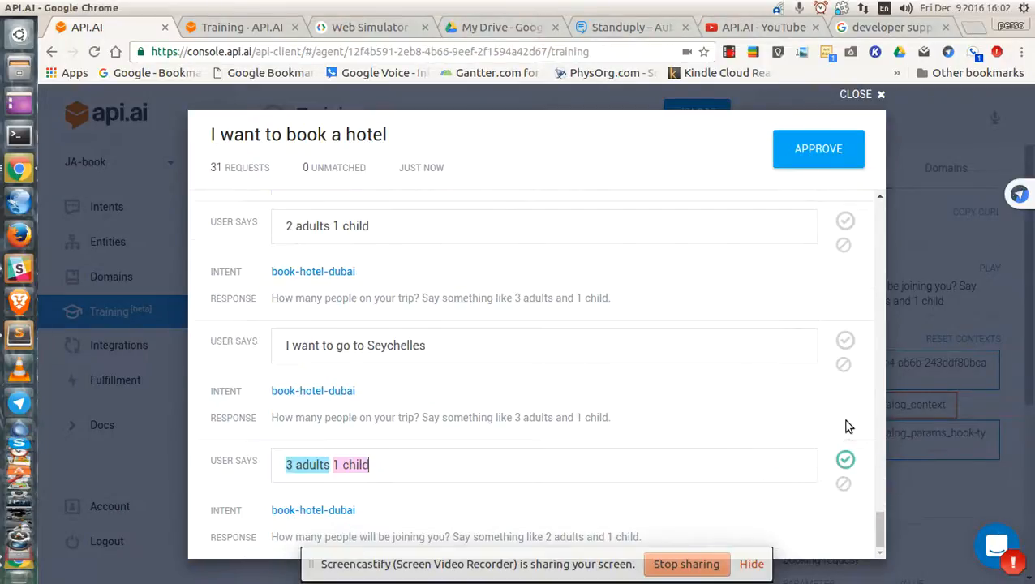
- Tag 2 adults and 1 child as parameters, then expand the Seychelles example
double_click(395, 345)
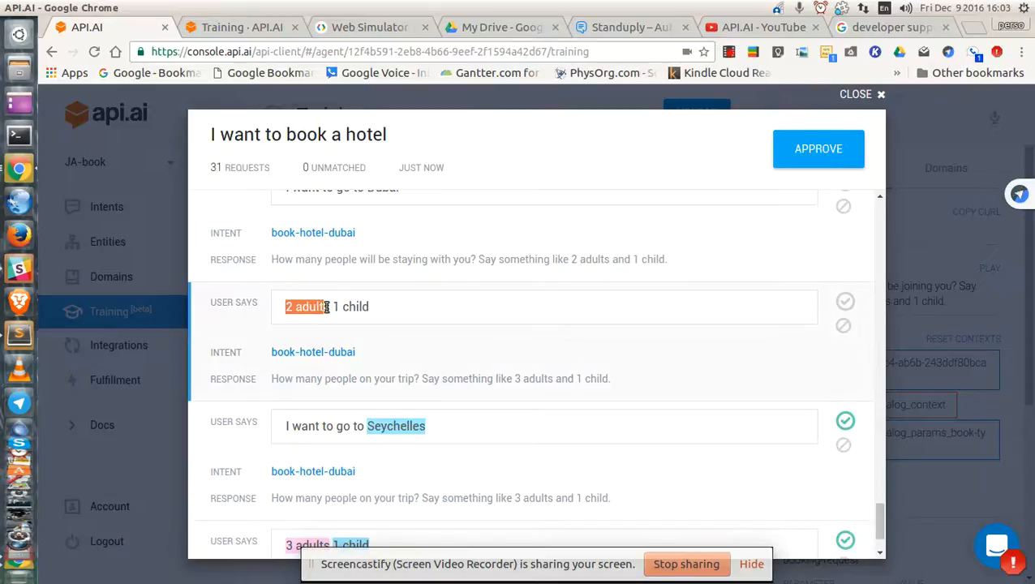
left_click(304, 307)
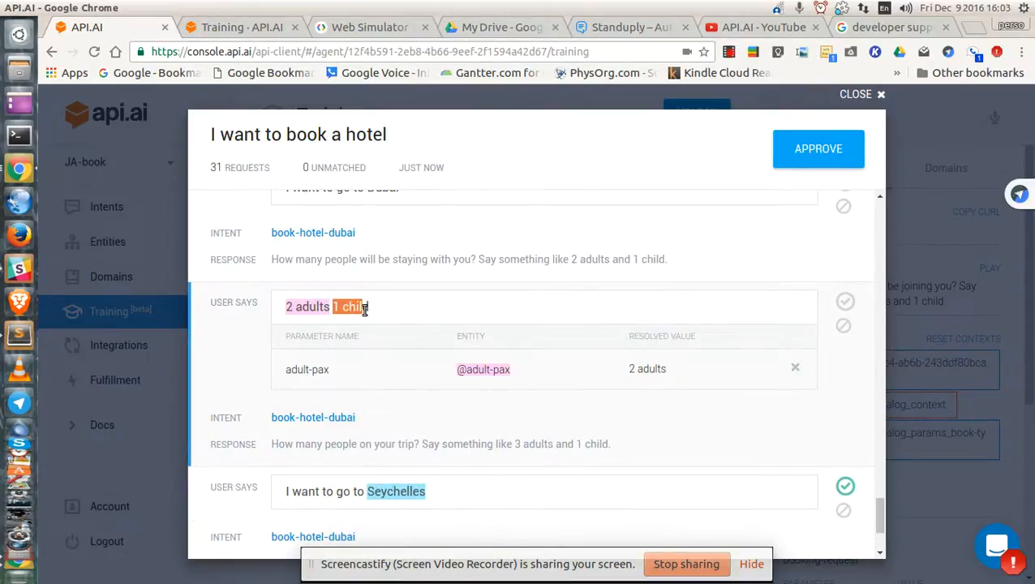
left_click(350, 307)
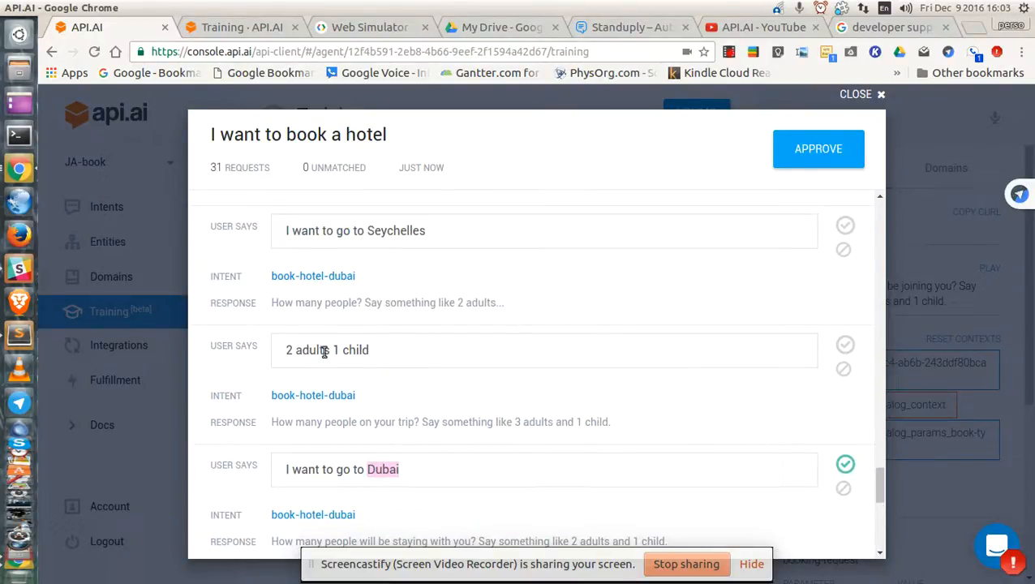
double_click(312, 350)
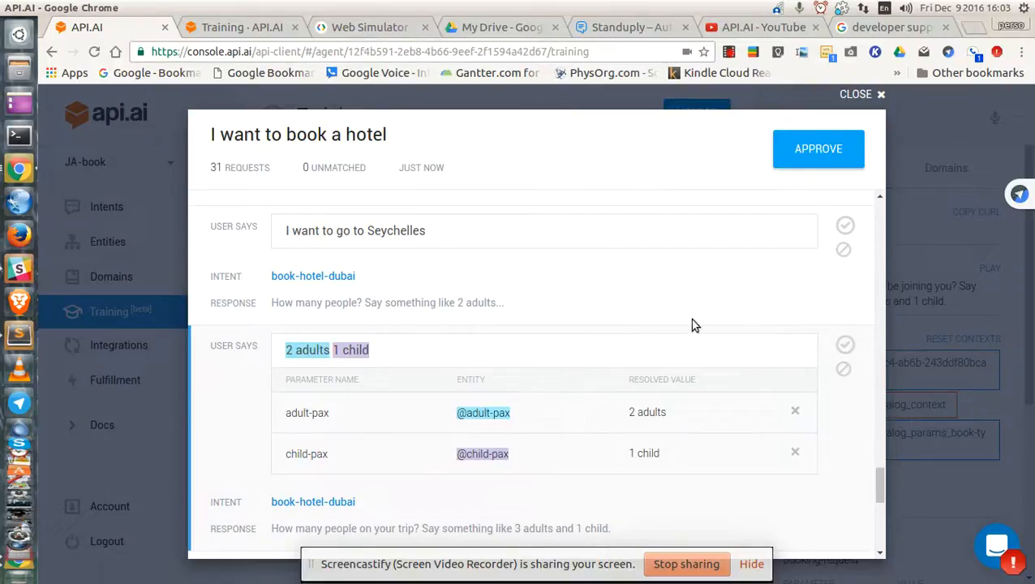
left_click(395, 230)
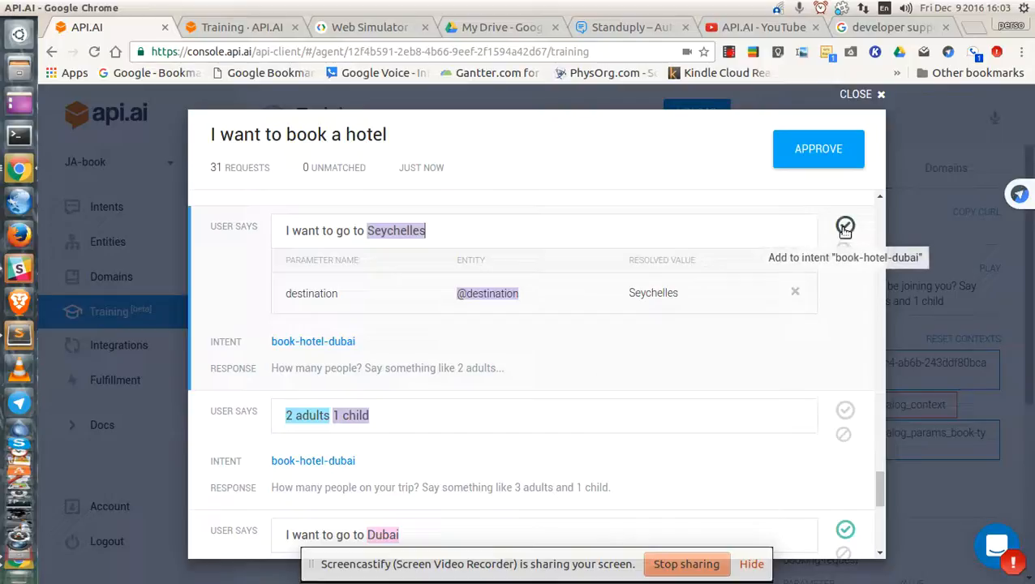
scroll("down", 3)
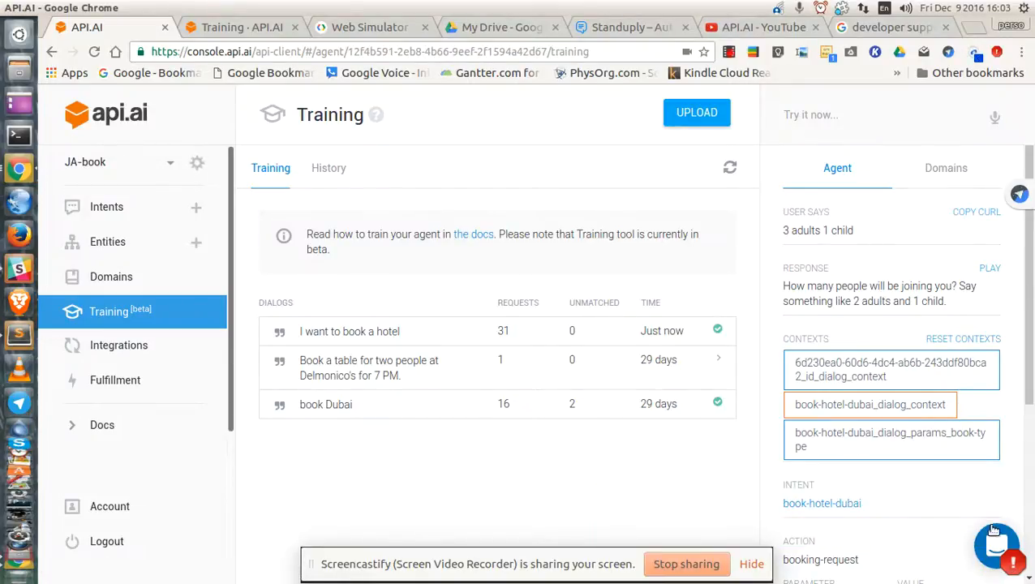
- Send a new support chat message reporting 'js error on editing' training
left_click(997, 533)
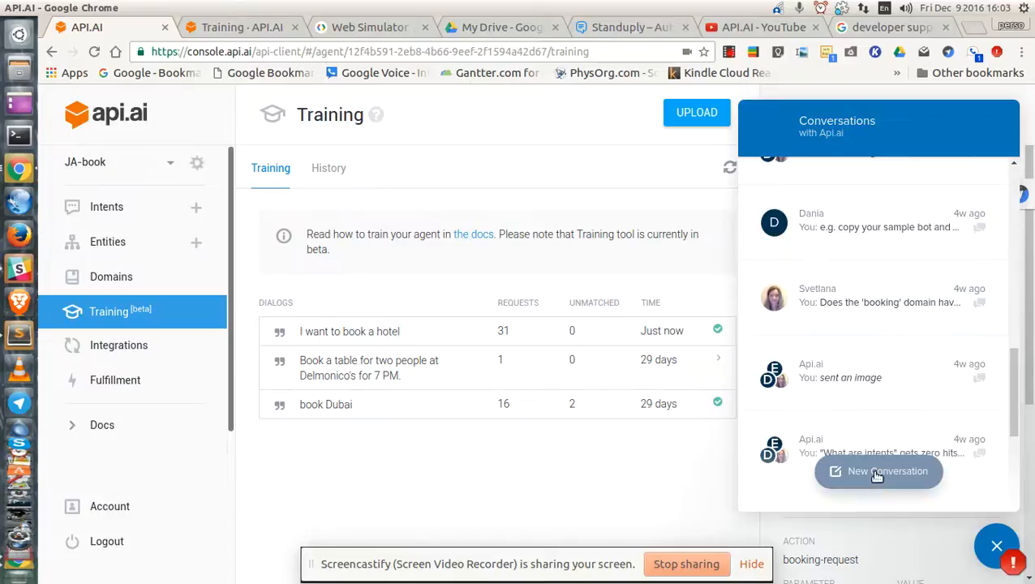
left_click(879, 472)
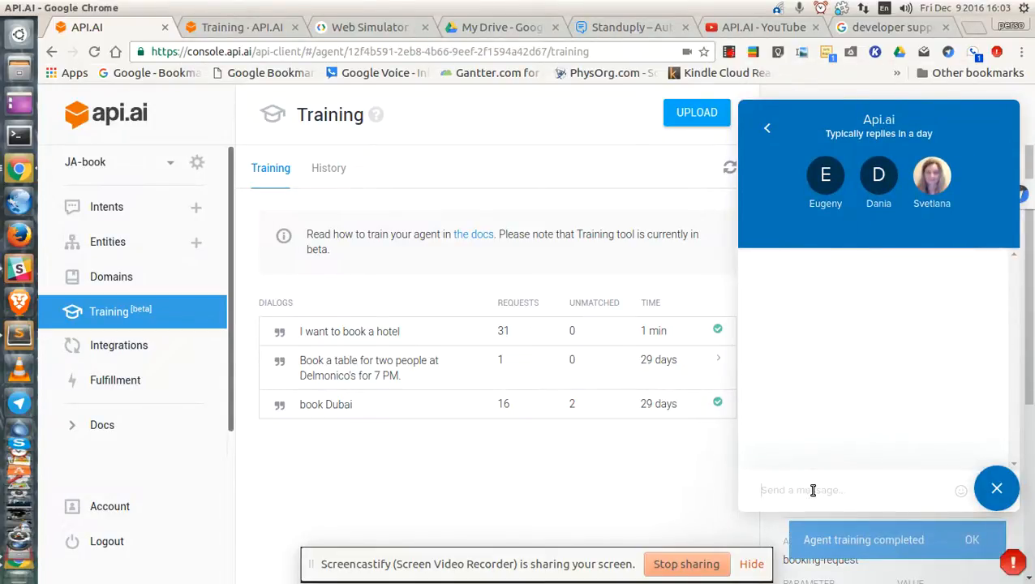
type("js error on")
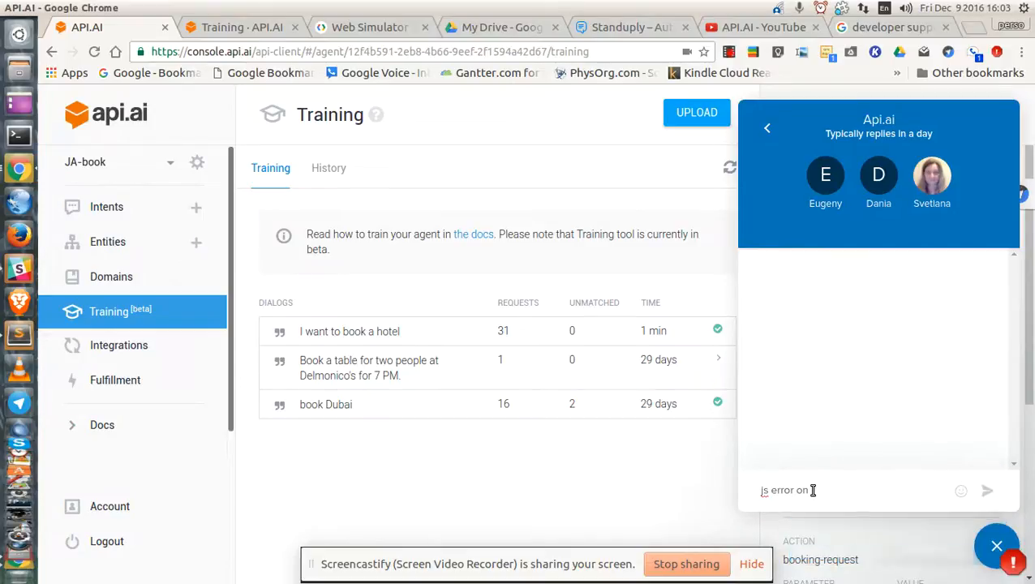
type("editing enti")
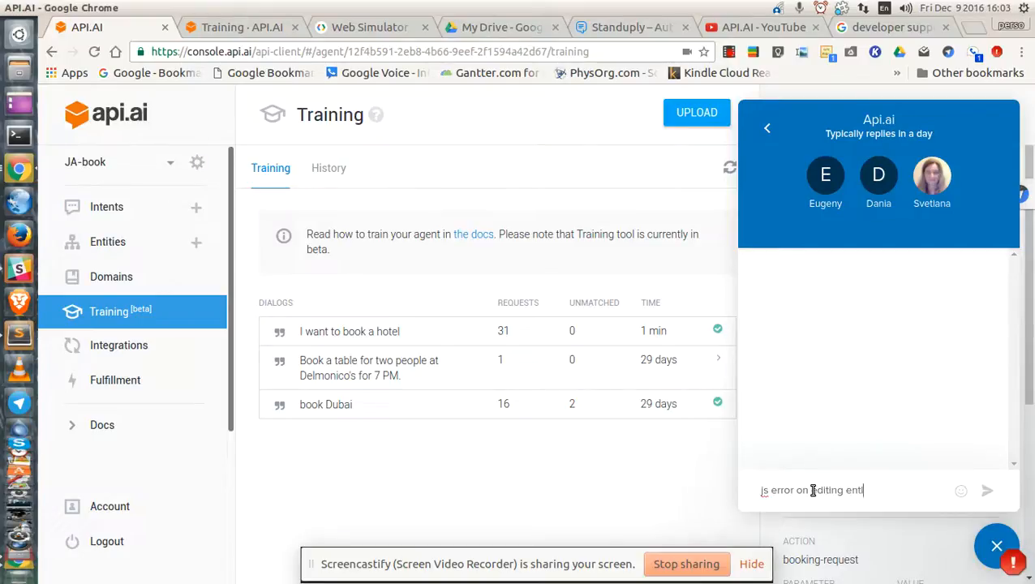
key("BackSpace")
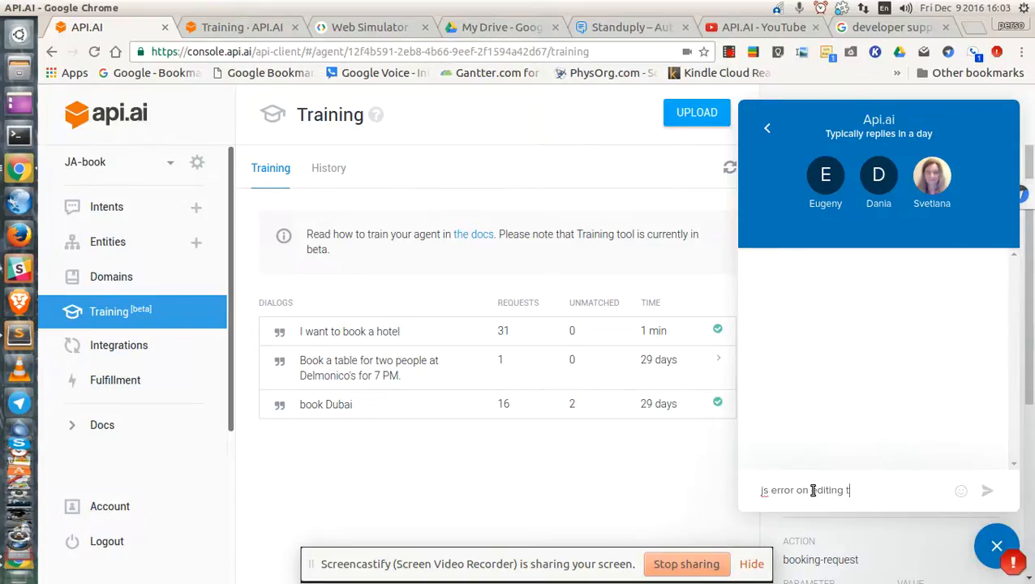
left_click(988, 491)
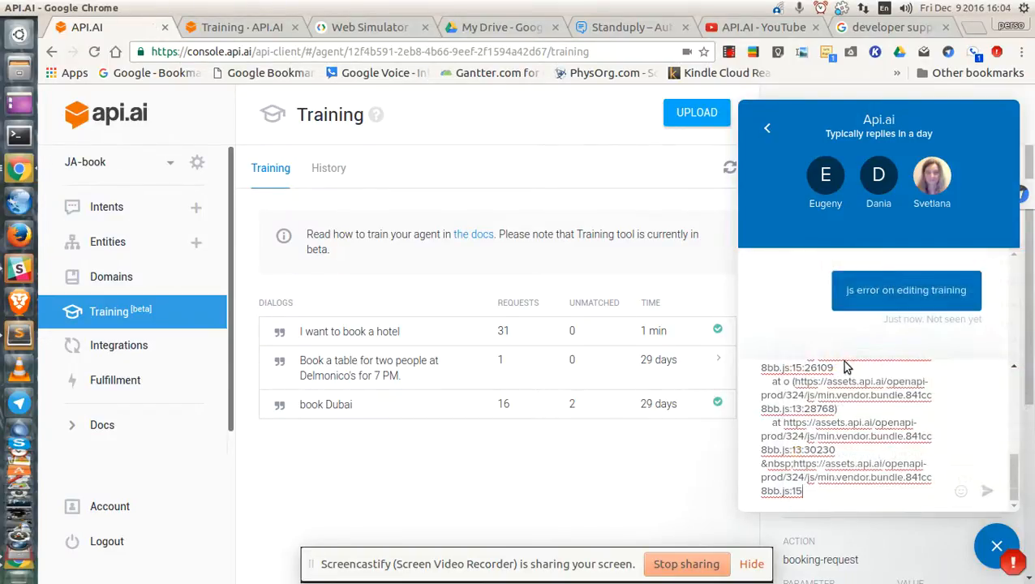
left_click(988, 490)
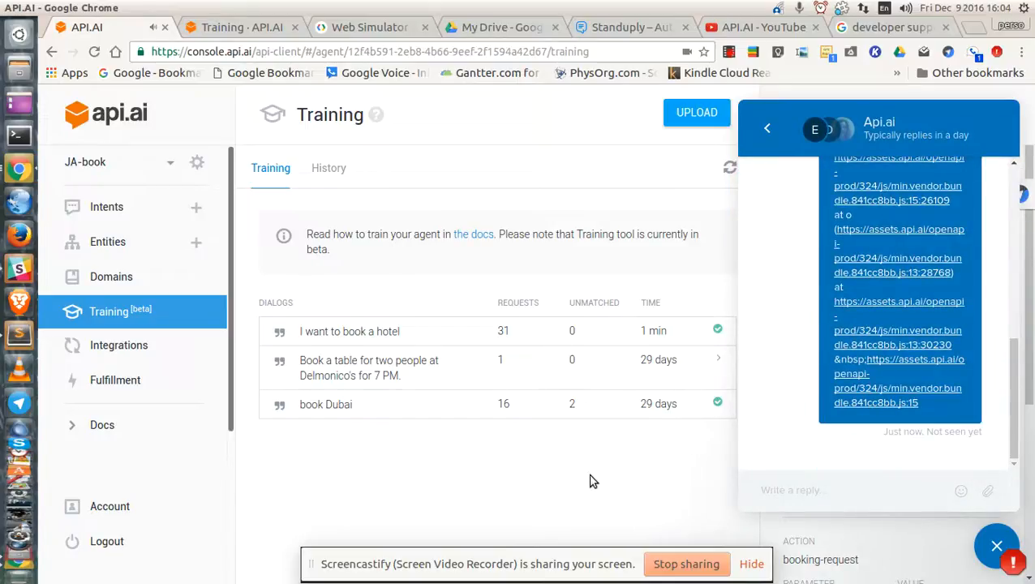
mouse_move(997, 539)
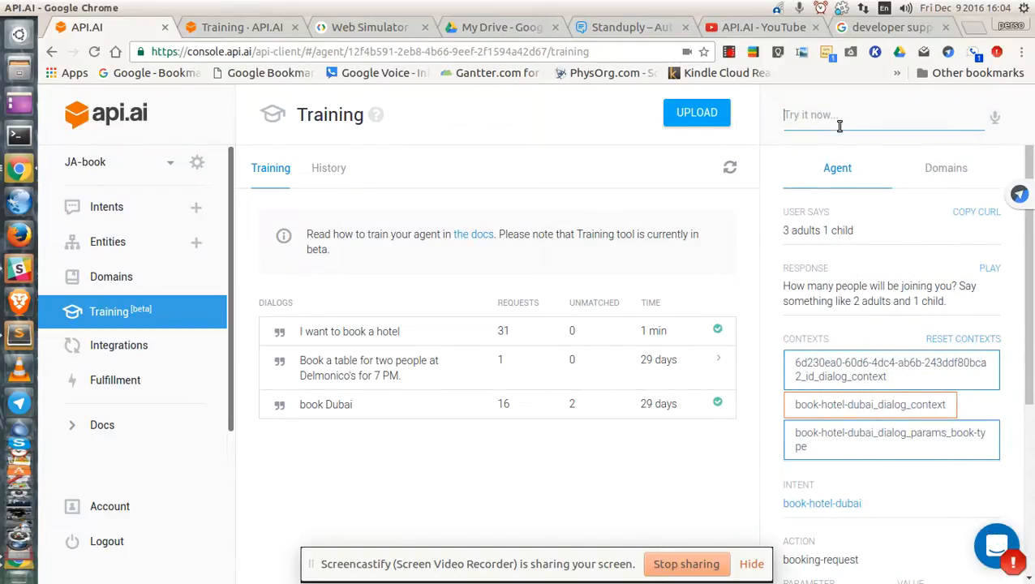
- Test the console with 'I want to go to Seychelles', then reply '2 adults'
type("I wan")
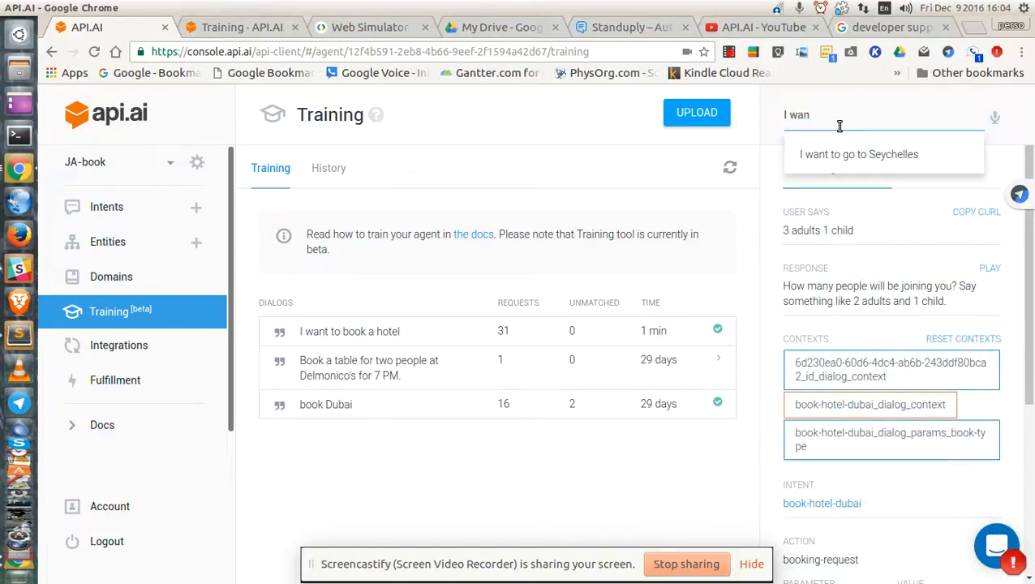
left_click(858, 154)
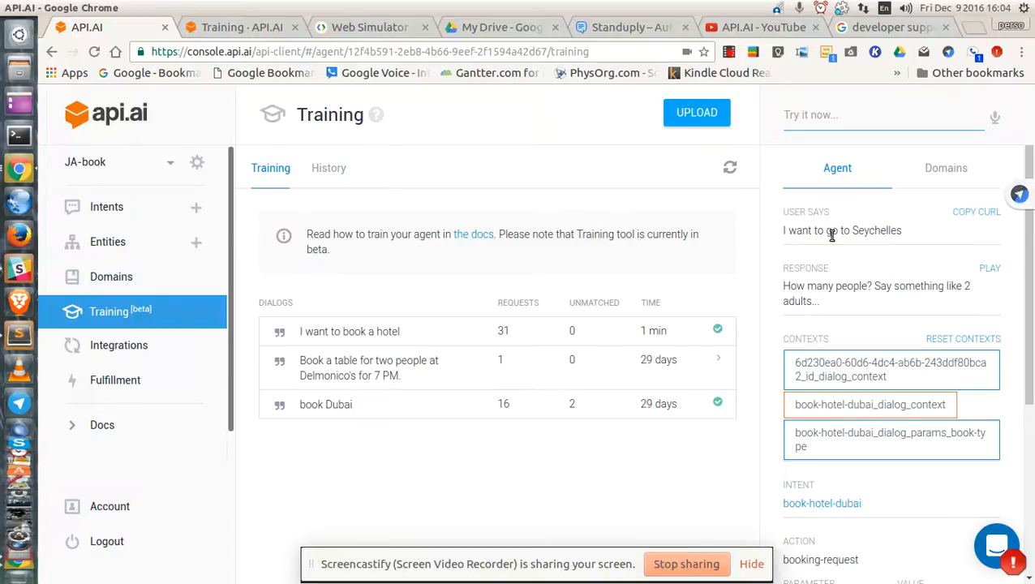
mouse_move(858, 286)
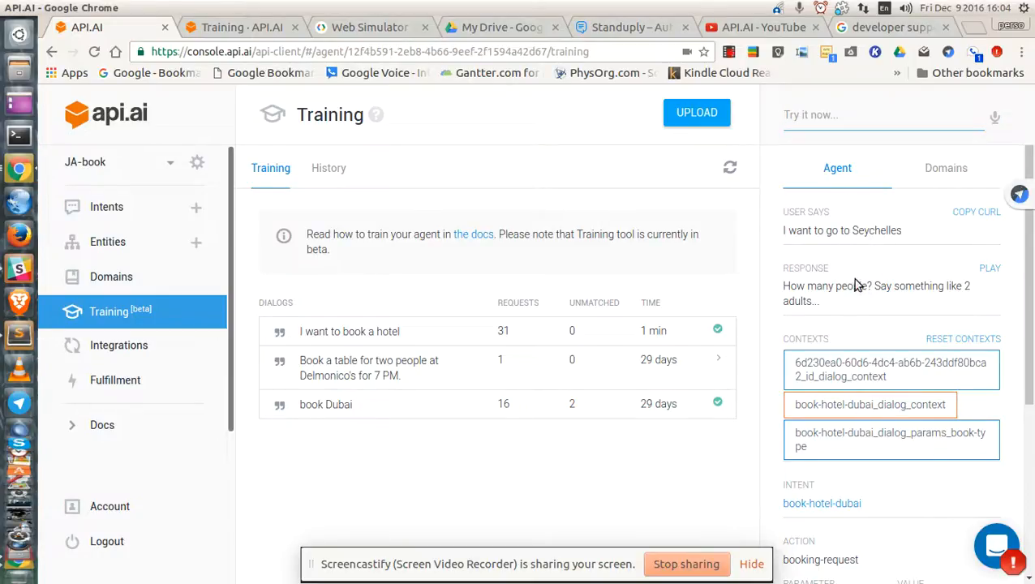
type("2 a")
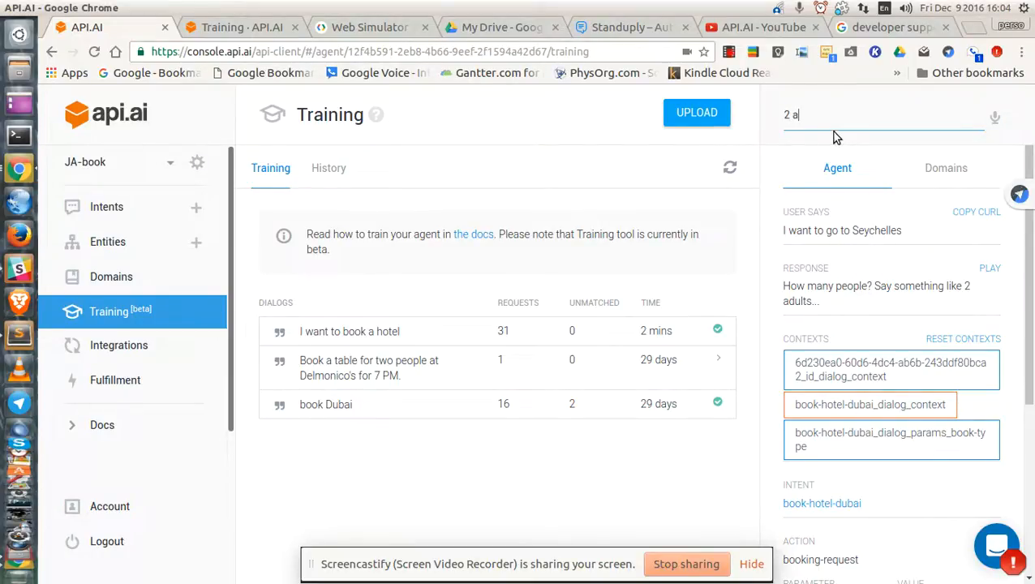
key("Return")
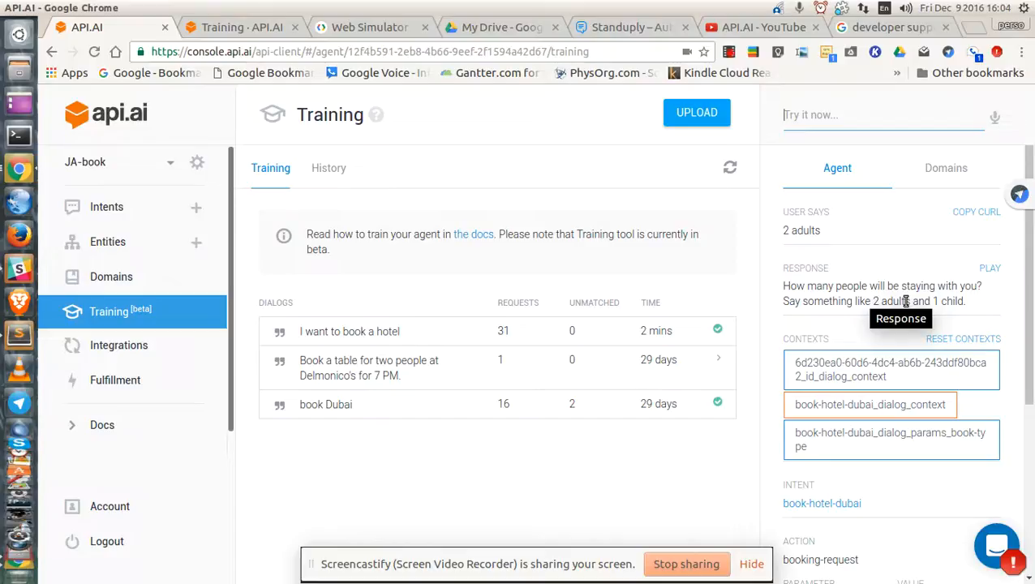
mouse_move(392, 361)
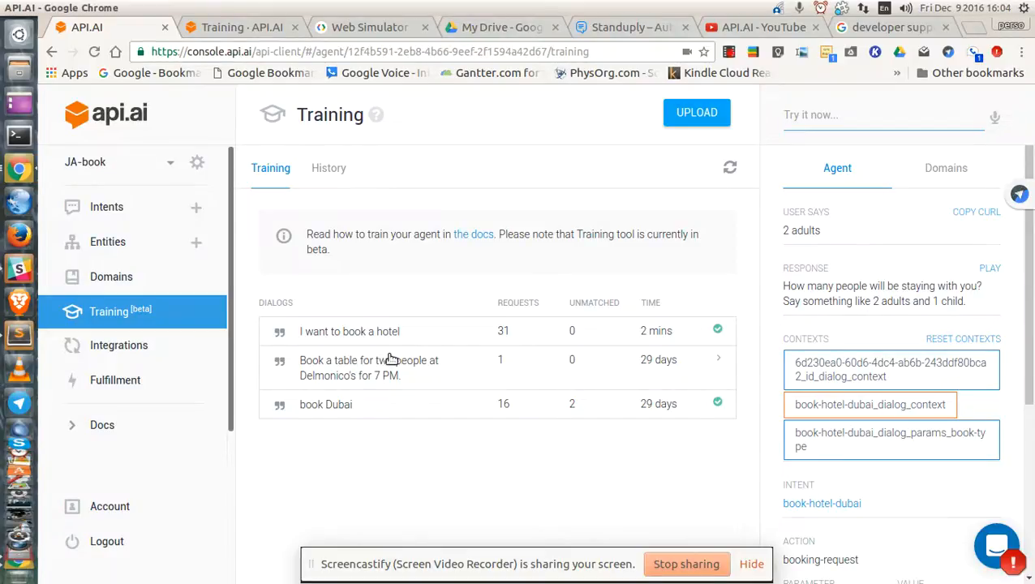
mouse_move(229, 349)
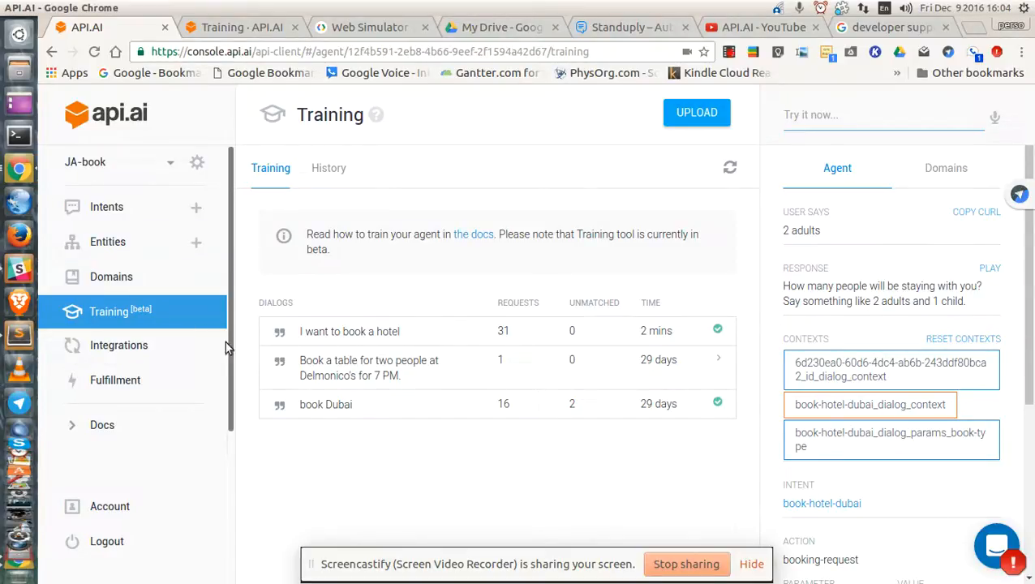
- Review book-hotel-dubai's required parameters, then move to the agent's entity list
left_click(108, 241)
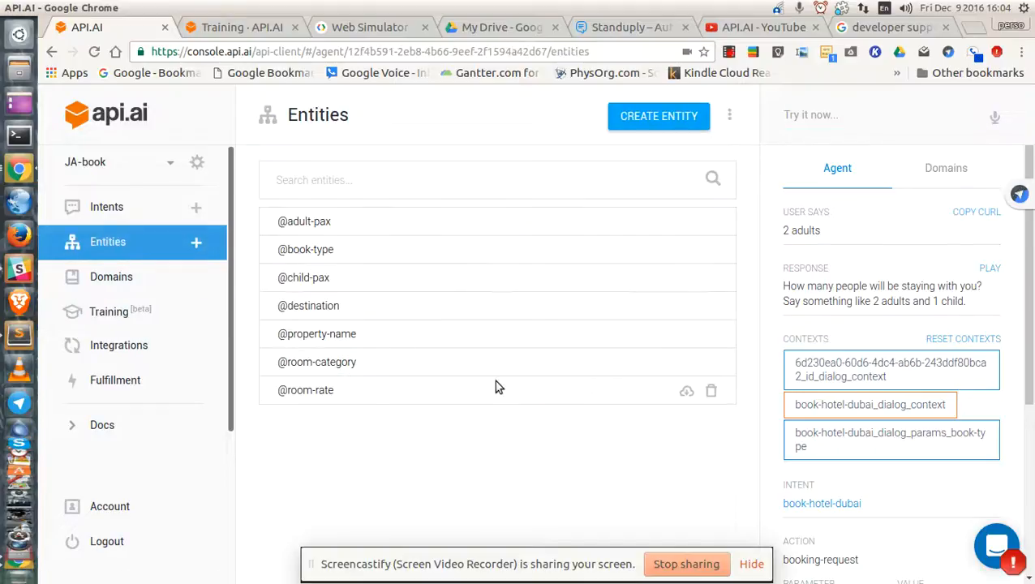
left_click(106, 206)
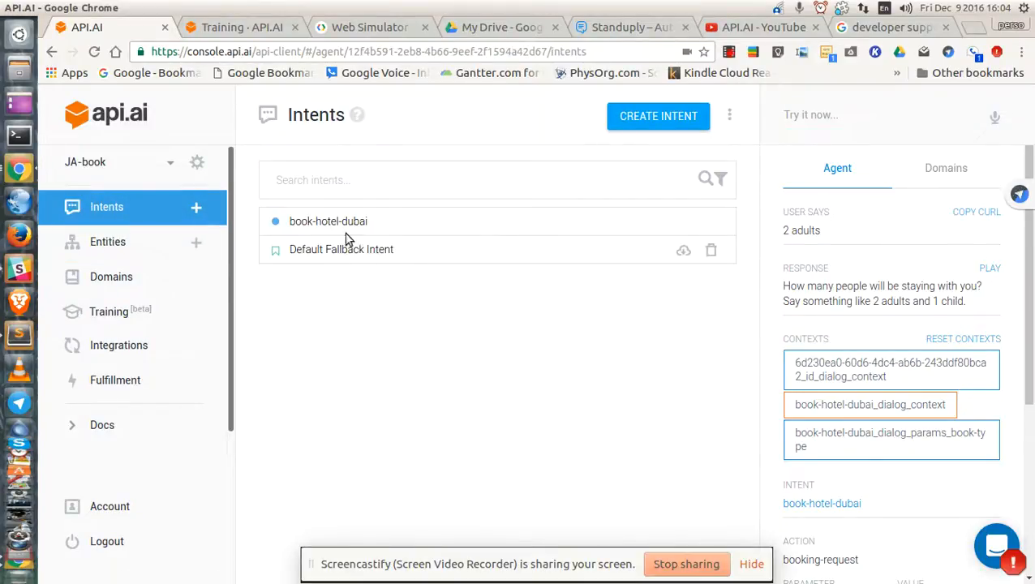
left_click(328, 221)
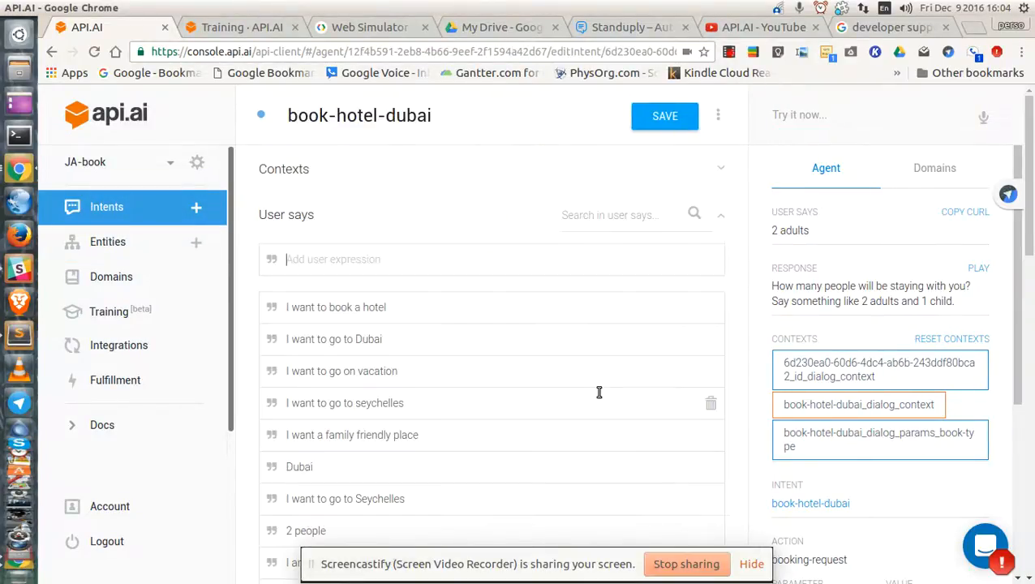
scroll("down", 3)
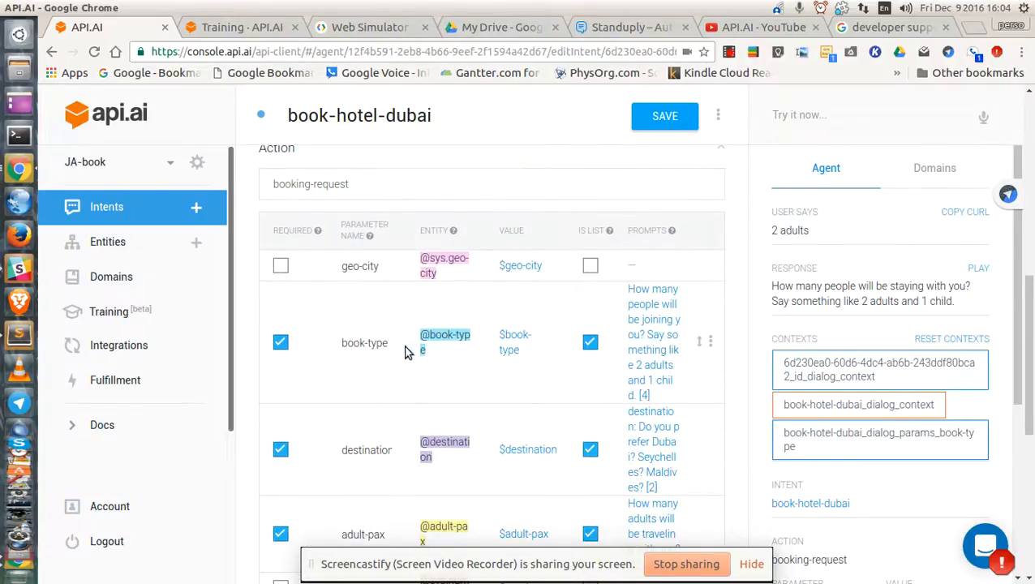
scroll("down", 3)
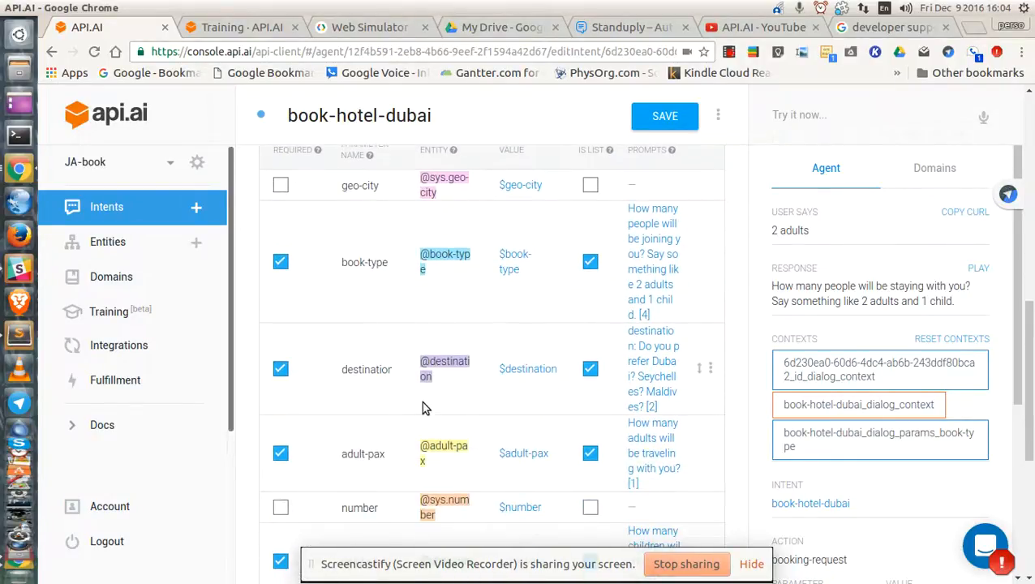
scroll("down", 3)
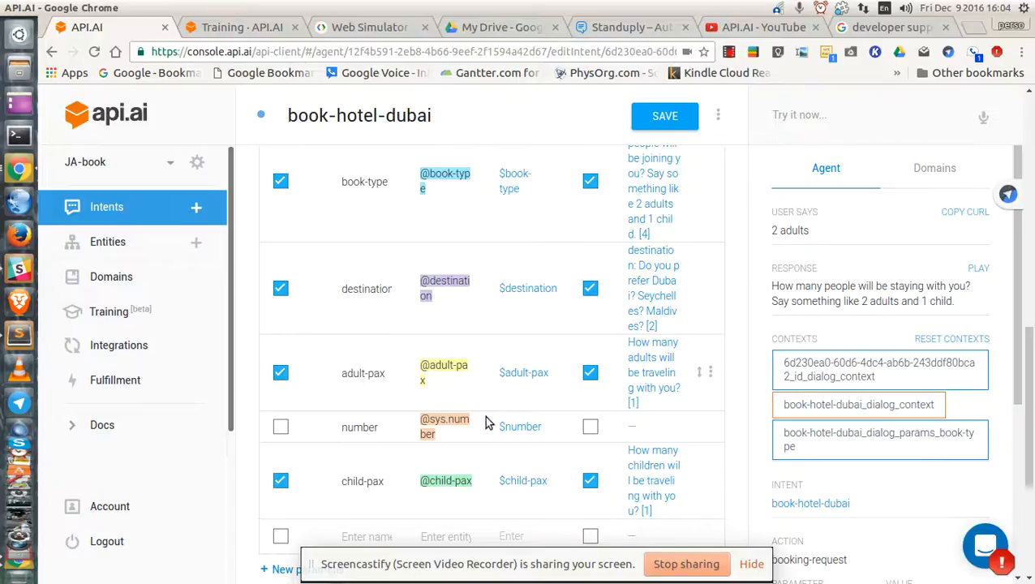
scroll("down", 3)
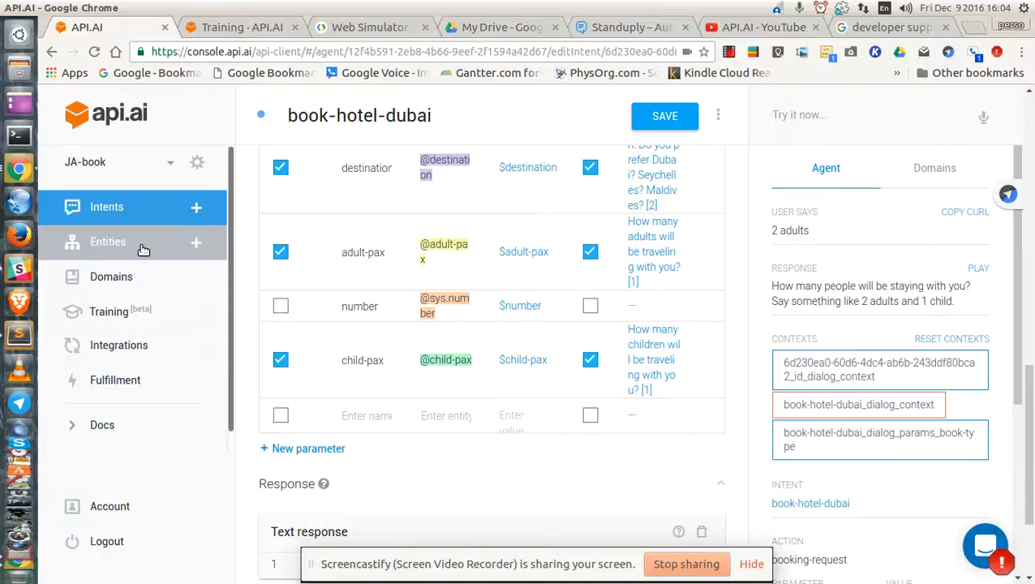
scroll("up", 3)
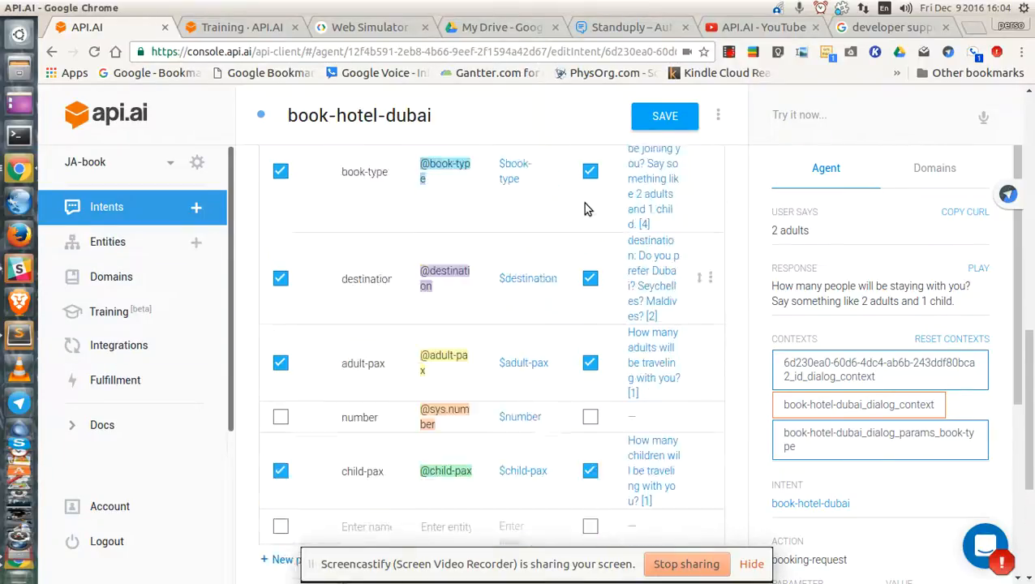
scroll("up", 3)
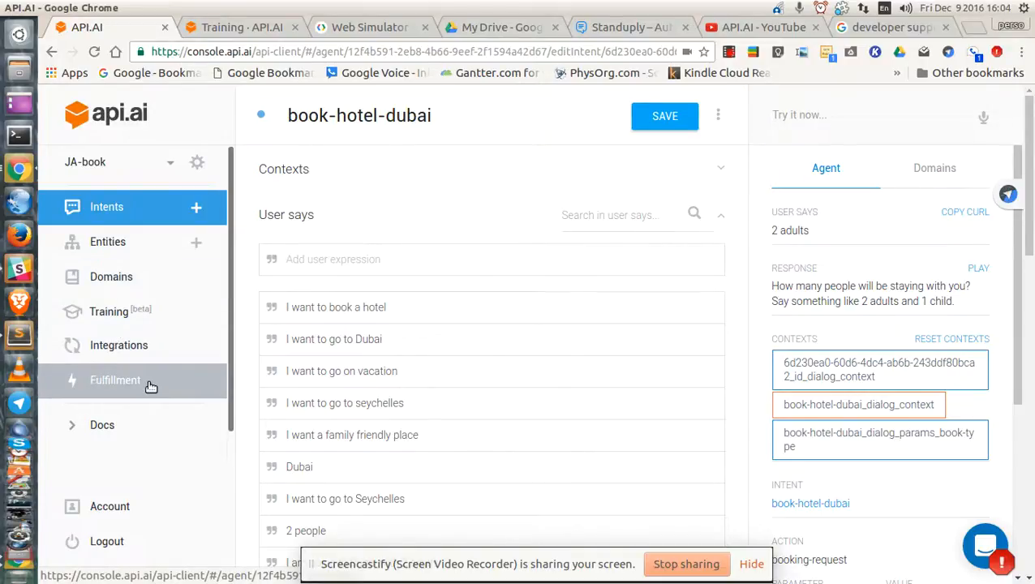
left_click(108, 242)
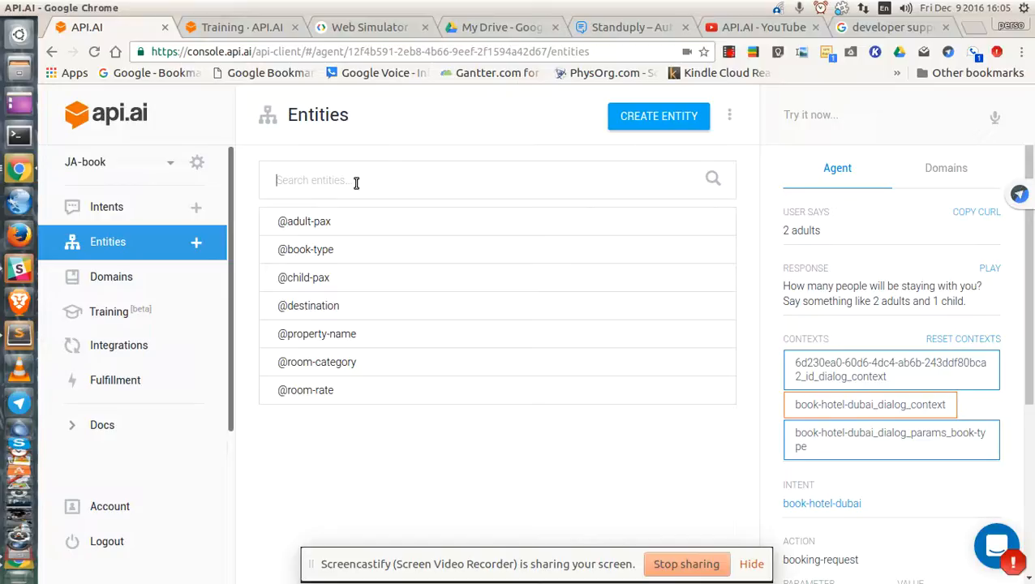
- Create a new entity named arrival-date
left_click(658, 116)
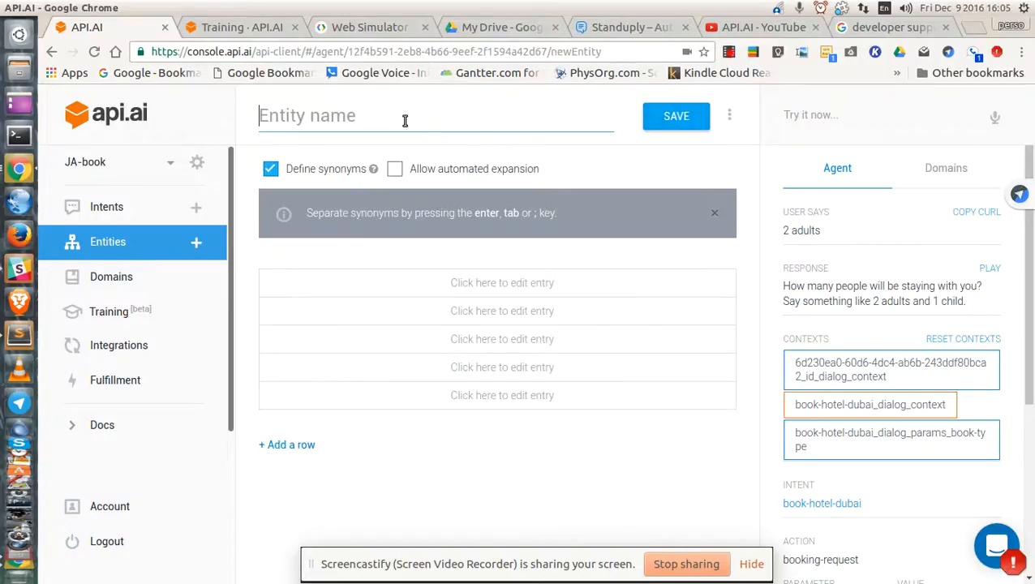
left_click(676, 116)
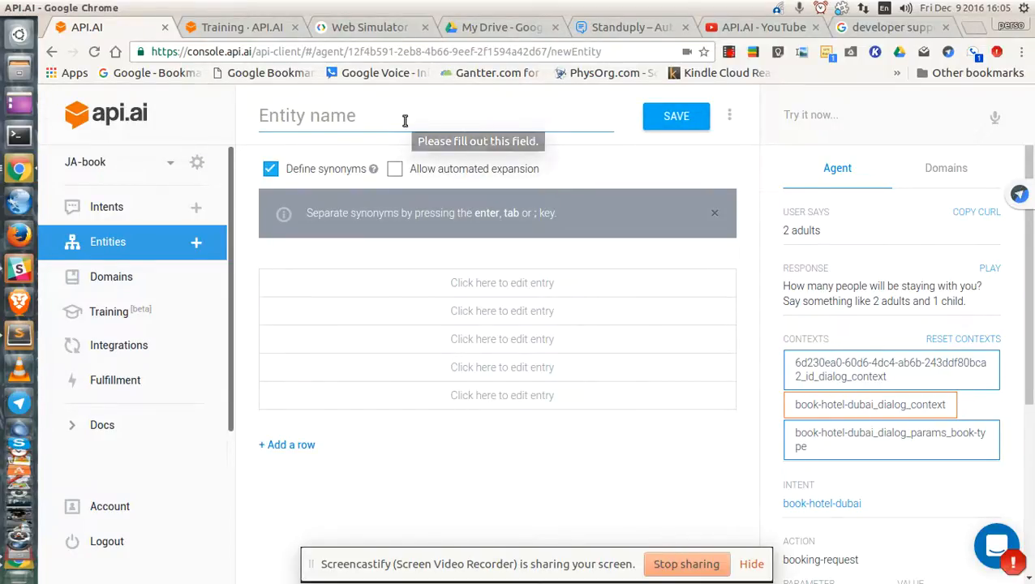
type("arrival")
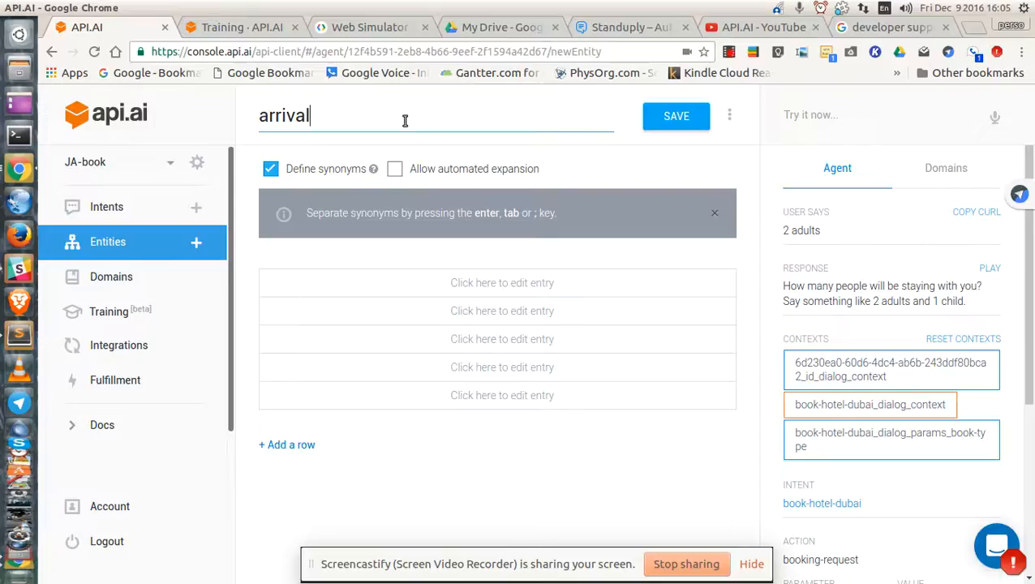
type("-date")
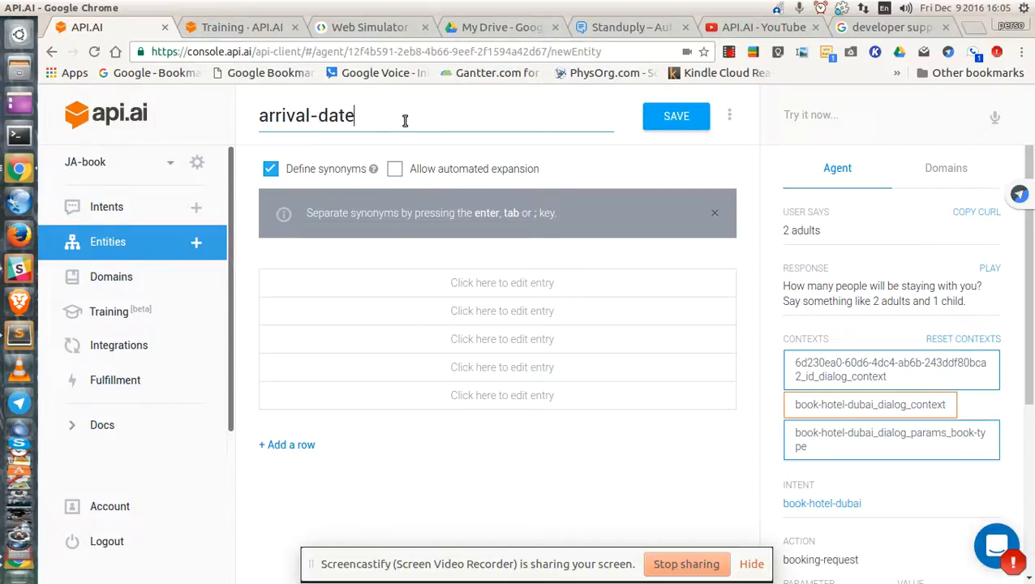
left_click(676, 116)
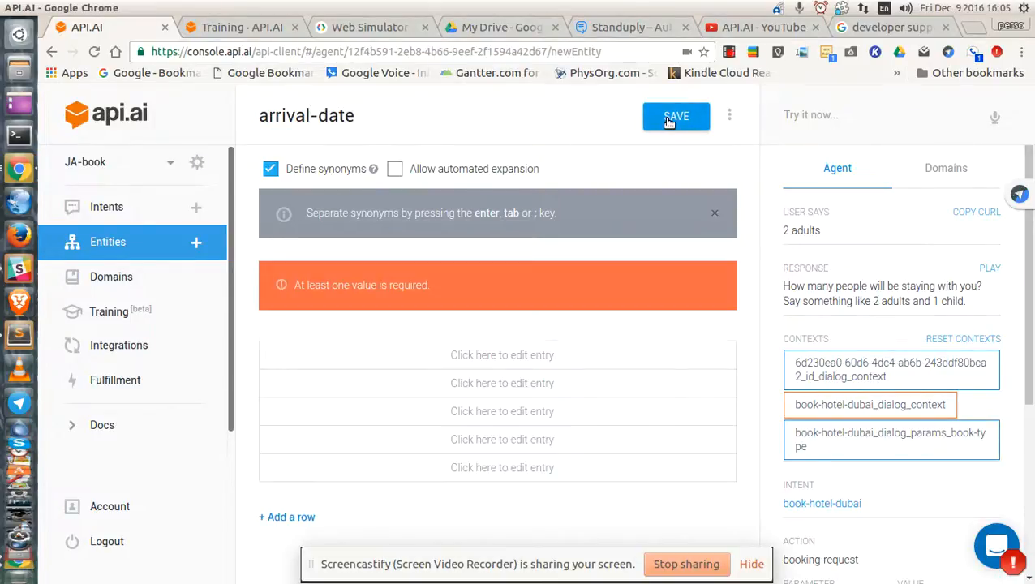
- Add entry 'arrive' with synonyms arrive, arriving and coming, and save the entity
left_click(502, 355)
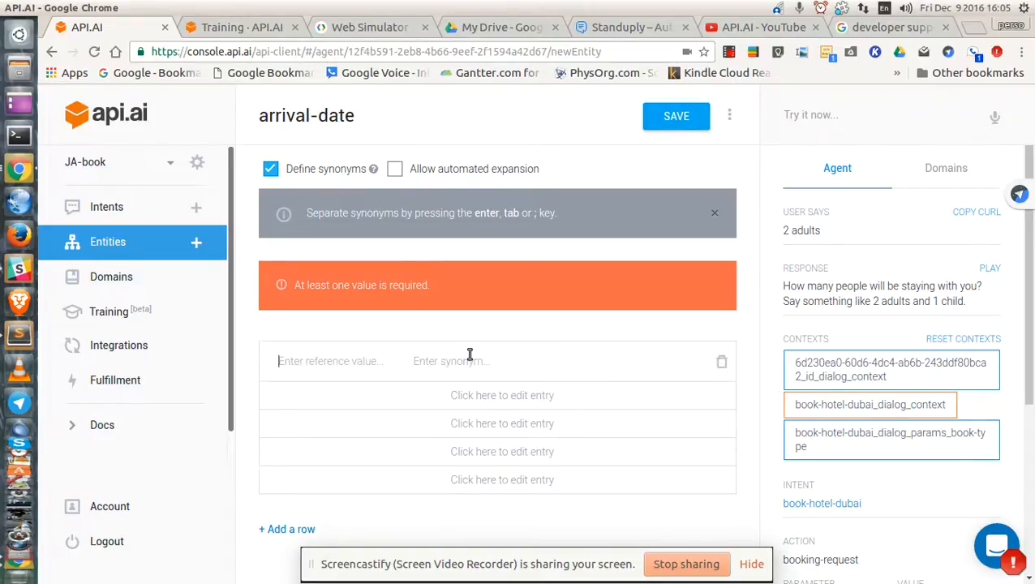
type("arrive")
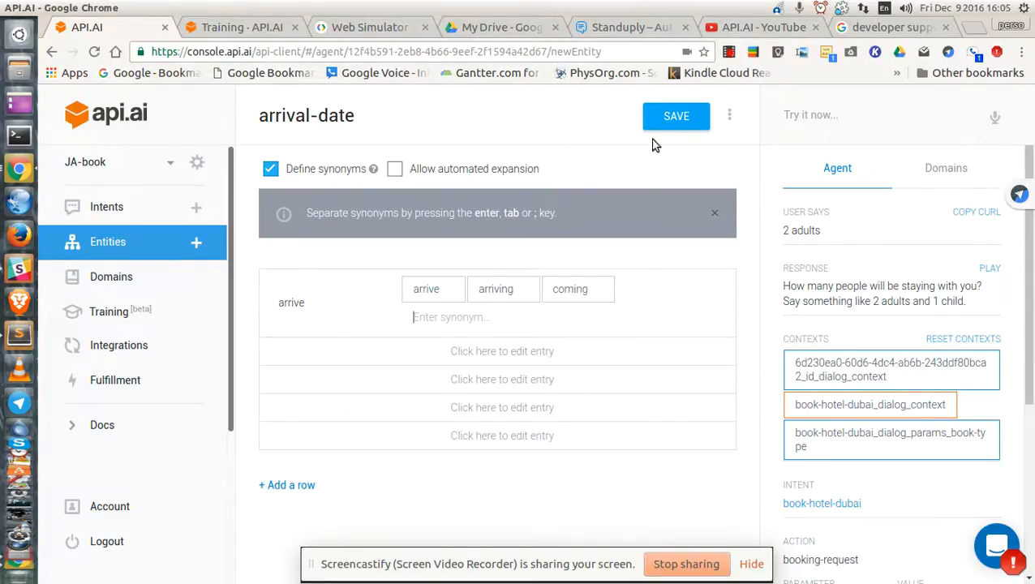
left_click(676, 115)
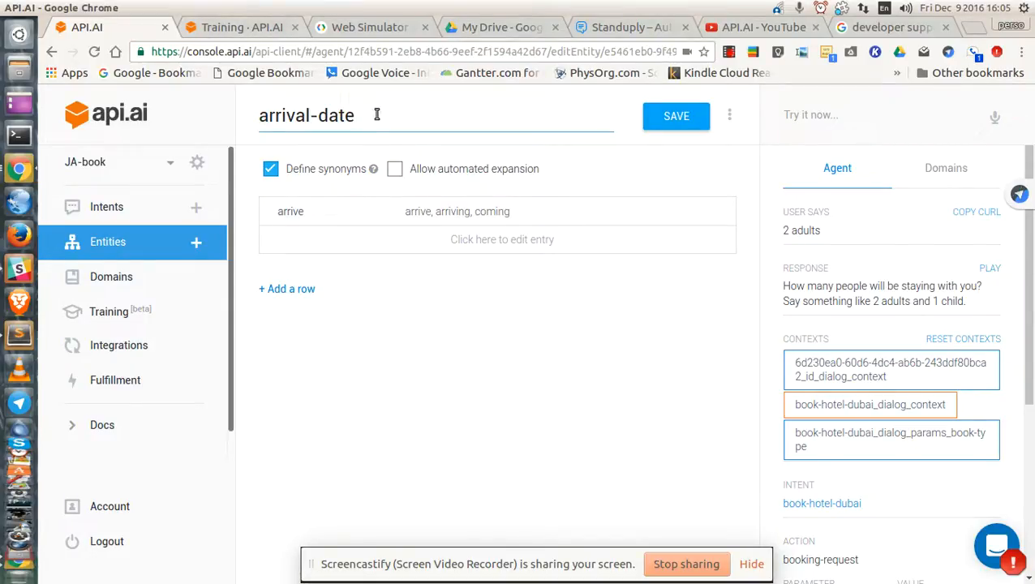
left_click(354, 115)
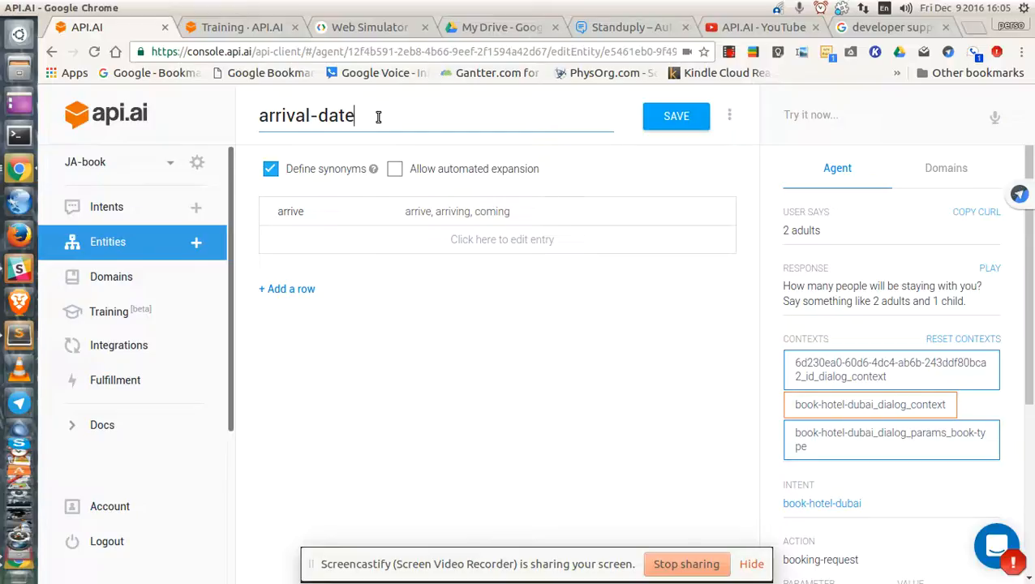
mouse_move(243, 27)
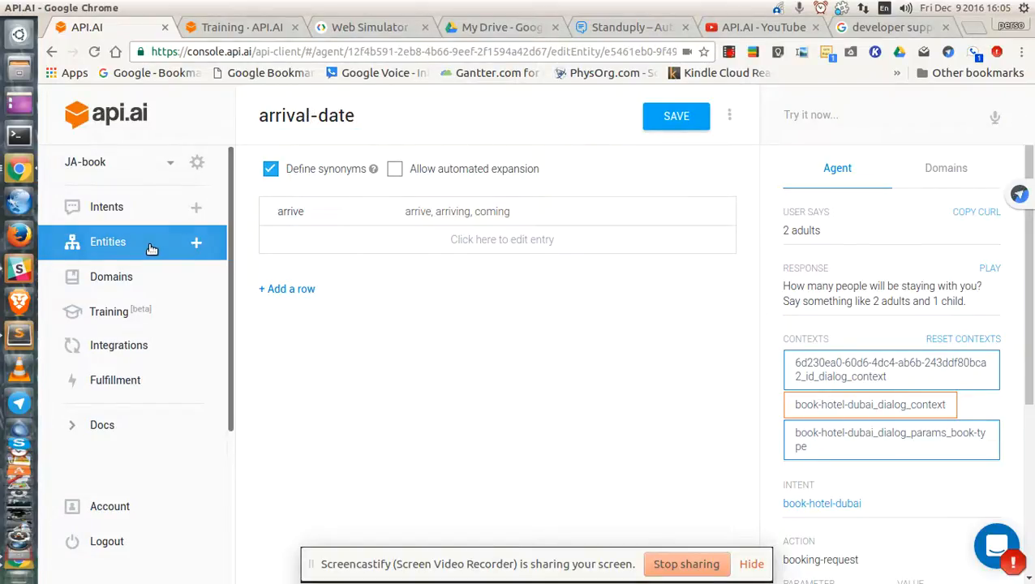
left_click(108, 242)
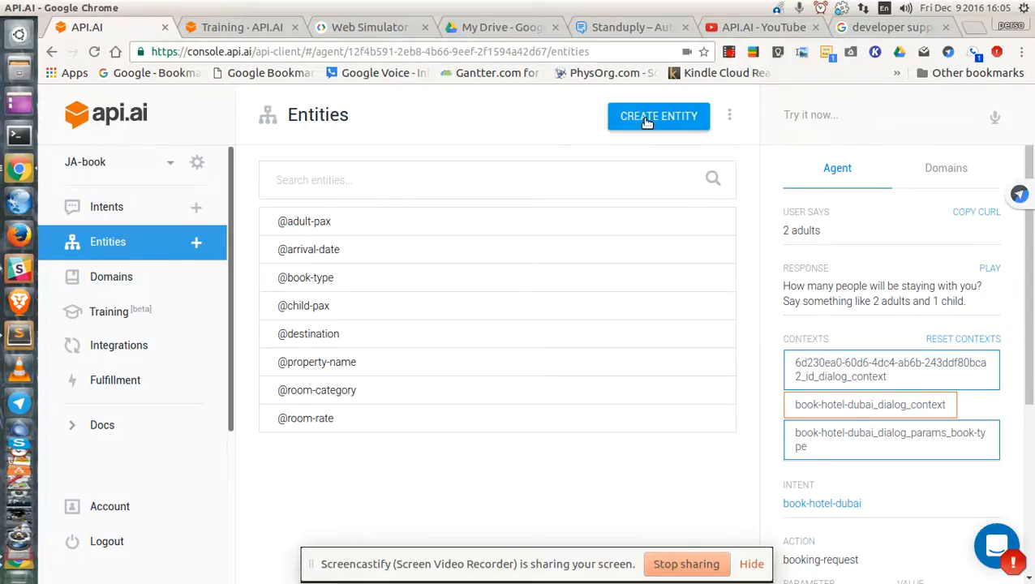
- Create a new entity named departure-date
left_click(659, 115)
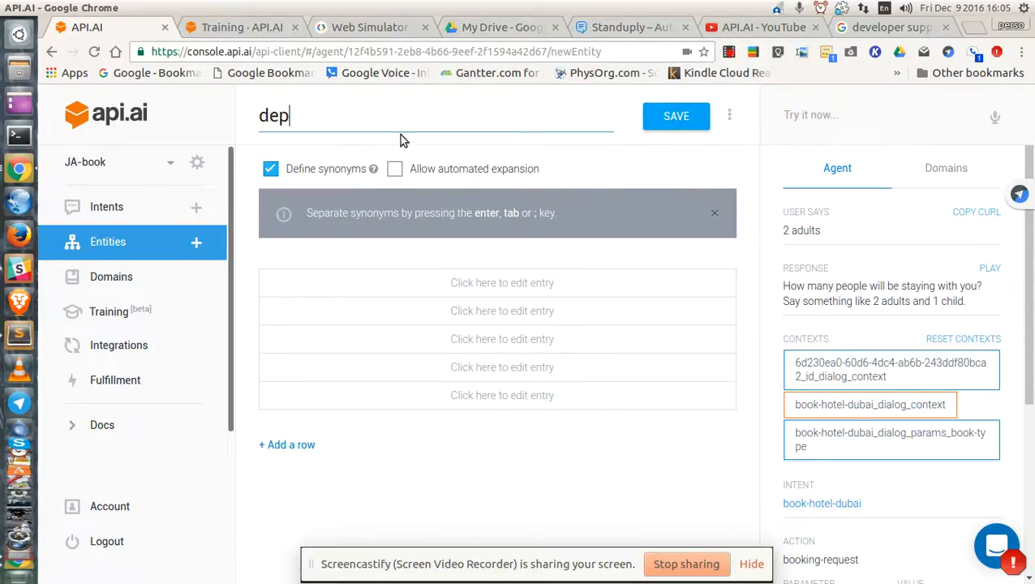
type("arture")
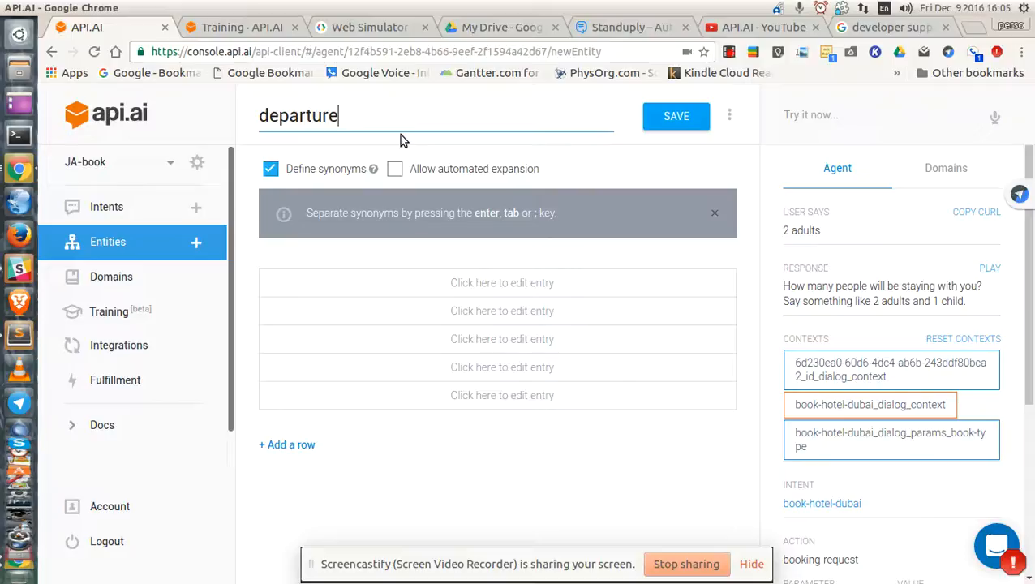
type("-date")
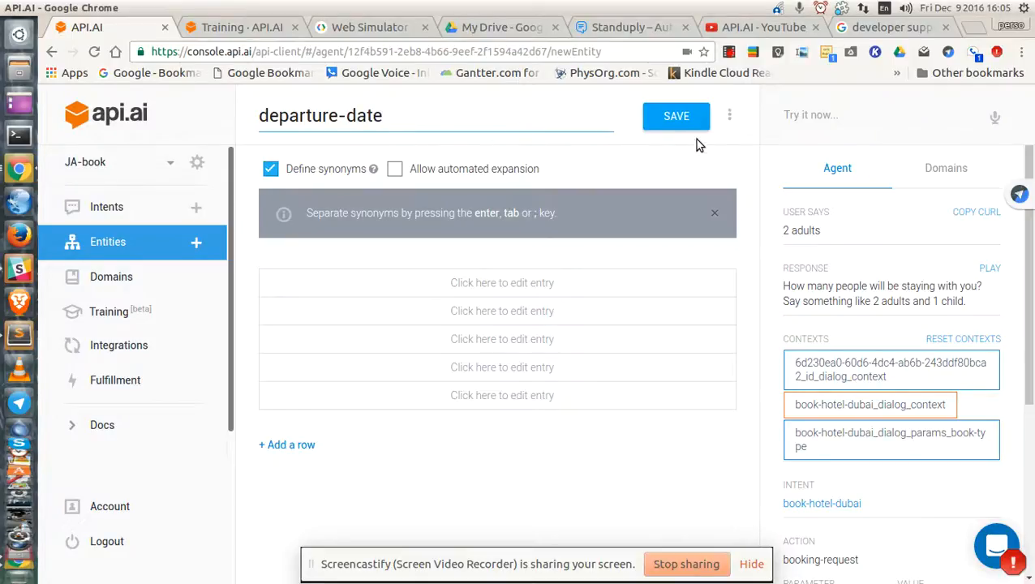
left_click(676, 115)
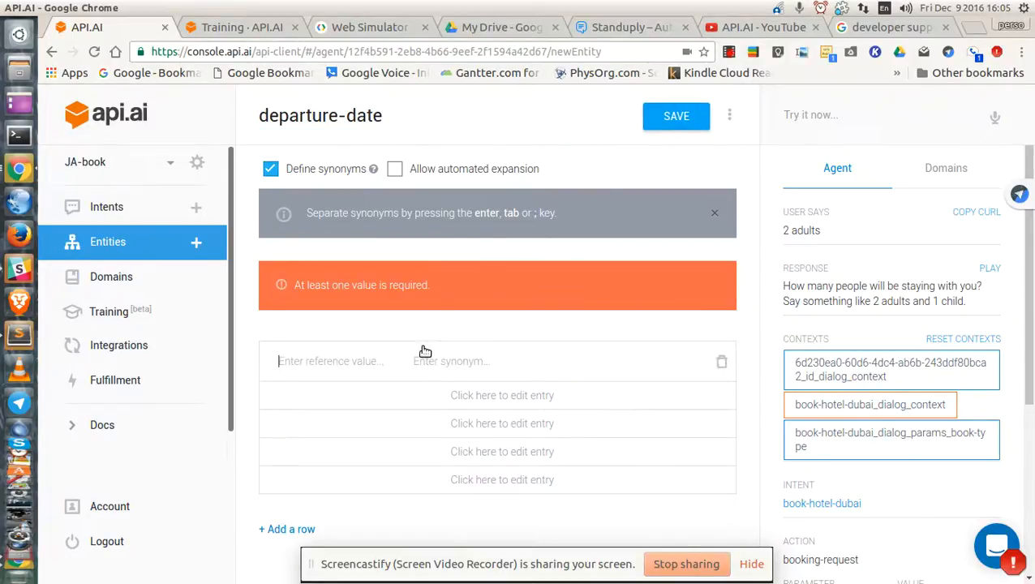
- Add entry 'leave' with synonym departure, save the entity, and return to intents
type("leave")
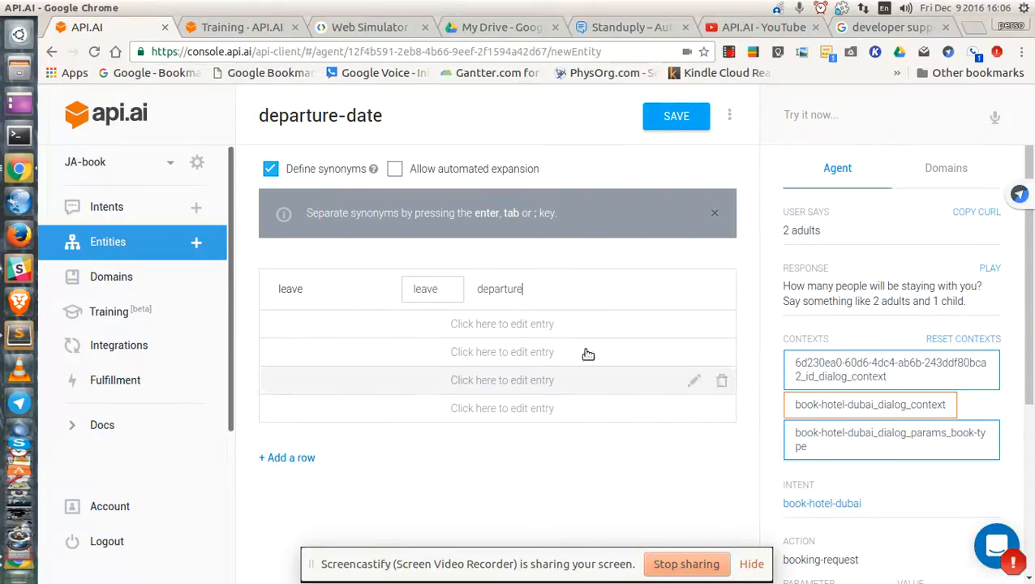
left_click(676, 116)
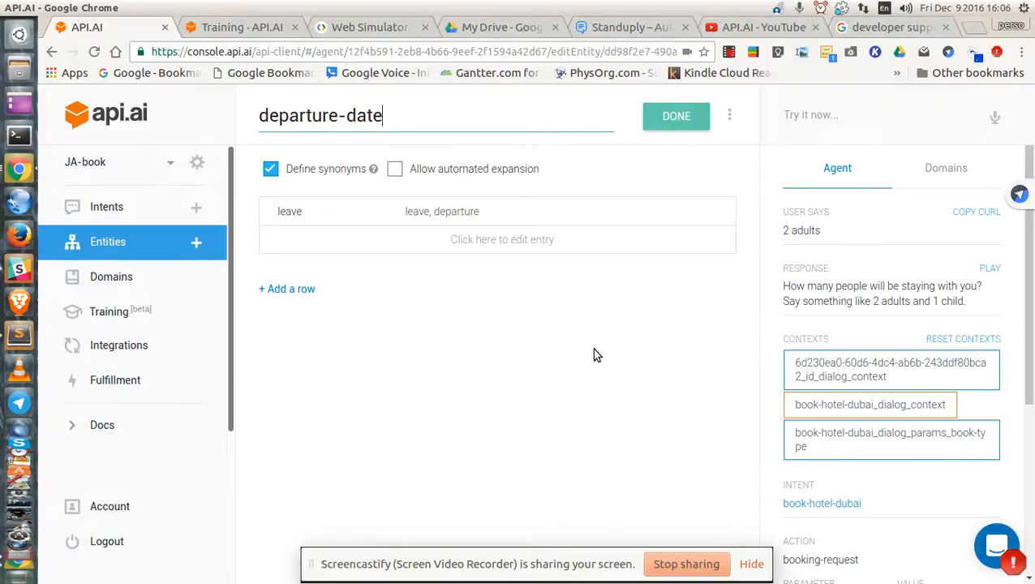
left_click(676, 116)
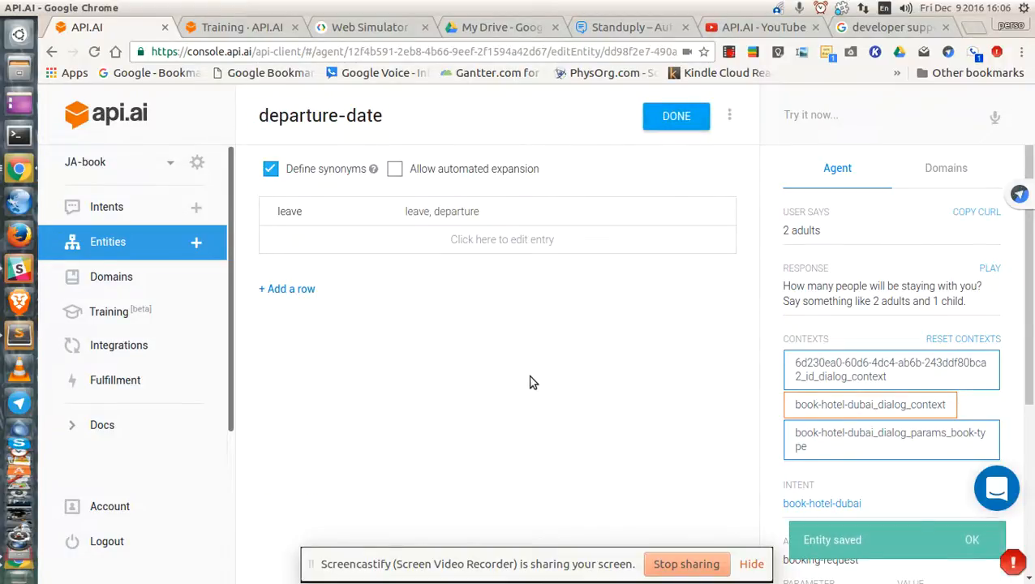
left_click(106, 206)
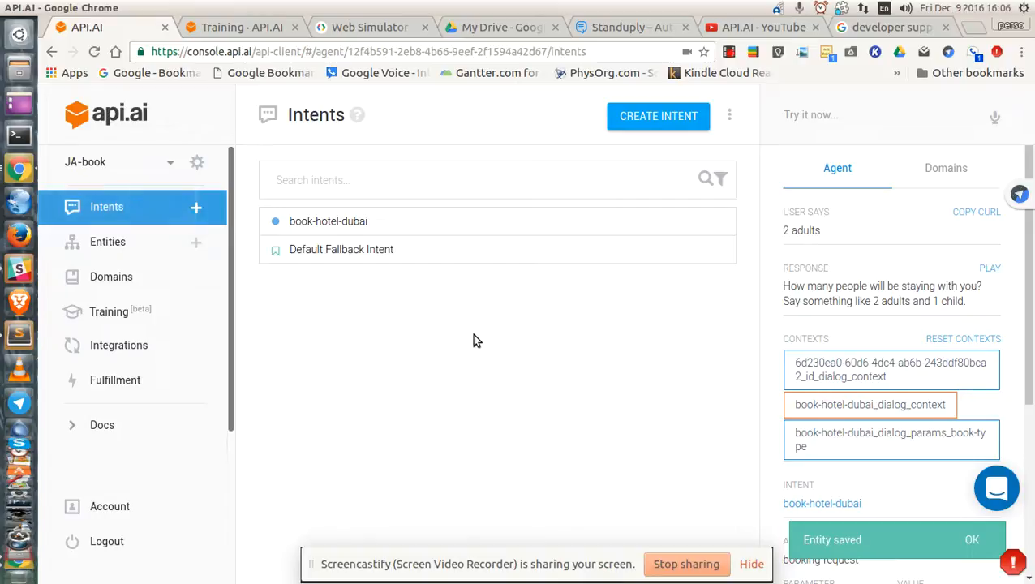
- Reopen book-hotel-dubai and scroll through its action parameters down to the text responses
left_click(327, 221)
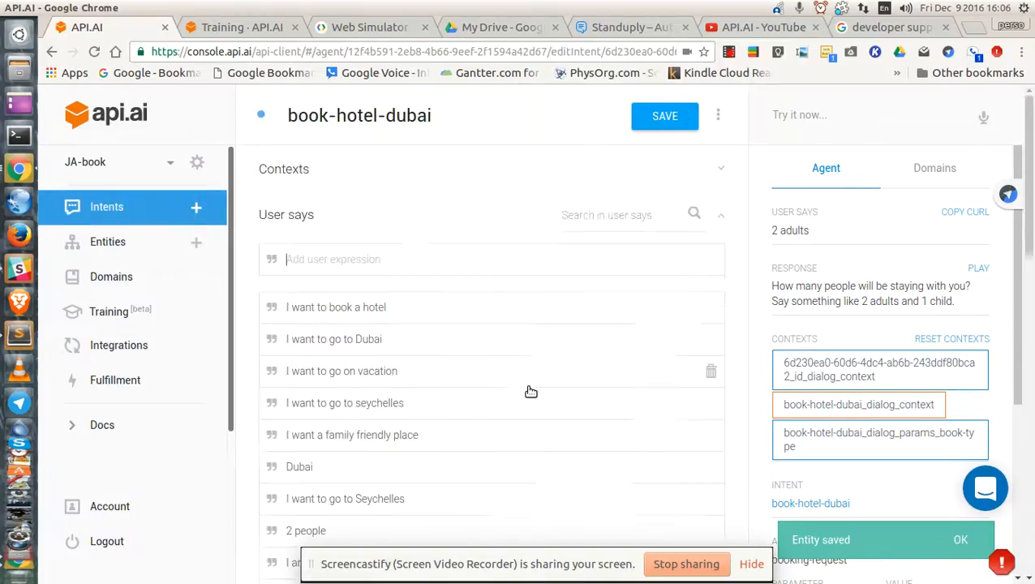
scroll("down", 3)
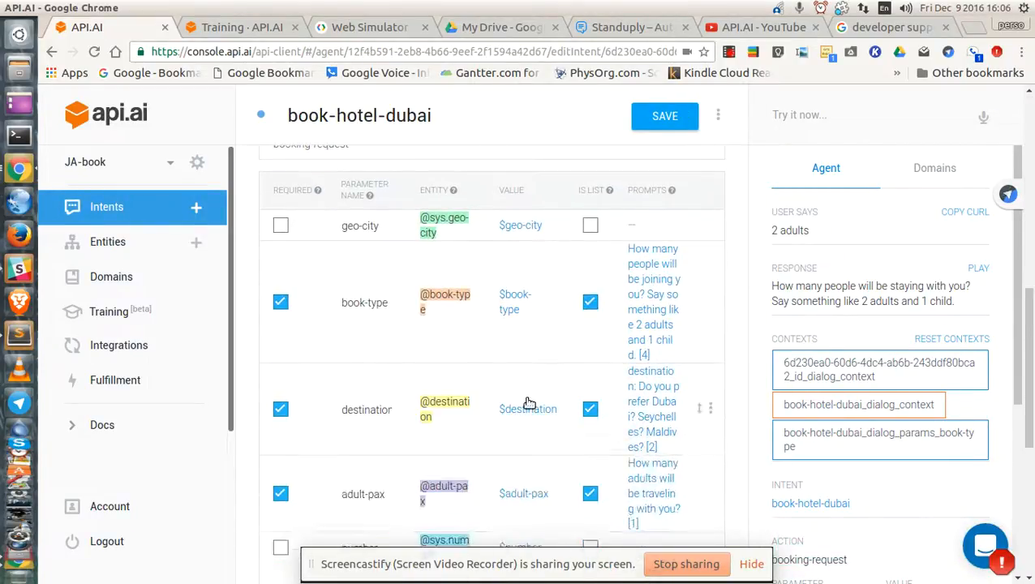
scroll("down", 3)
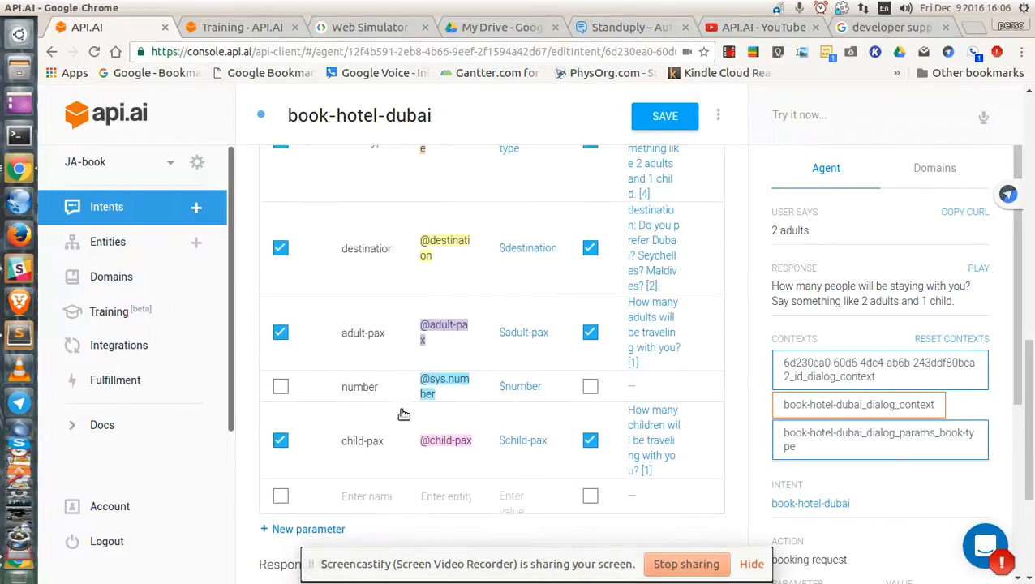
scroll("down", 3)
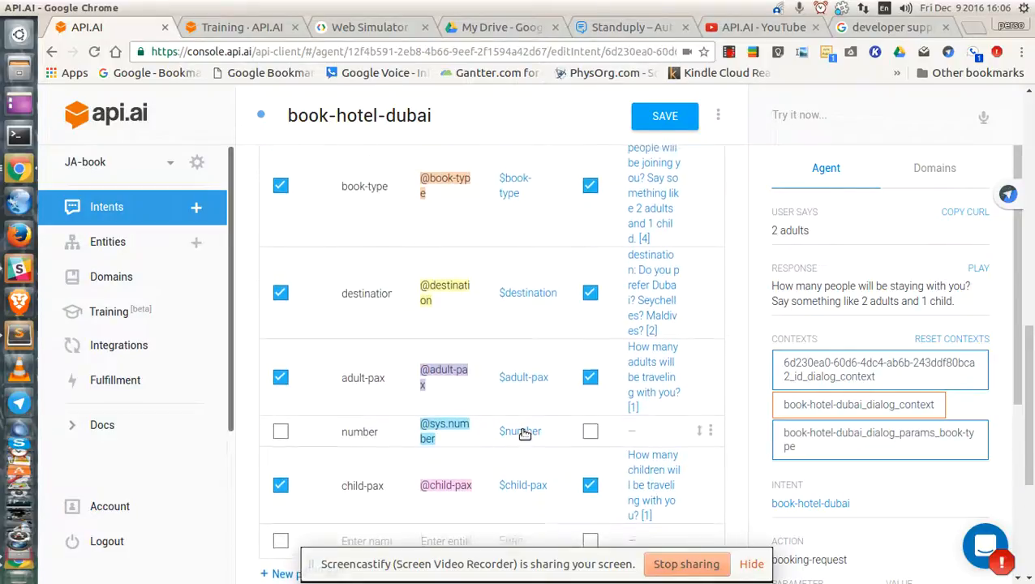
scroll("up", 3)
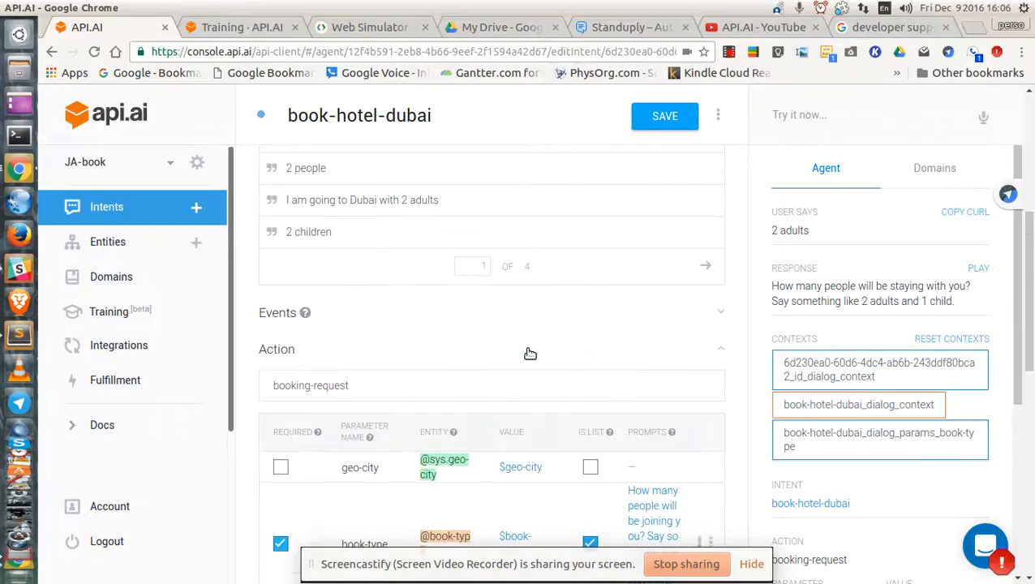
scroll("down", 3)
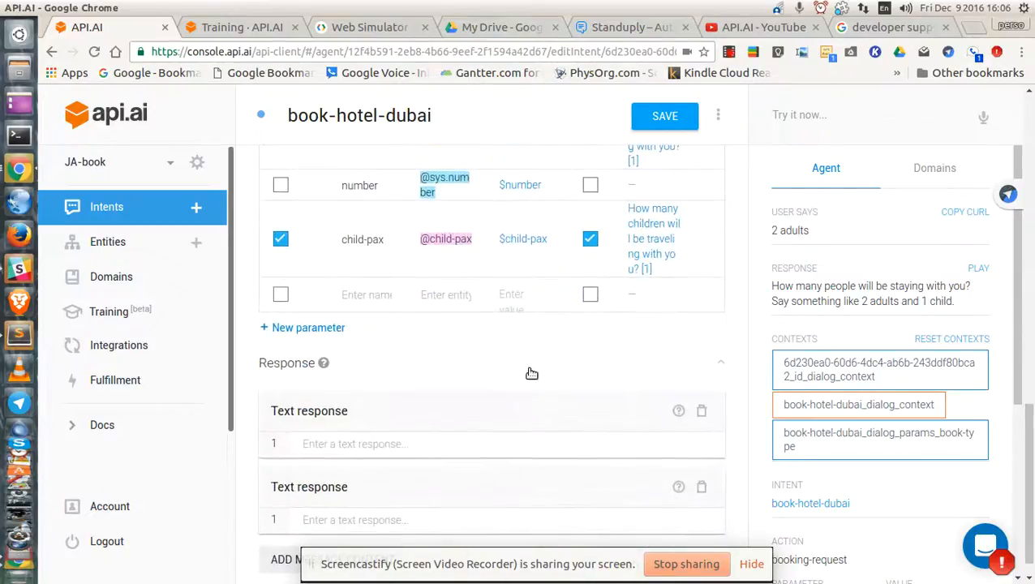
left_click(446, 294)
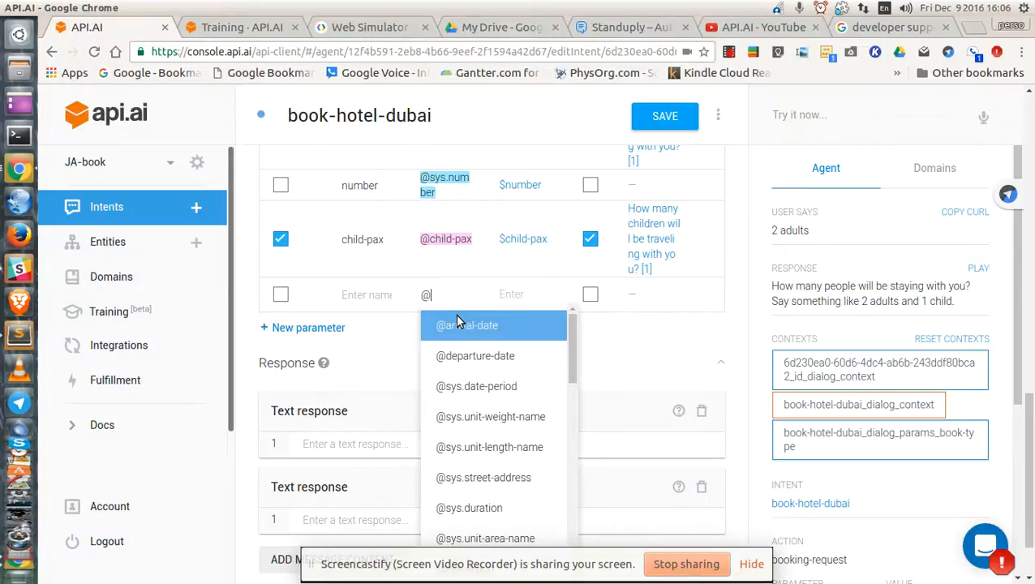
left_click(466, 325)
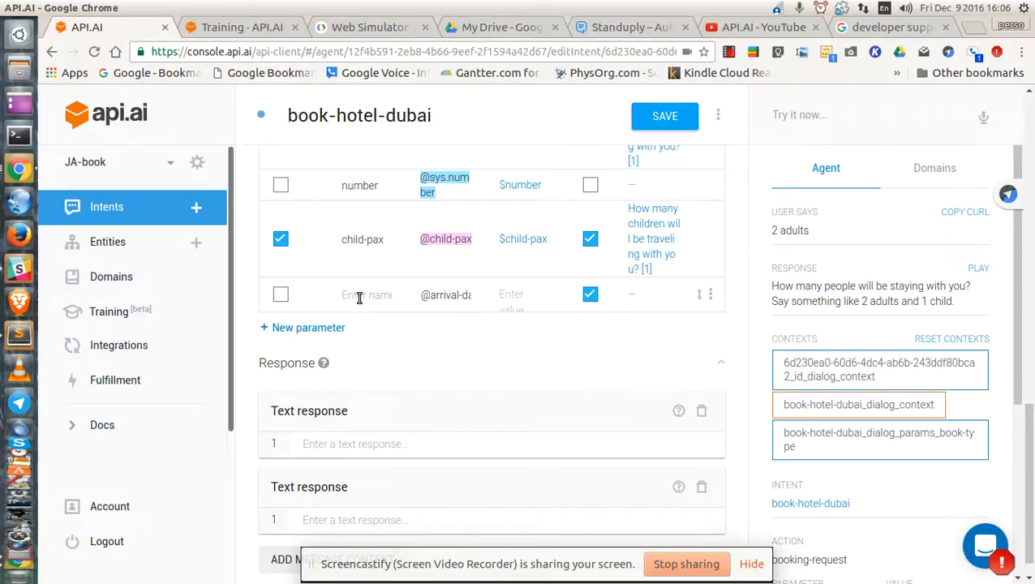
type("arrival")
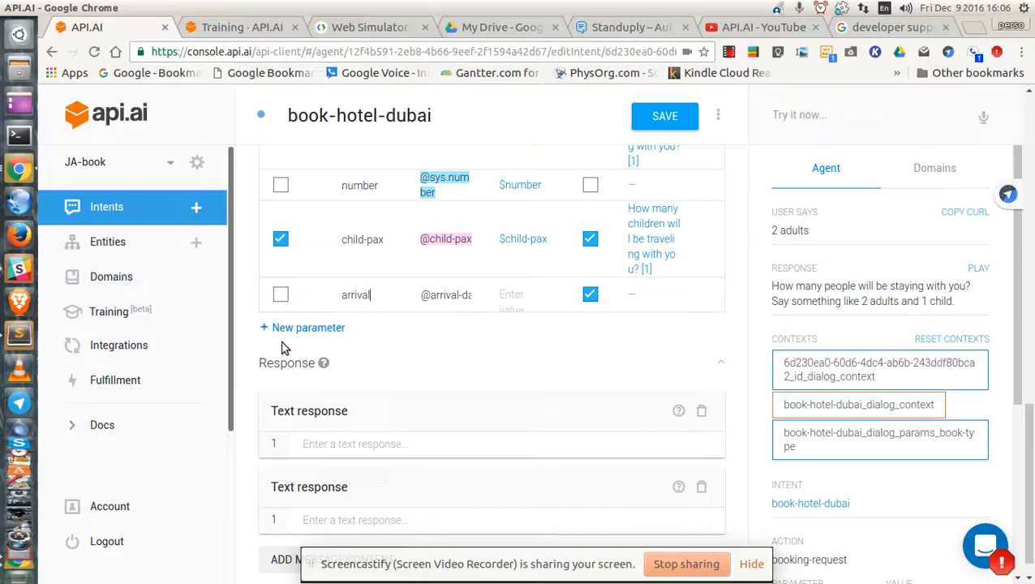
left_click(308, 328)
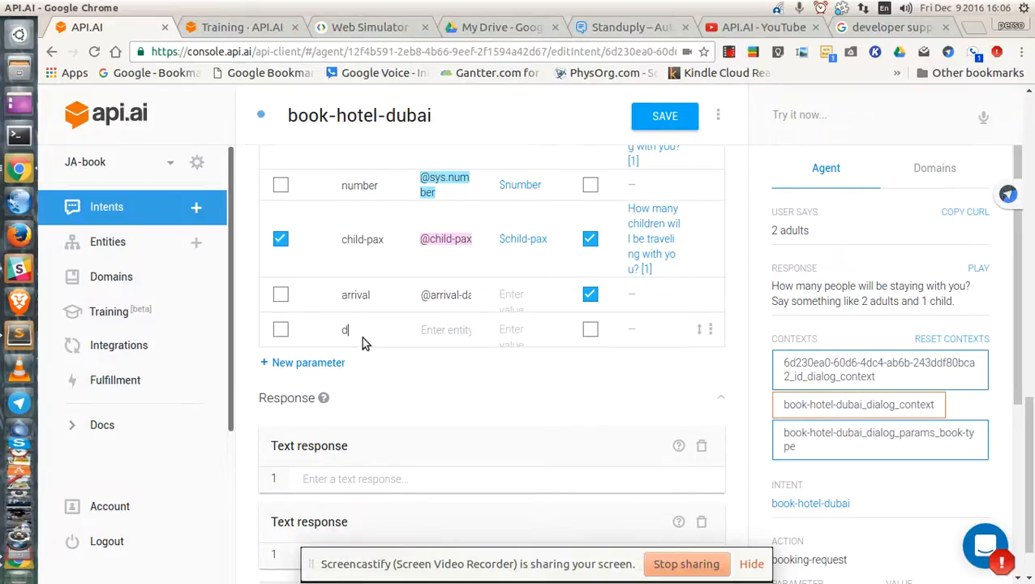
type("eparture")
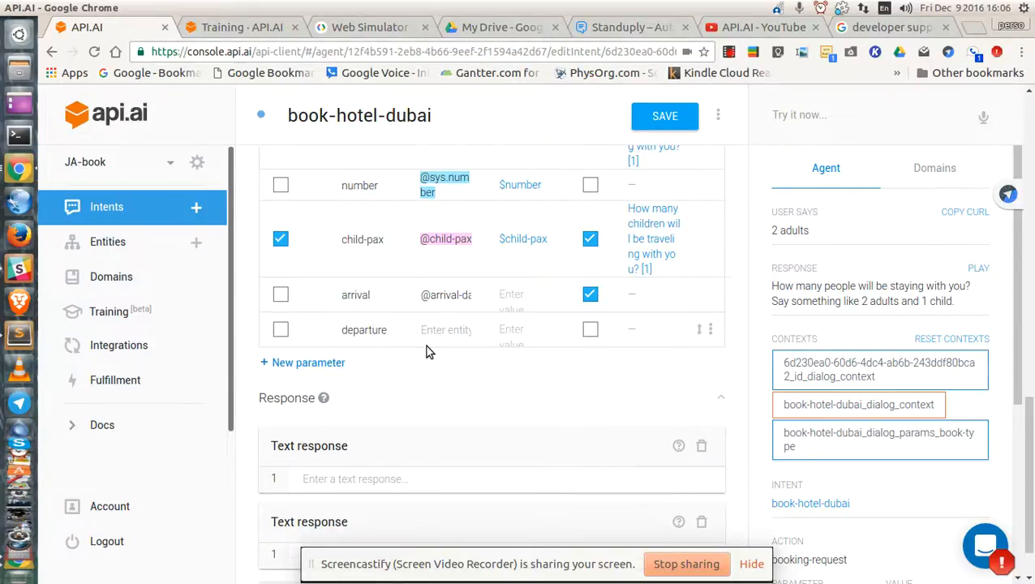
type("2")
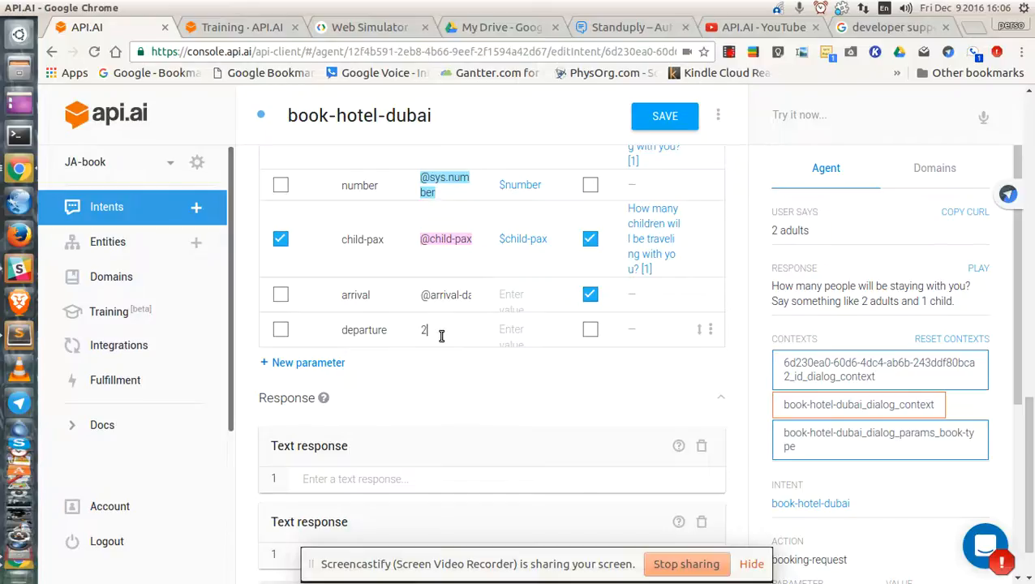
type("@departur")
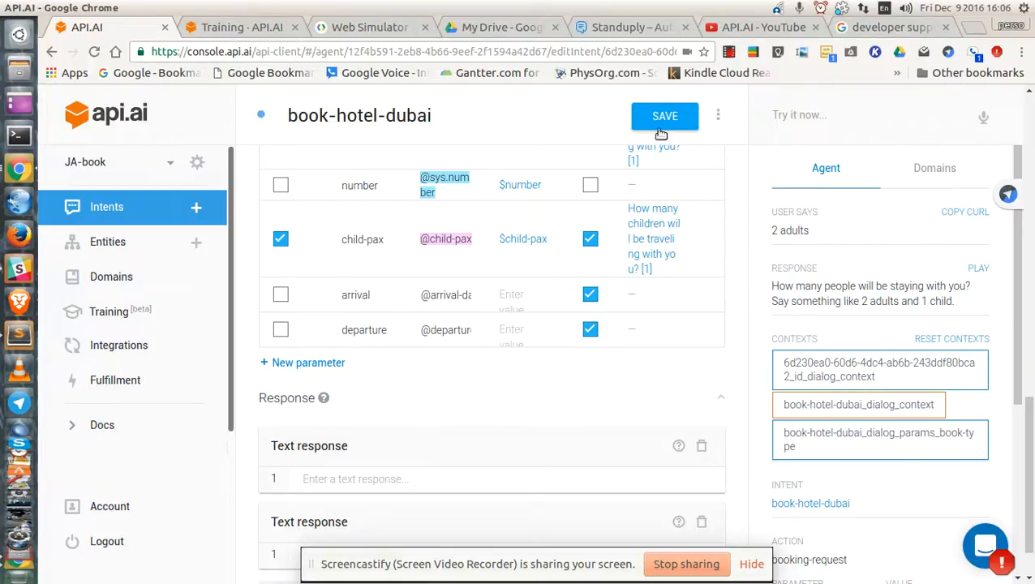
left_click(664, 115)
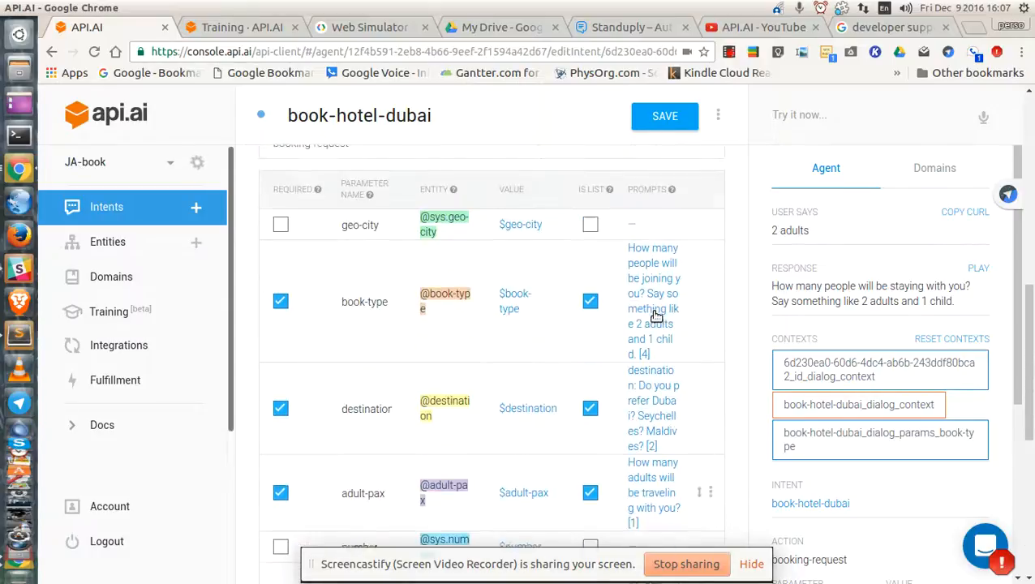
scroll("down", 3)
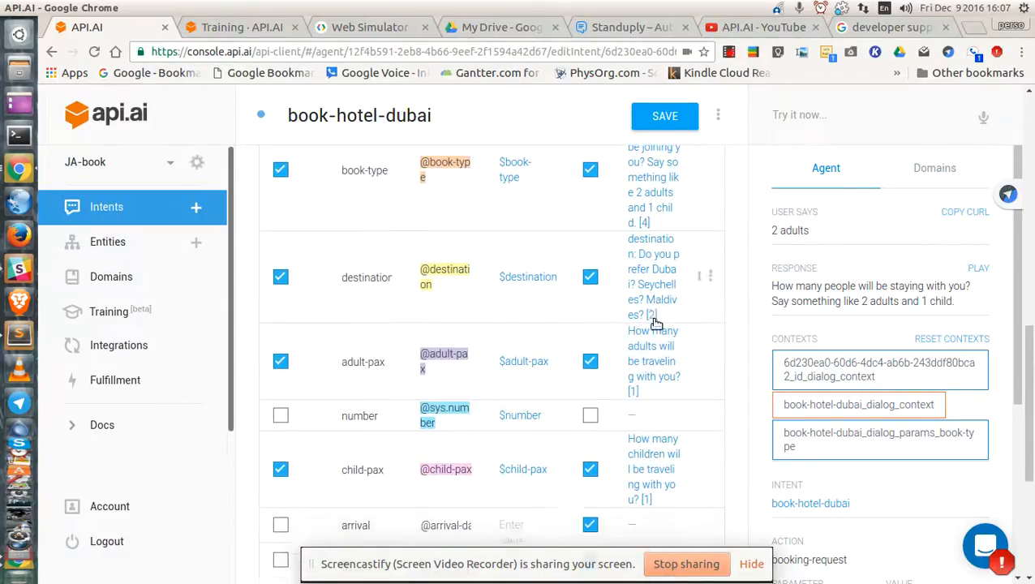
scroll("down", 3)
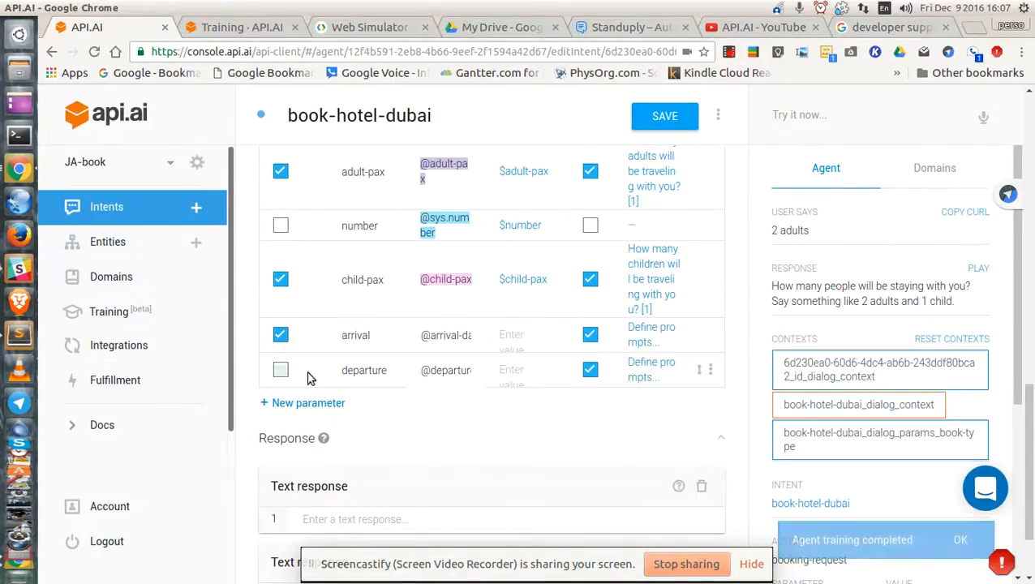
- Set the arrival parameter's prompt to "when are you arriving?"
left_click(652, 335)
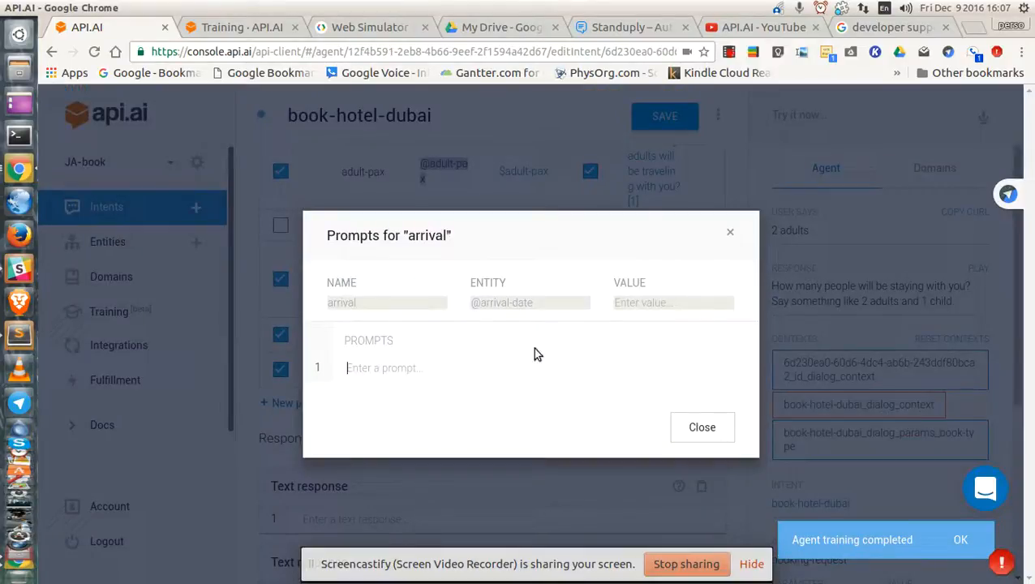
type("wh")
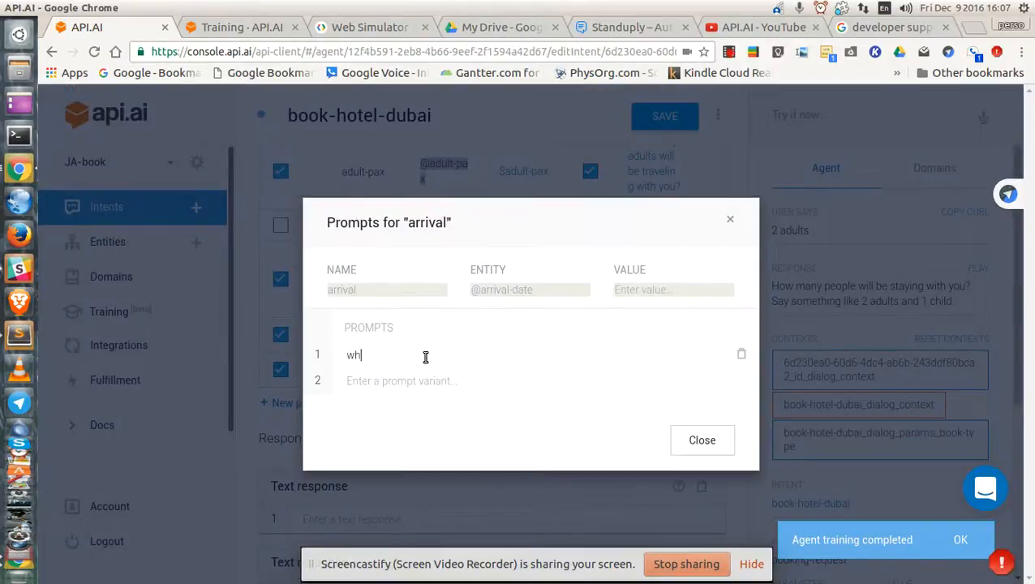
type("en ar")
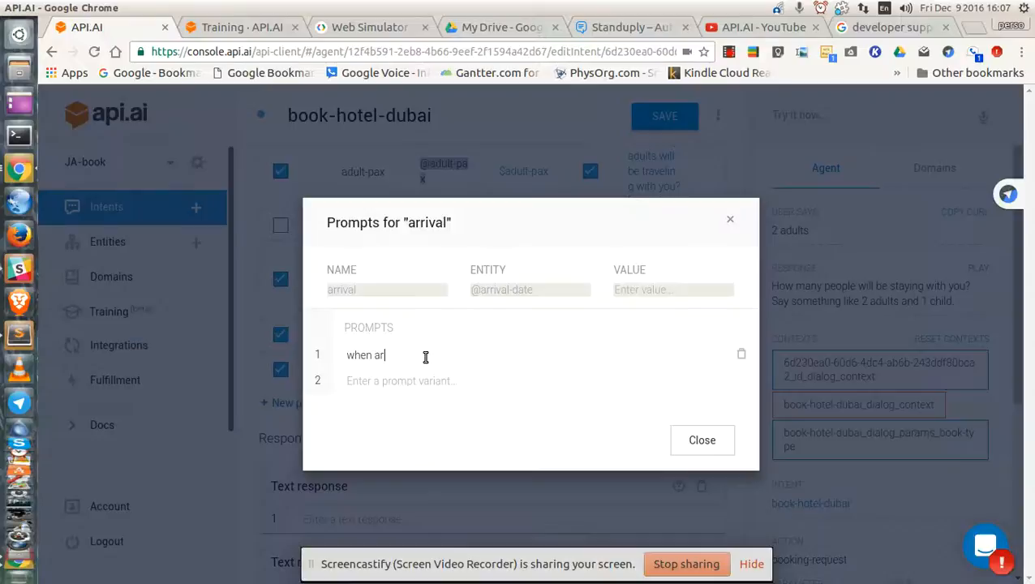
type("e your")
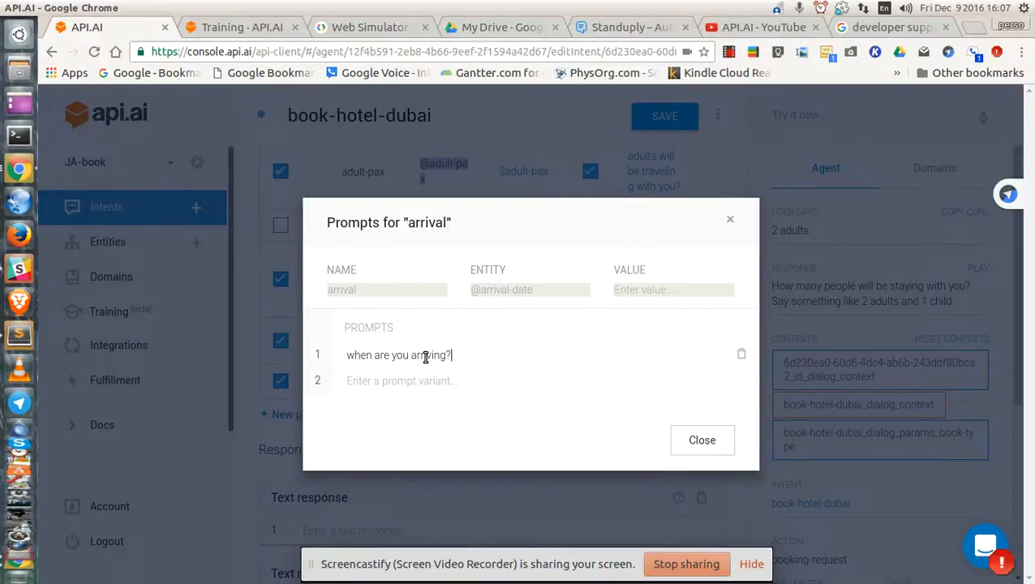
left_click(702, 439)
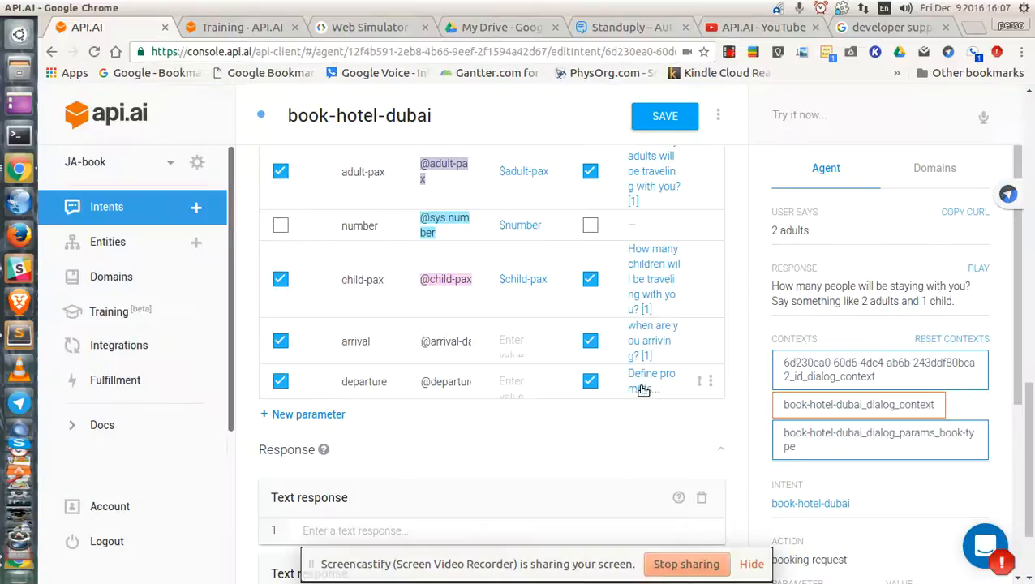
- Set the departure prompt to "when are you leaving?" and save the intent
left_click(652, 381)
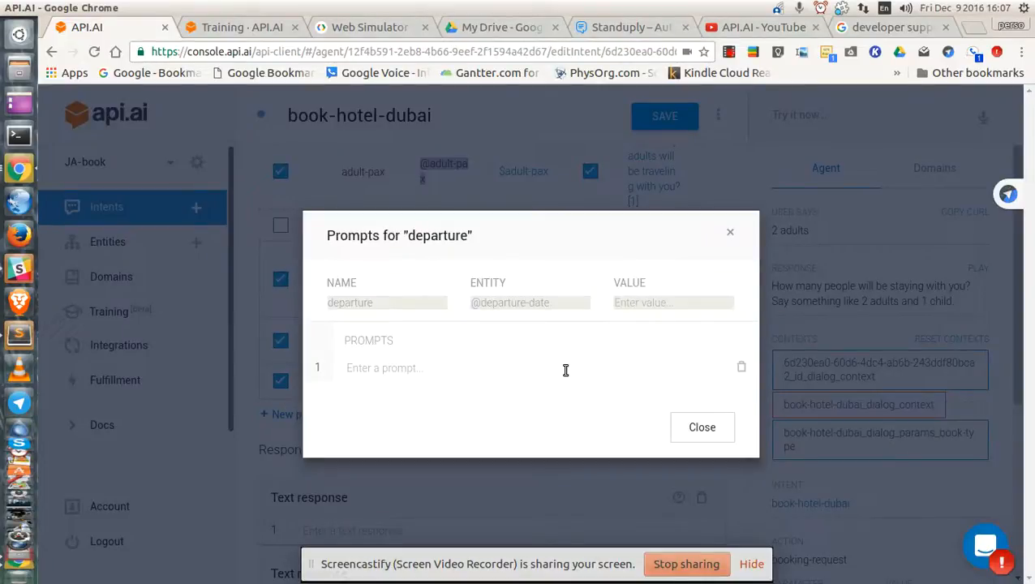
type("when ar")
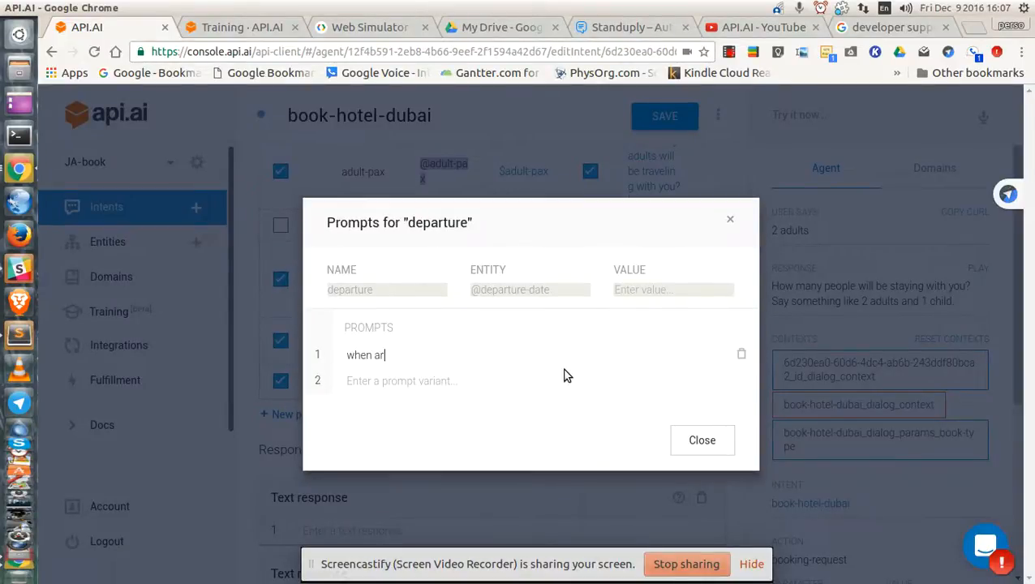
type("e you leaving?")
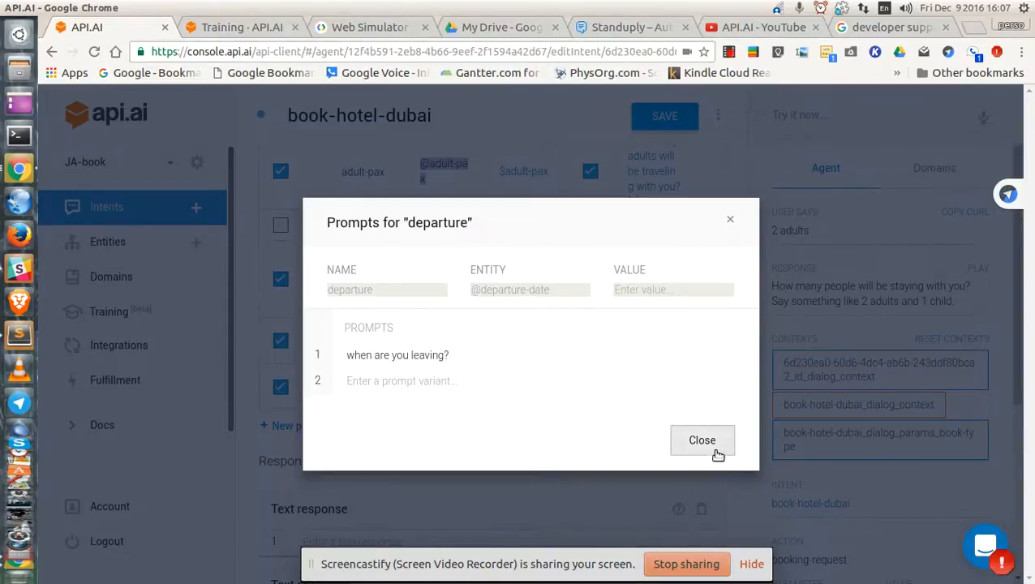
left_click(702, 440)
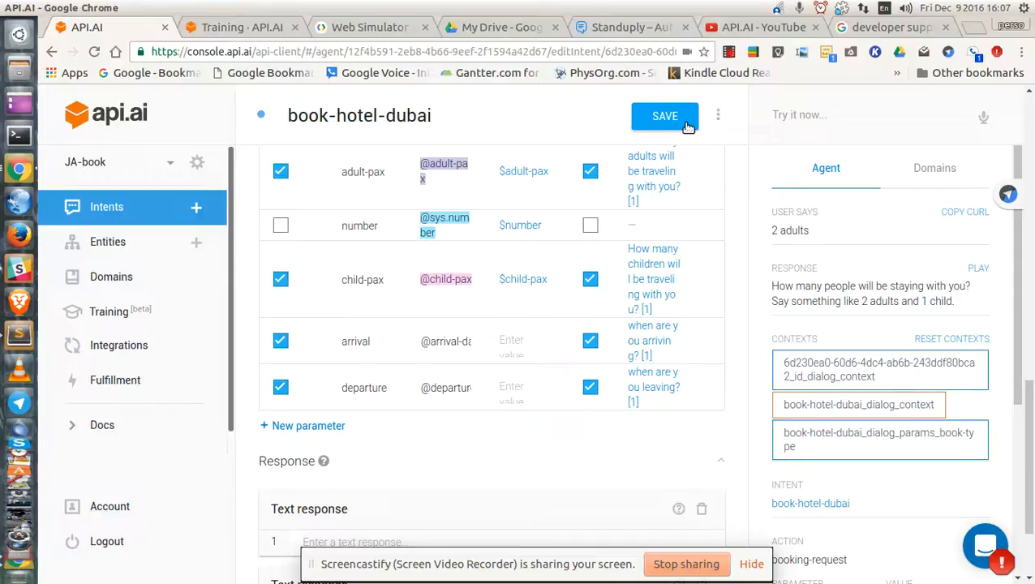
left_click(664, 116)
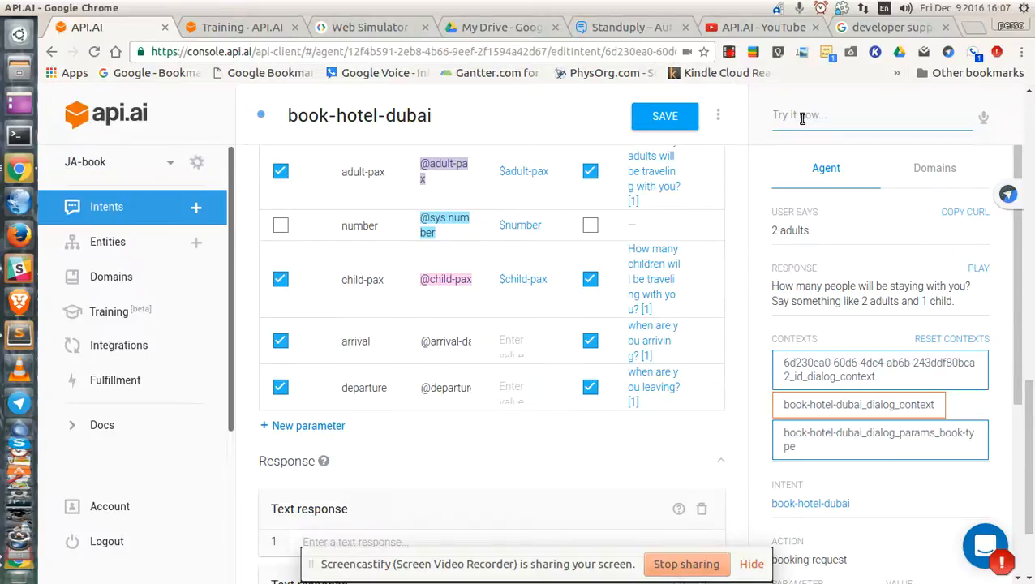
- Send "I'm arriving on the 3rd of December" in the test console and start the next phrase
type("I'm a")
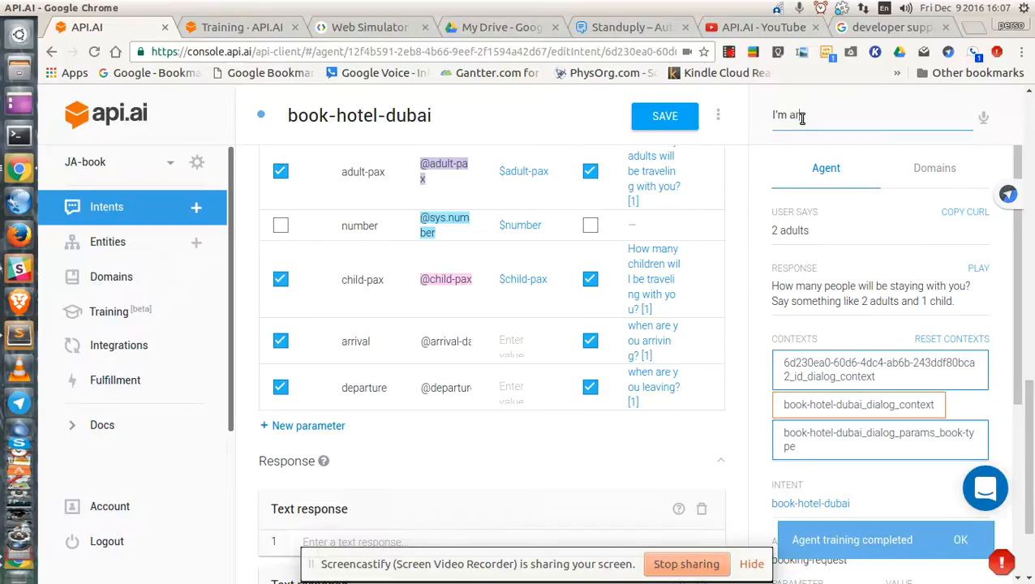
type("riving on the 3d")
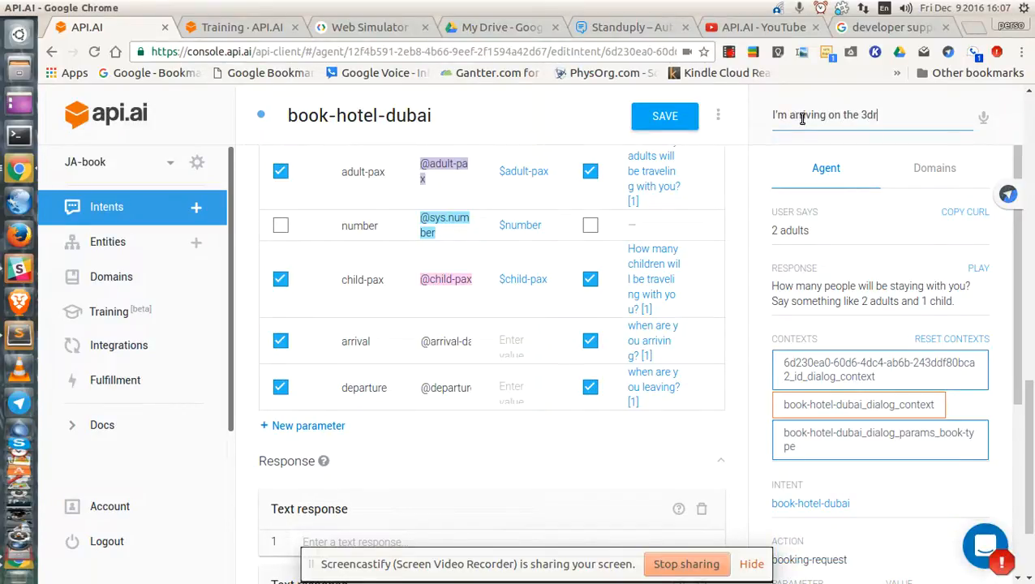
type("rd of Dec")
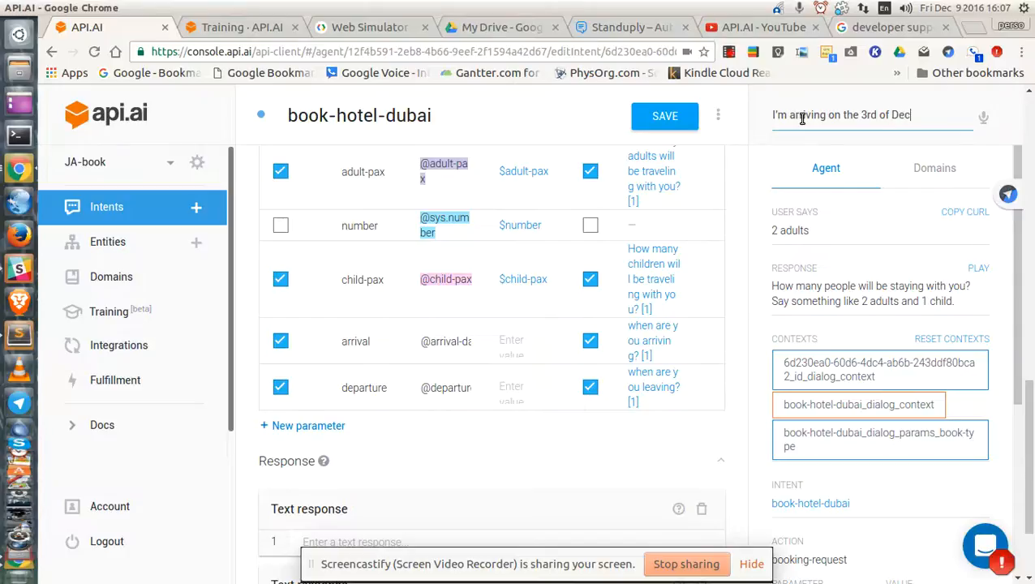
key("Return")
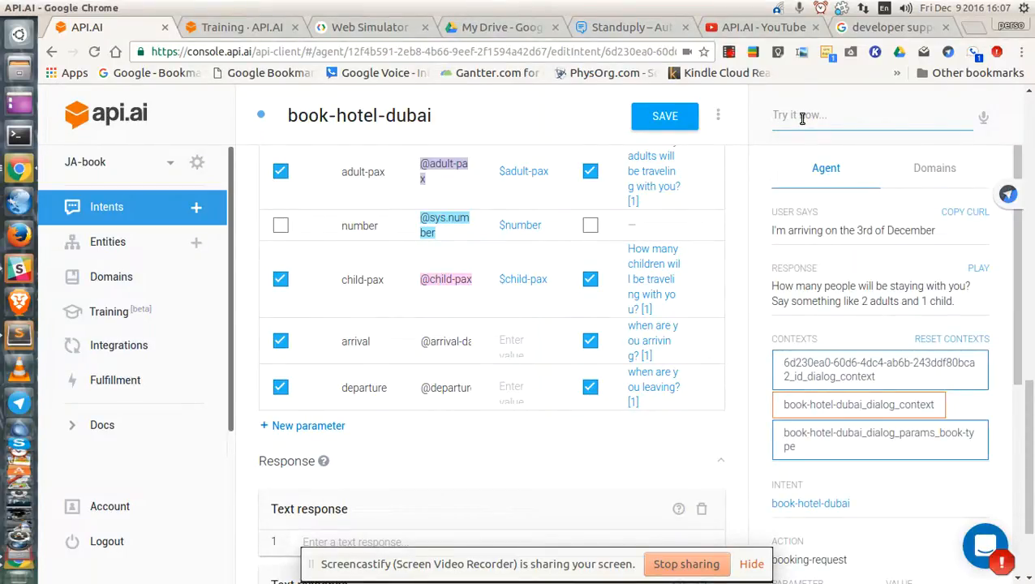
type("2")
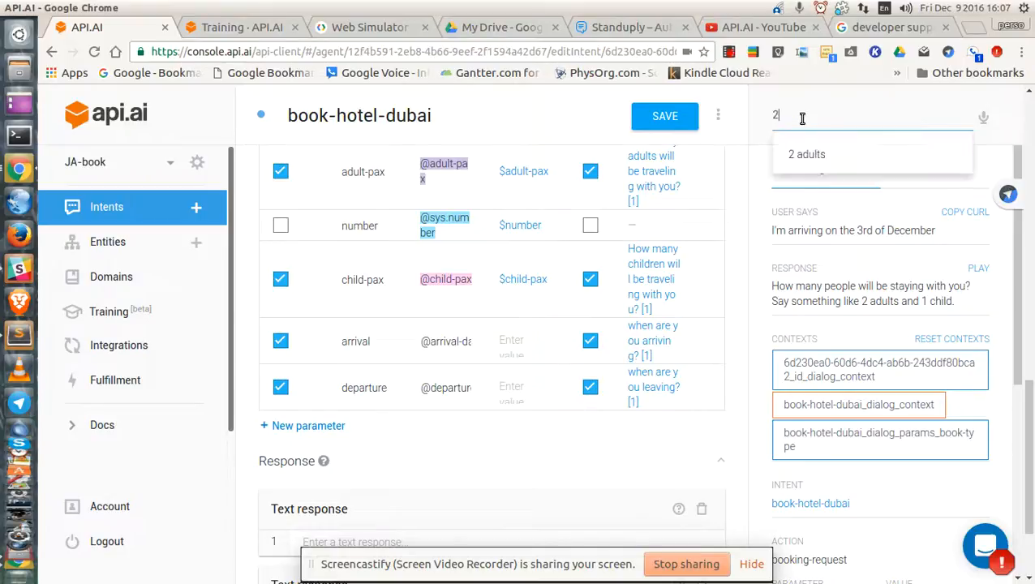